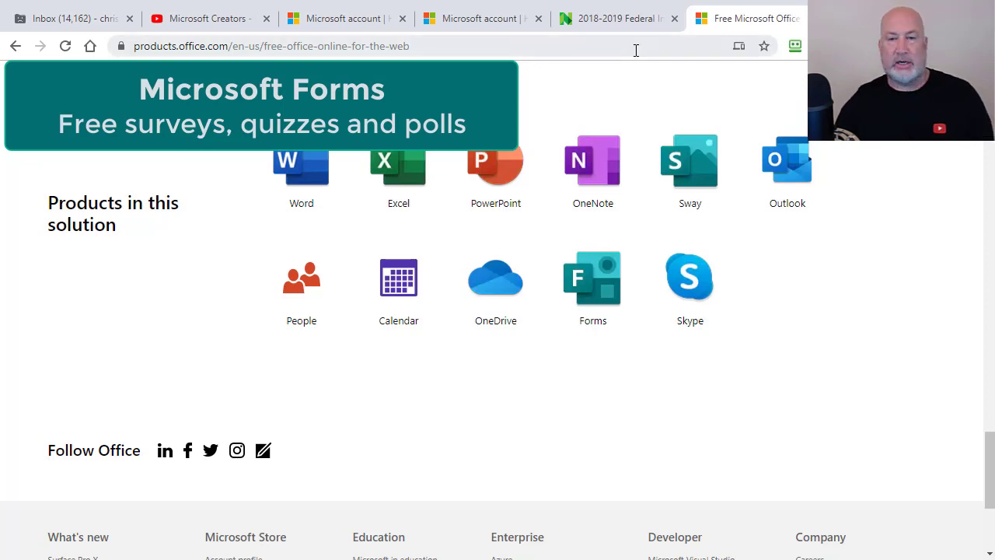
# - Switch to the Word window showing Document1 with the Microsoft Forms agenda list
pyautogui.press('alt+tab')
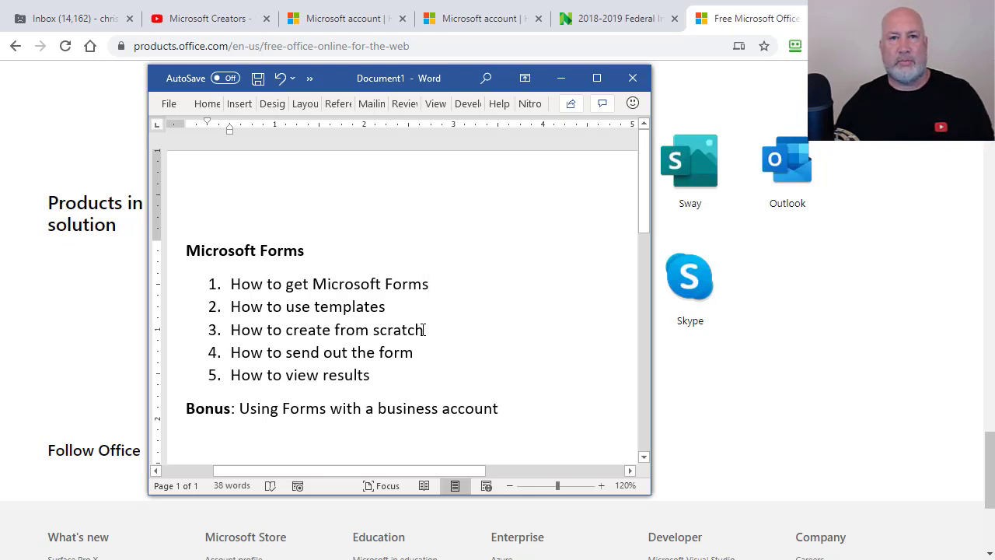
pyautogui.moveTo(387, 353)
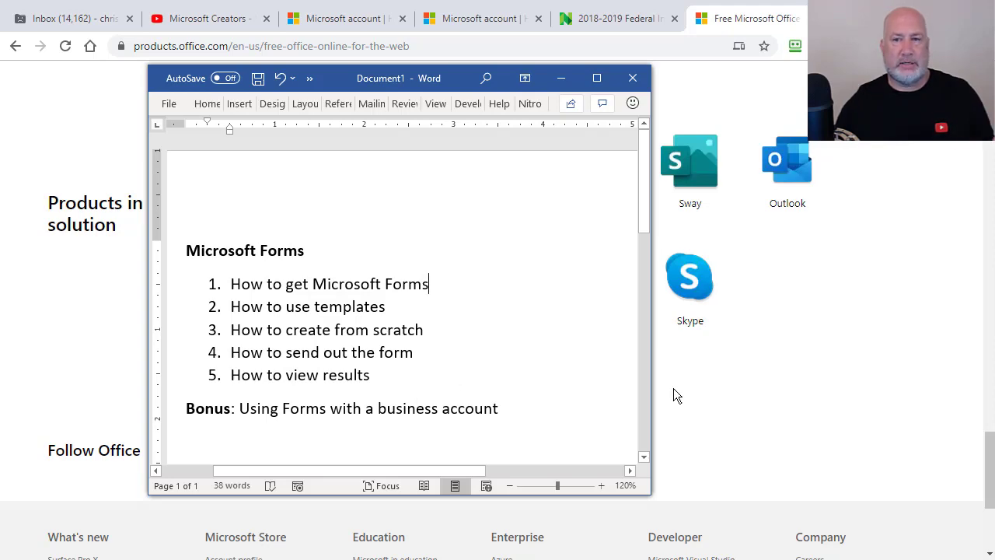
# - Return to the free Office on the web page and scroll down to its products list with Forms
pyautogui.click(632, 78)
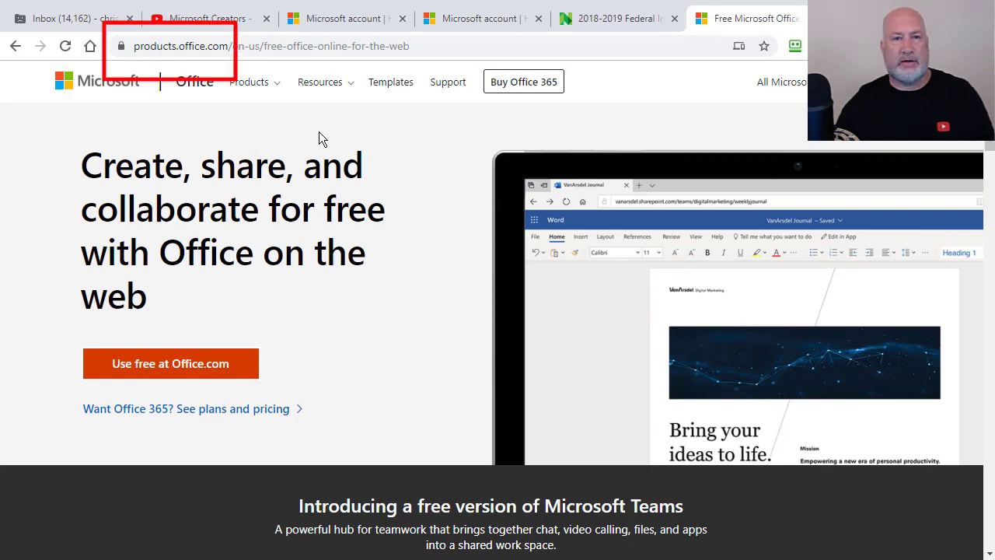
pyautogui.moveTo(193, 344)
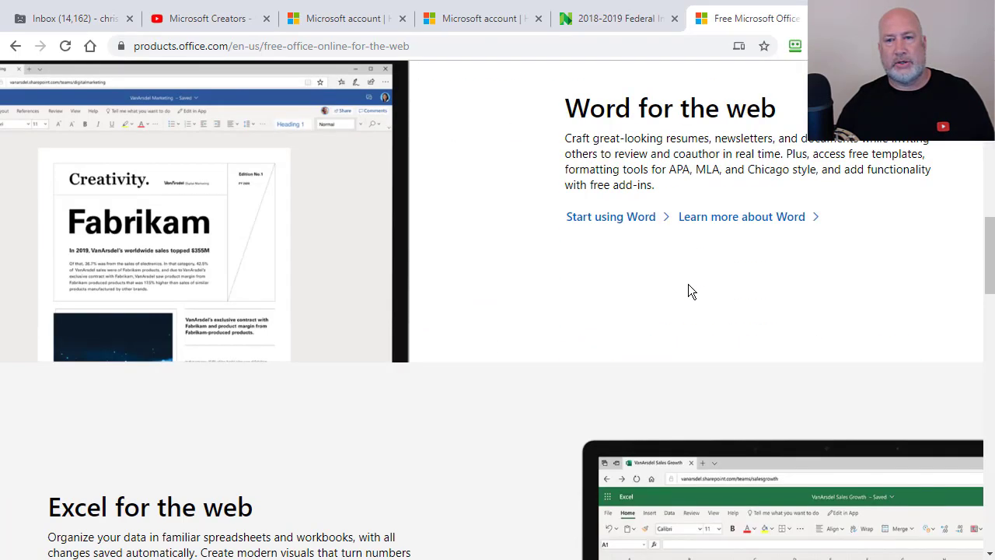
pyautogui.scroll(-3)
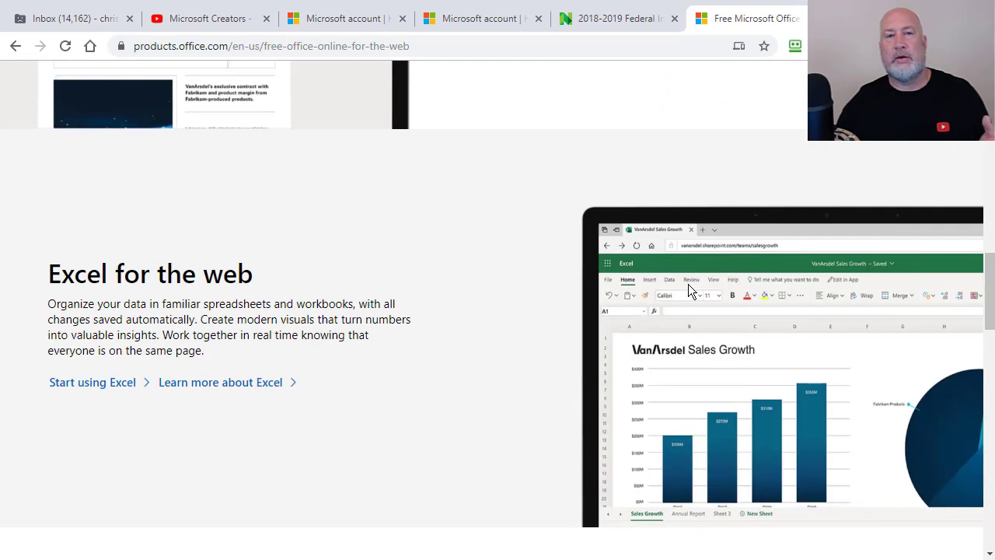
pyautogui.scroll(-3)
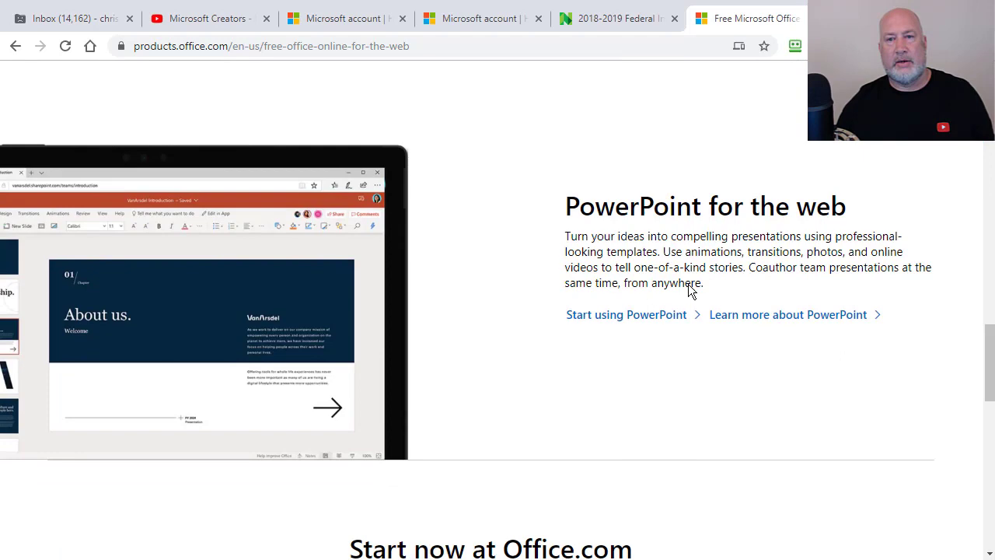
pyautogui.scroll(-3)
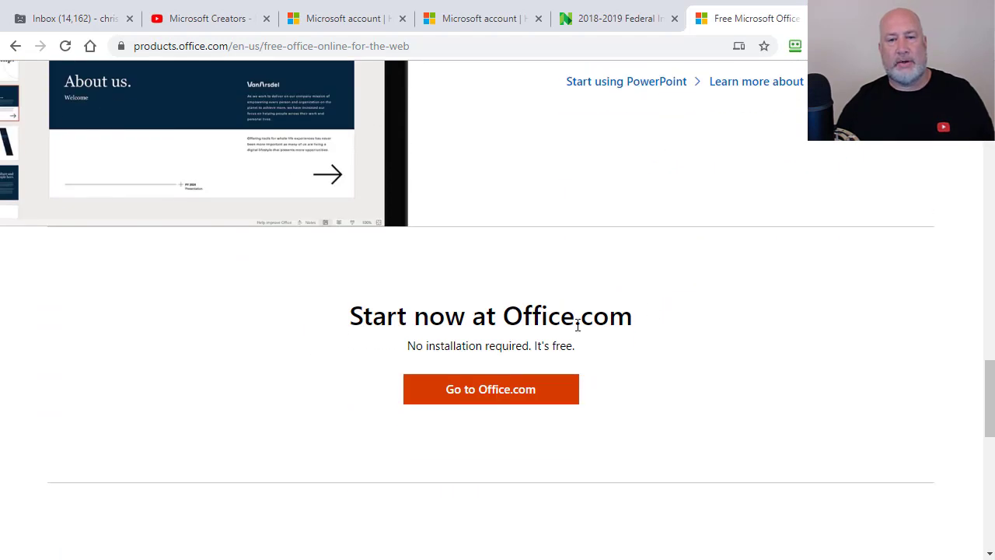
pyautogui.moveTo(574, 360)
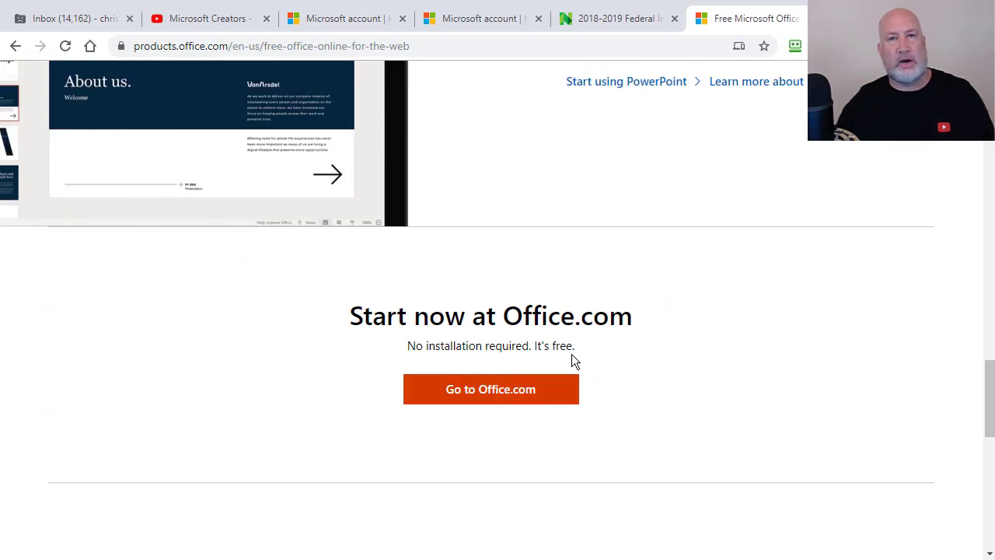
pyautogui.scroll(-3)
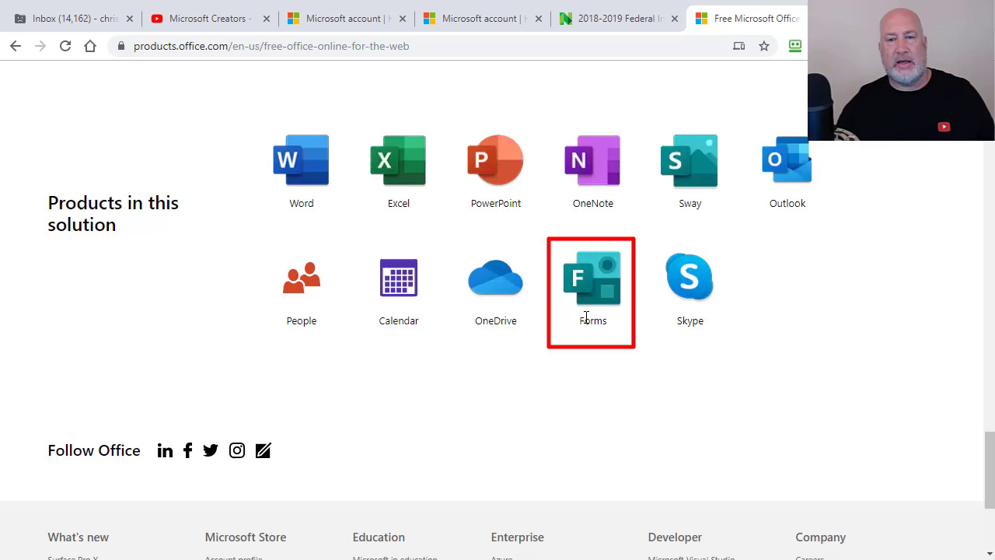
pyautogui.moveTo(588, 346)
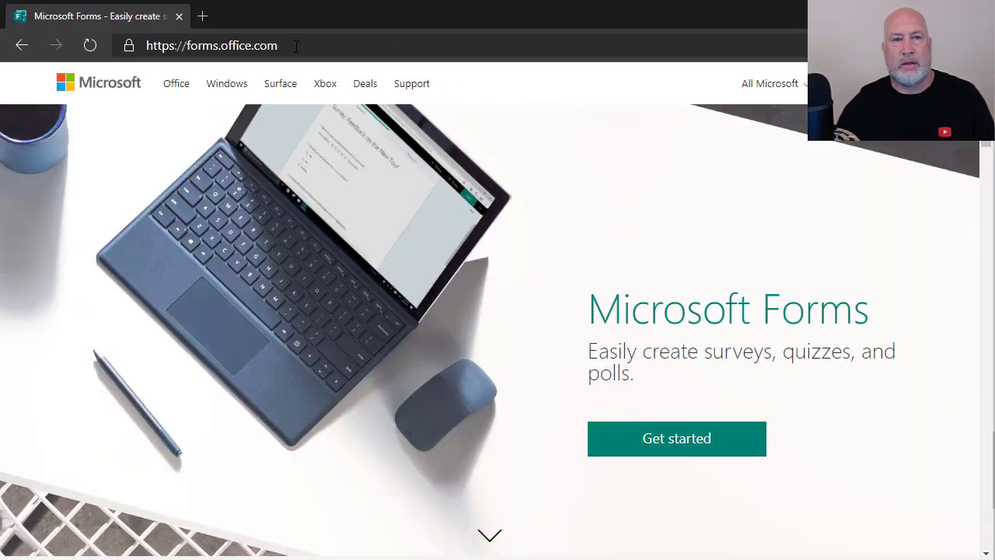
pyautogui.click(211, 45)
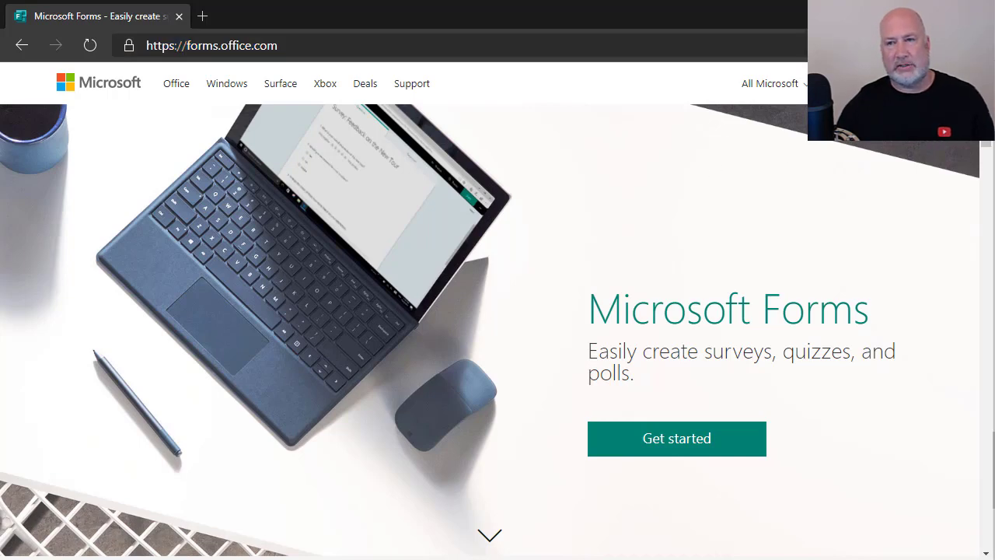
pyautogui.click(676, 438)
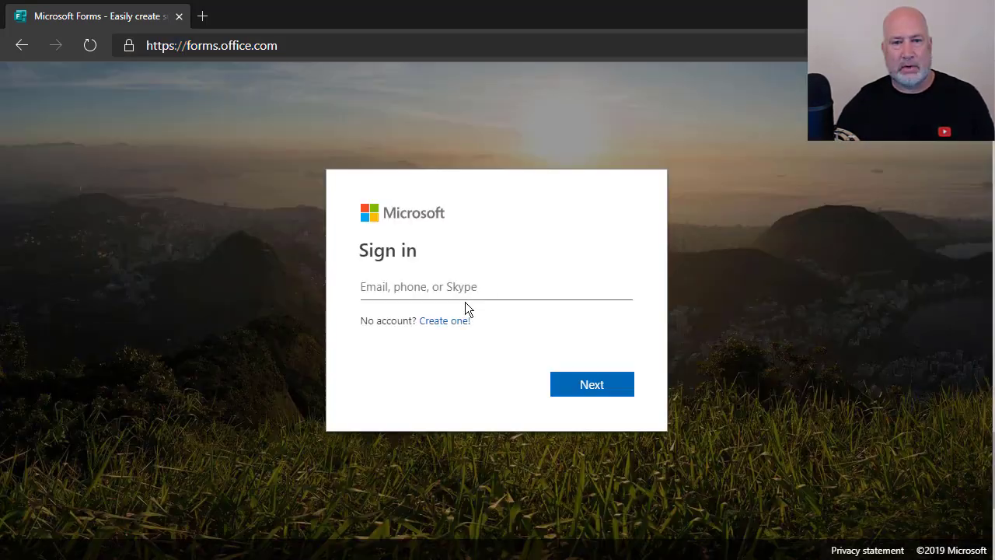
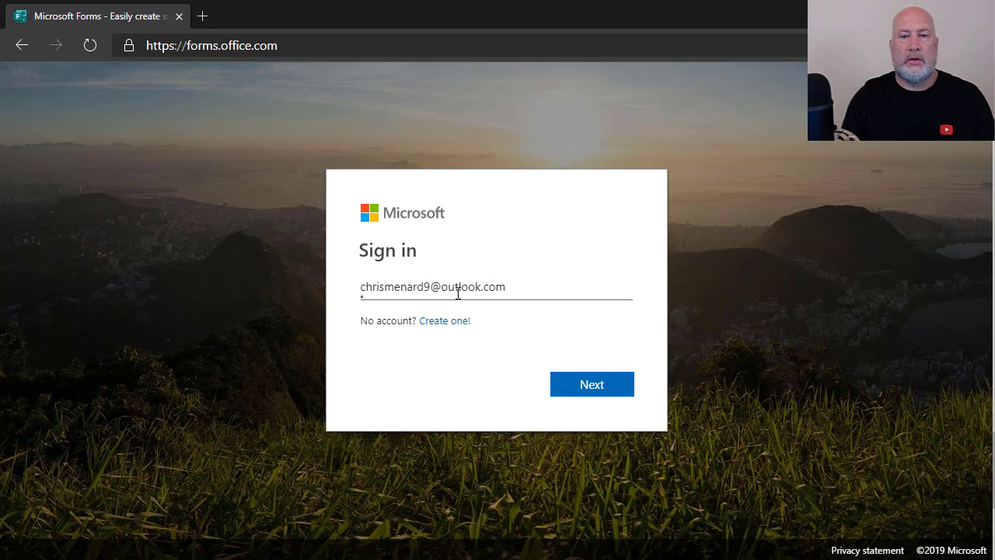
pyautogui.click(591, 383)
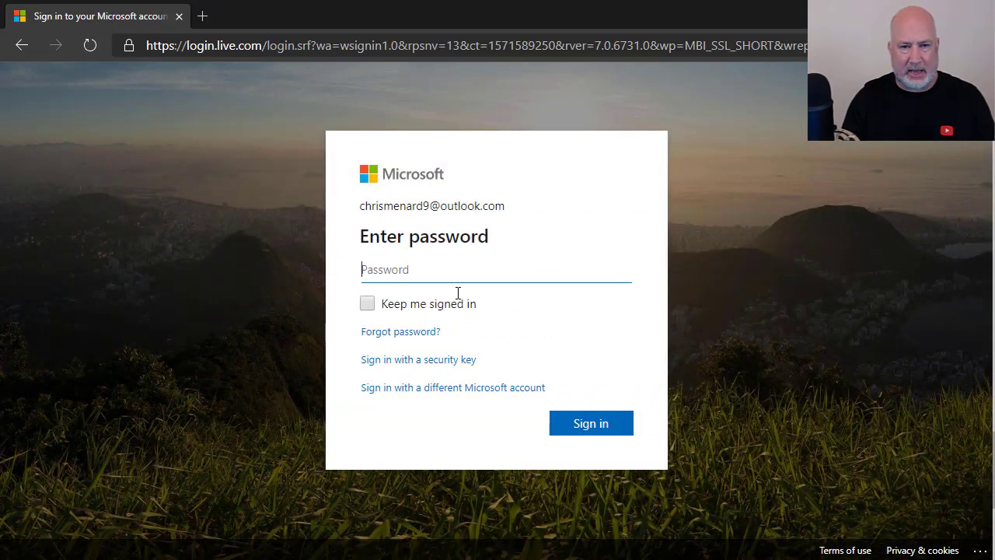
# - Enter the account password and finish signing in to the Forms start page
pyautogui.write('password')
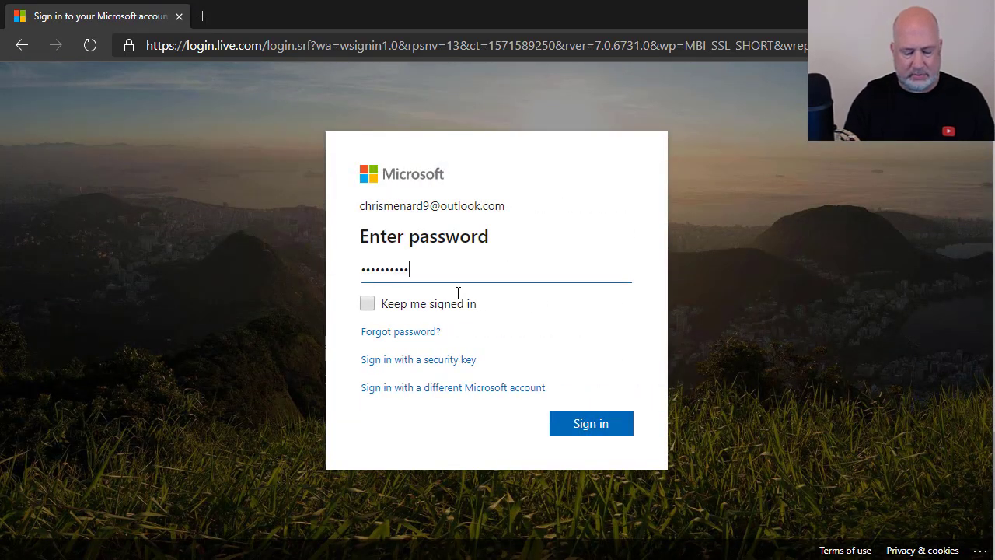
pyautogui.click(590, 423)
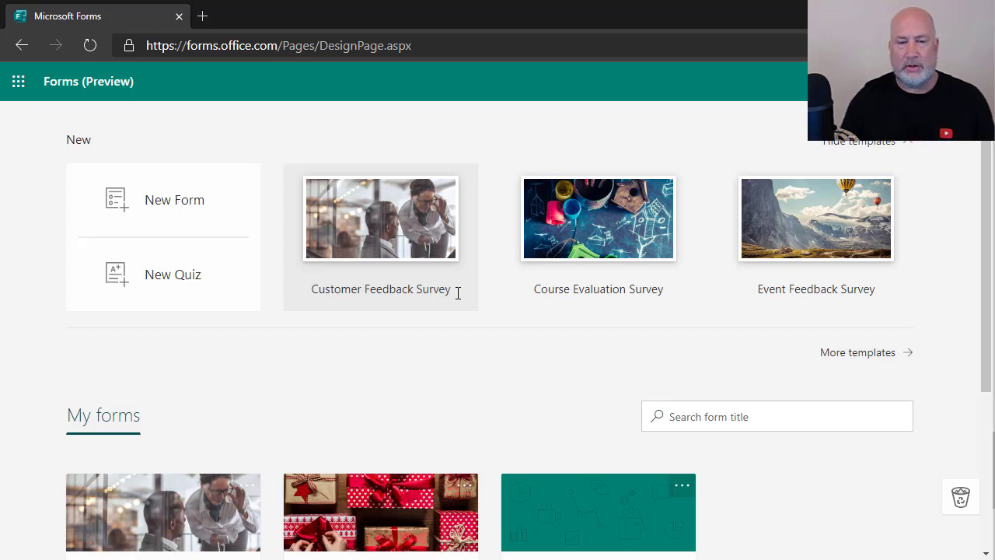
pyautogui.moveTo(467, 331)
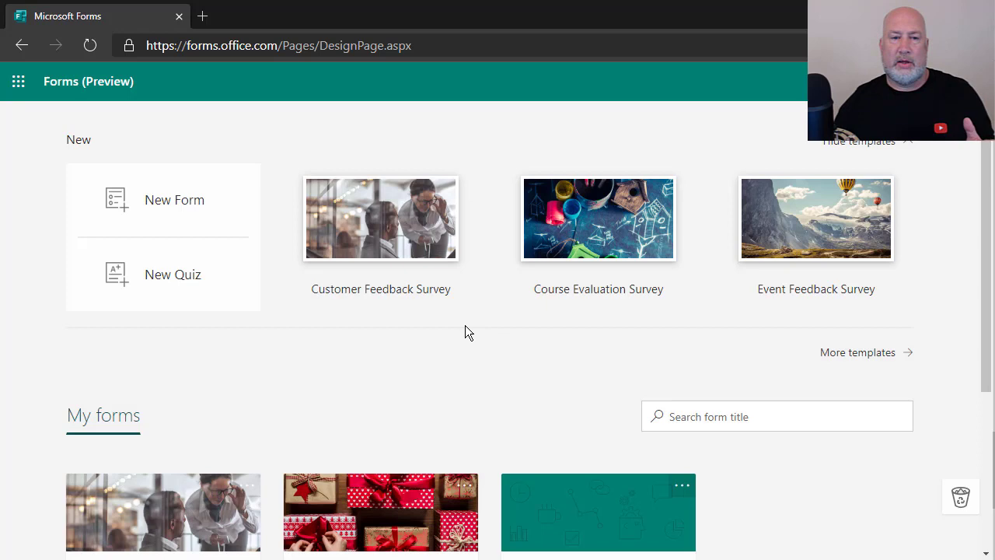
pyautogui.moveTo(183, 202)
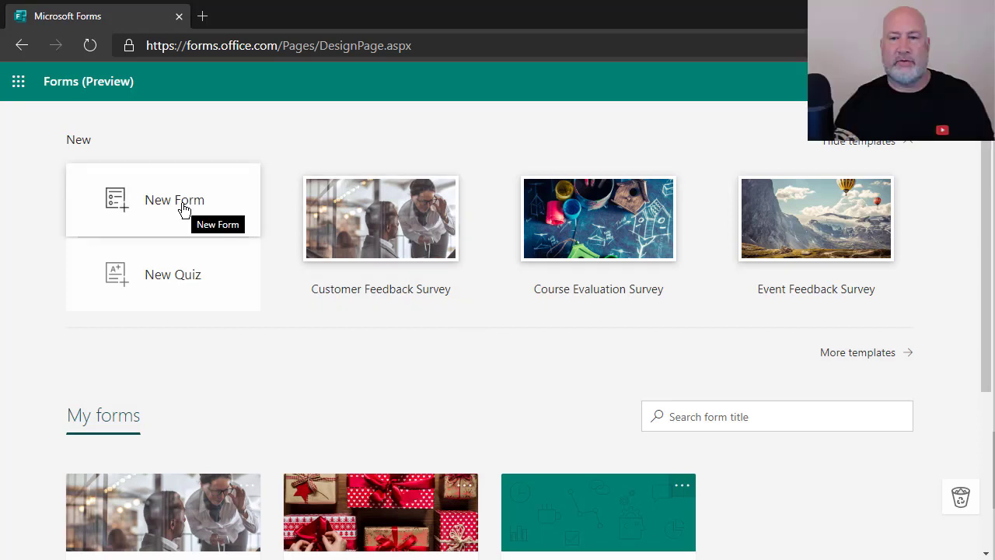
pyautogui.moveTo(381, 249)
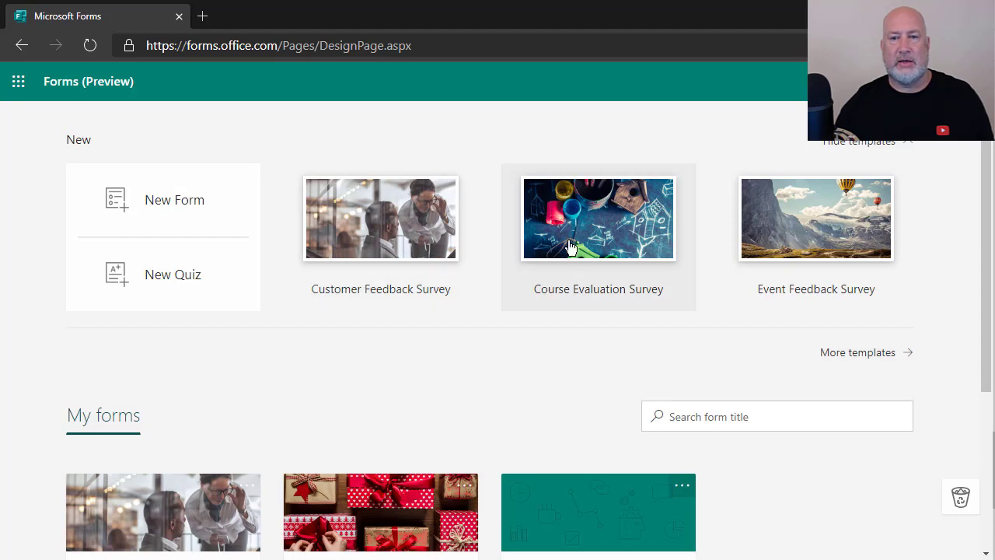
pyautogui.moveTo(822, 250)
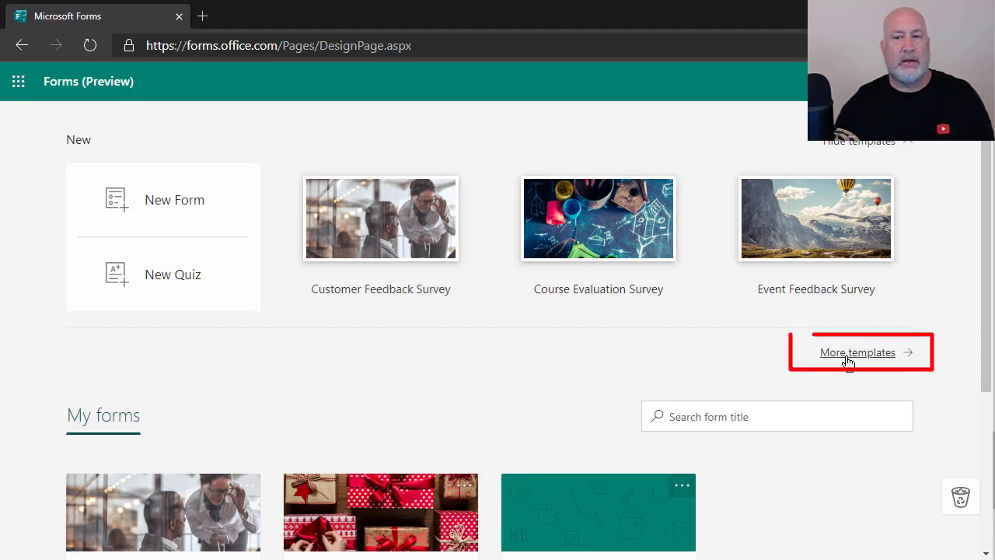
# - Start a new form from the Holiday Party Invitation template in the full template gallery
pyautogui.click(857, 352)
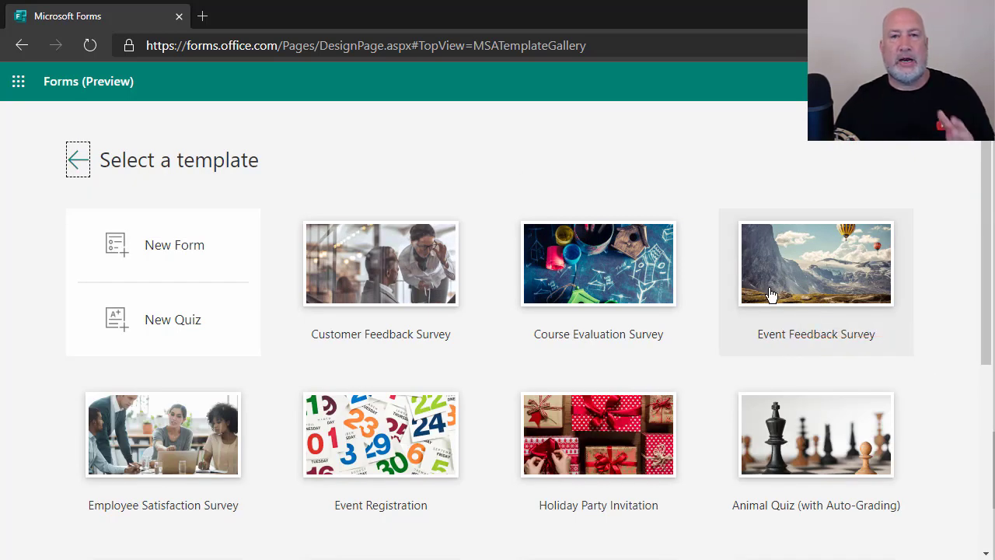
pyautogui.moveTo(677, 317)
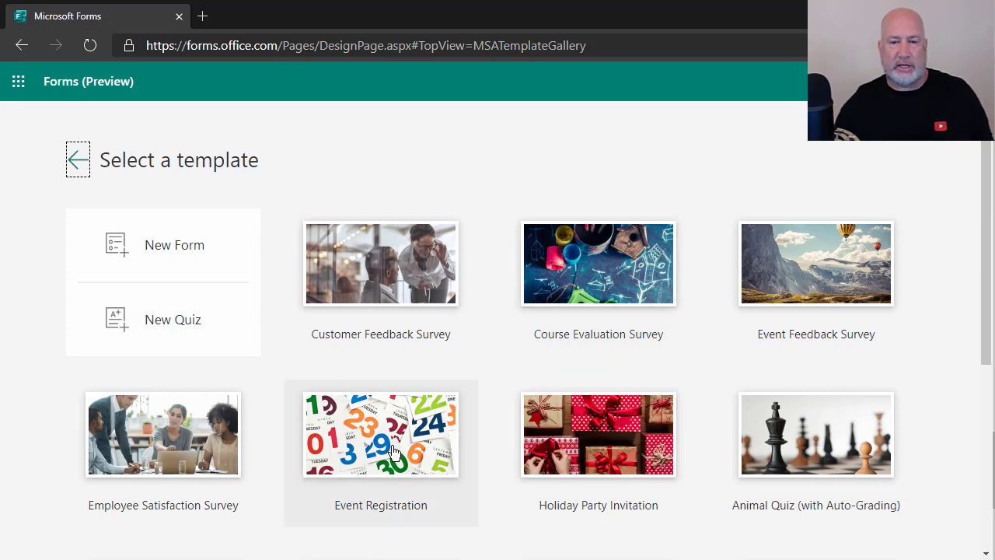
pyautogui.moveTo(598, 462)
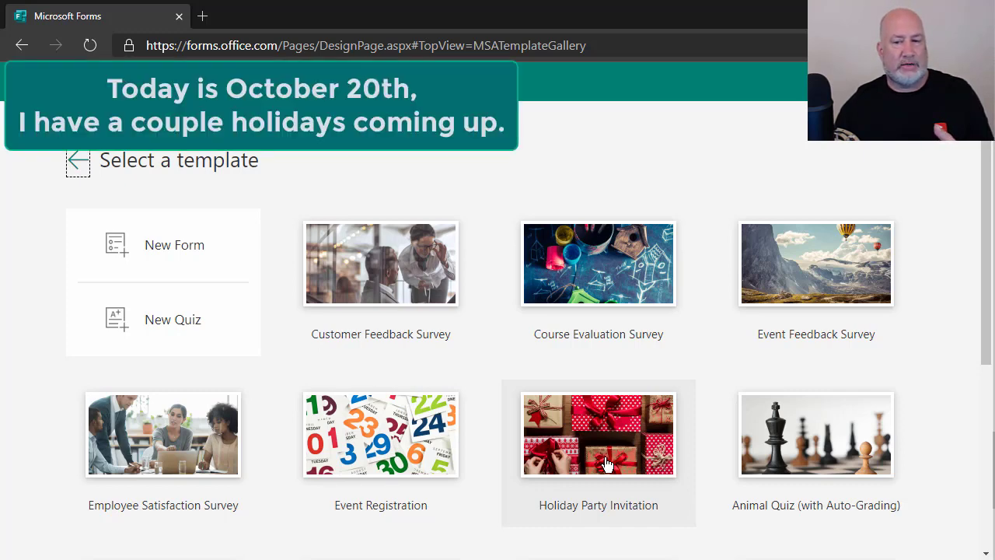
pyautogui.click(598, 434)
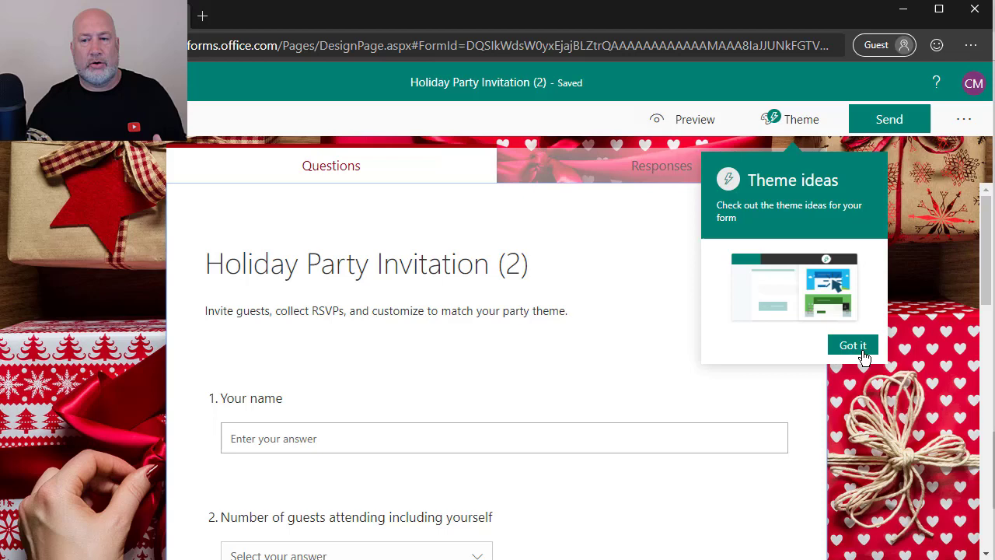
# - Dismiss the theme tip and retitle the form, removing '(2)' and adding 'Christmas 2019'
pyautogui.click(853, 345)
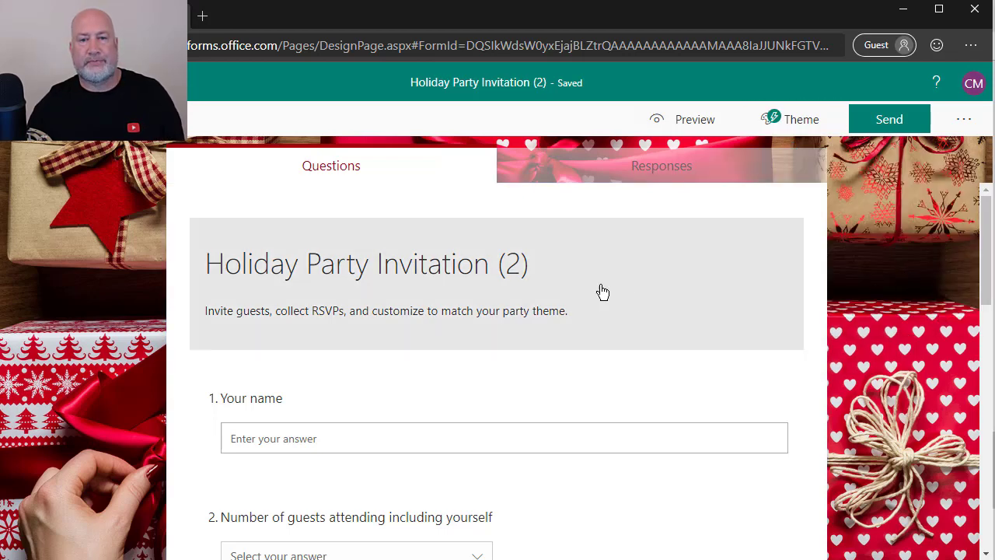
pyautogui.moveTo(260, 323)
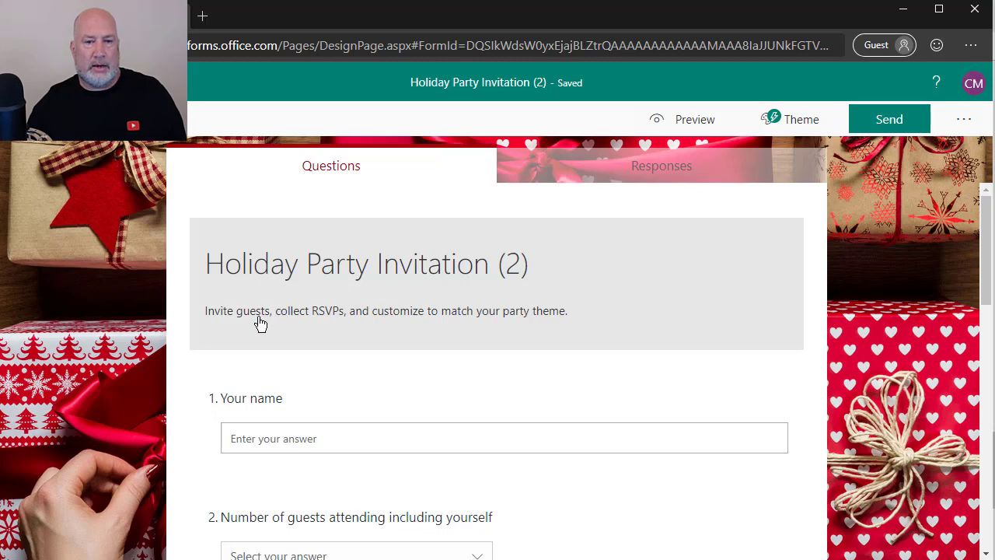
pyautogui.click(365, 263)
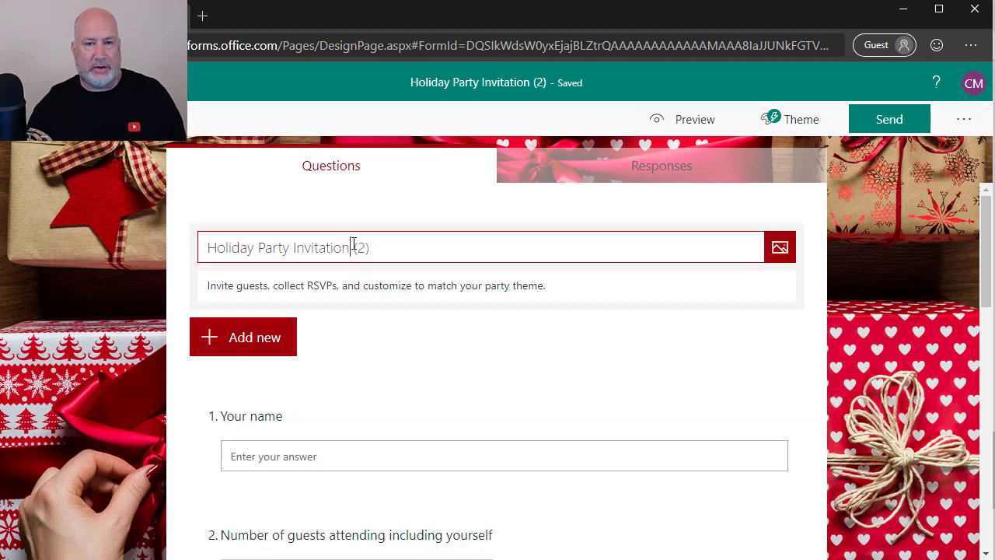
pyautogui.press('Backspace')
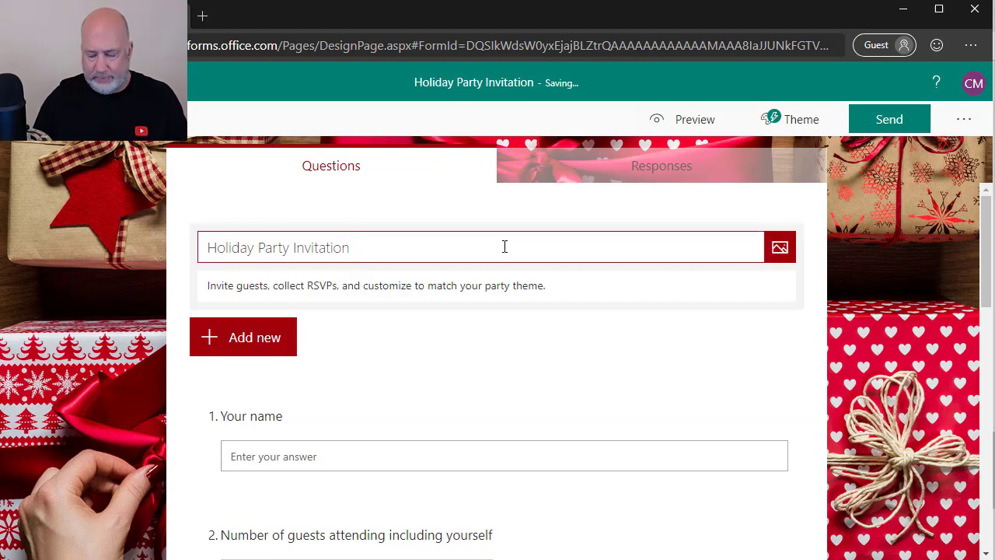
pyautogui.write('Chr')
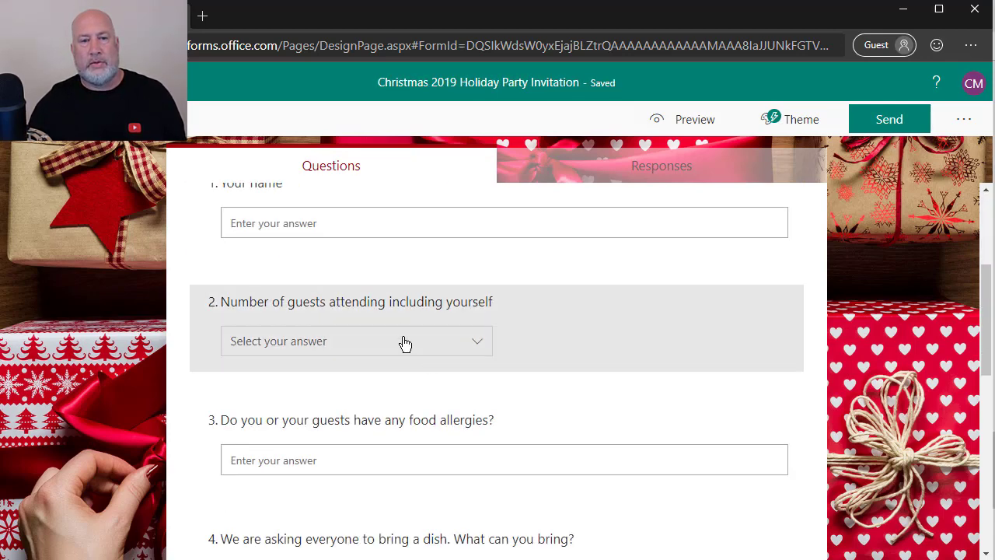
pyautogui.scroll(3)
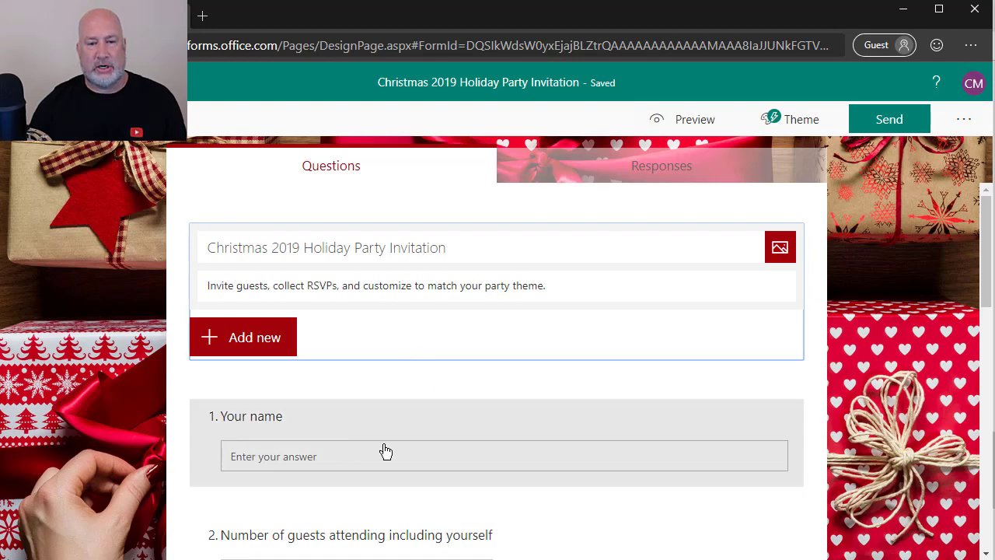
pyautogui.scroll(-3)
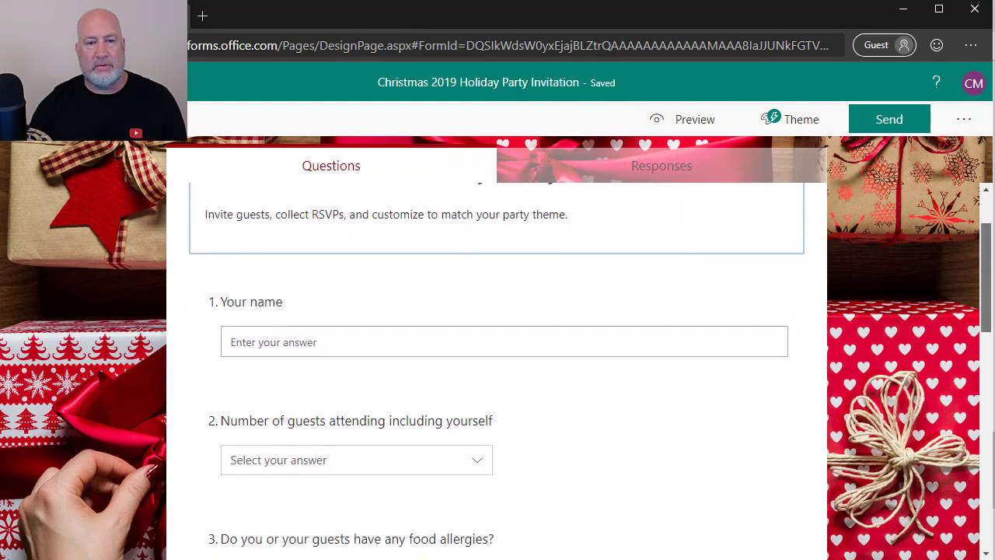
pyautogui.click(355, 459)
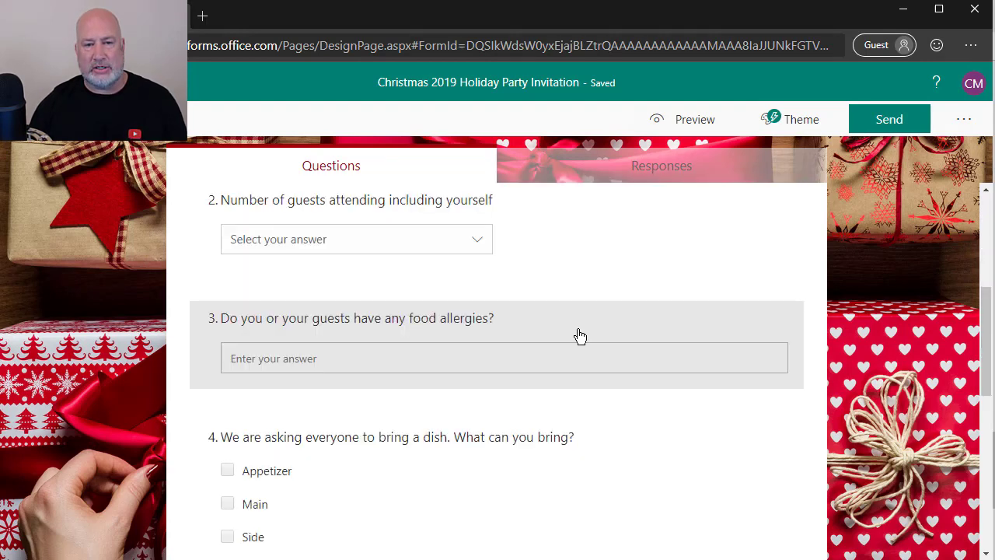
pyautogui.scroll(-3)
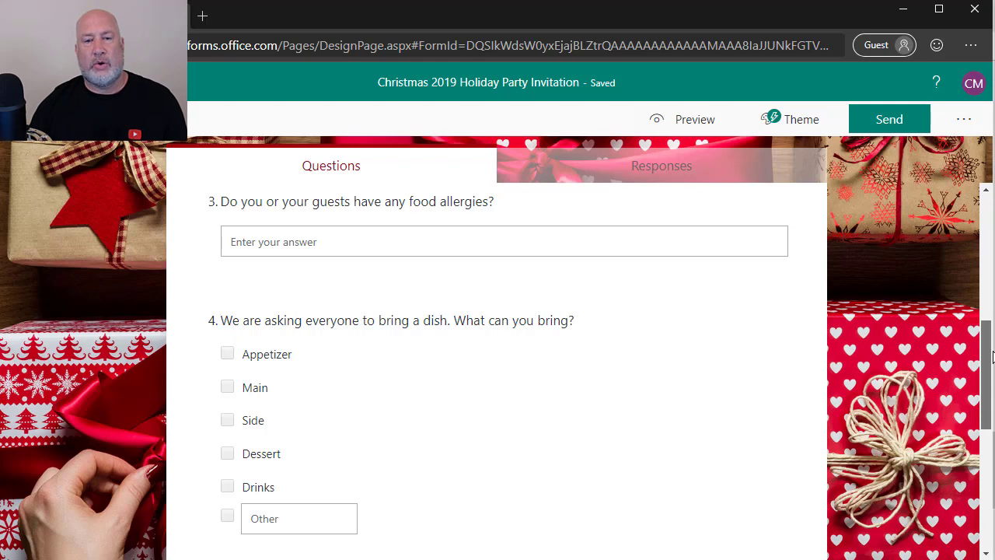
pyautogui.scroll(-3)
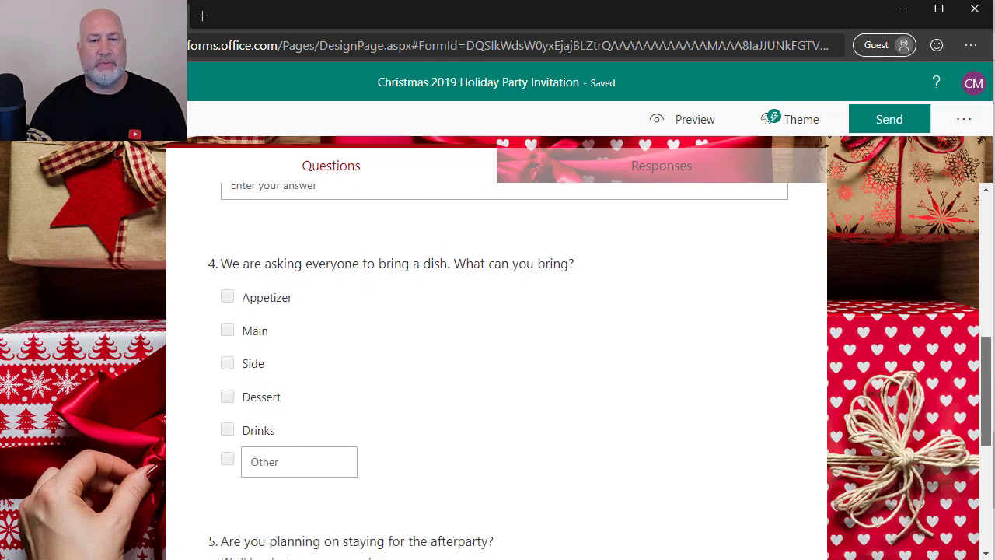
pyautogui.scroll(-3)
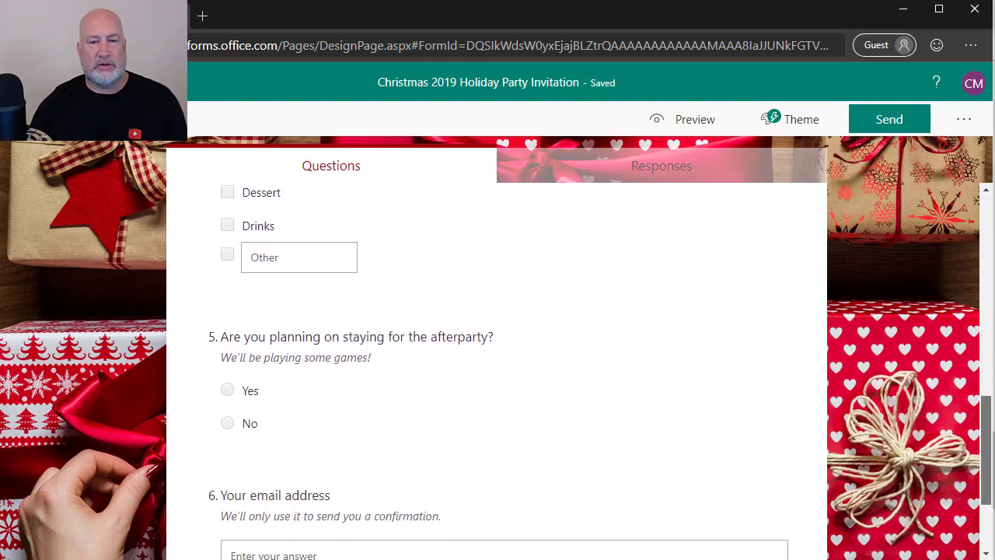
pyautogui.scroll(-3)
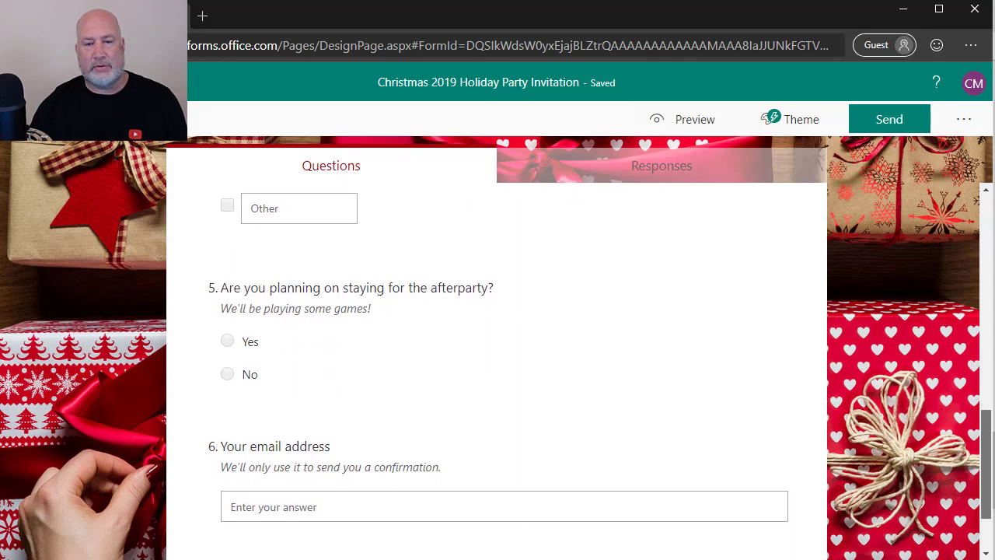
pyautogui.scroll(-3)
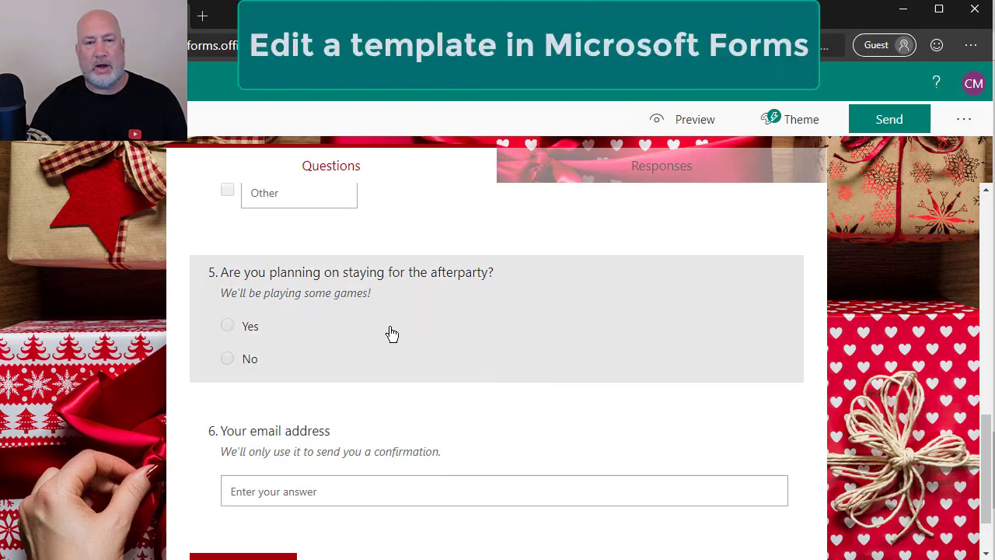
# - Delete the afterparty and bring-a-dish questions so the email question becomes fourth
pyautogui.click(357, 272)
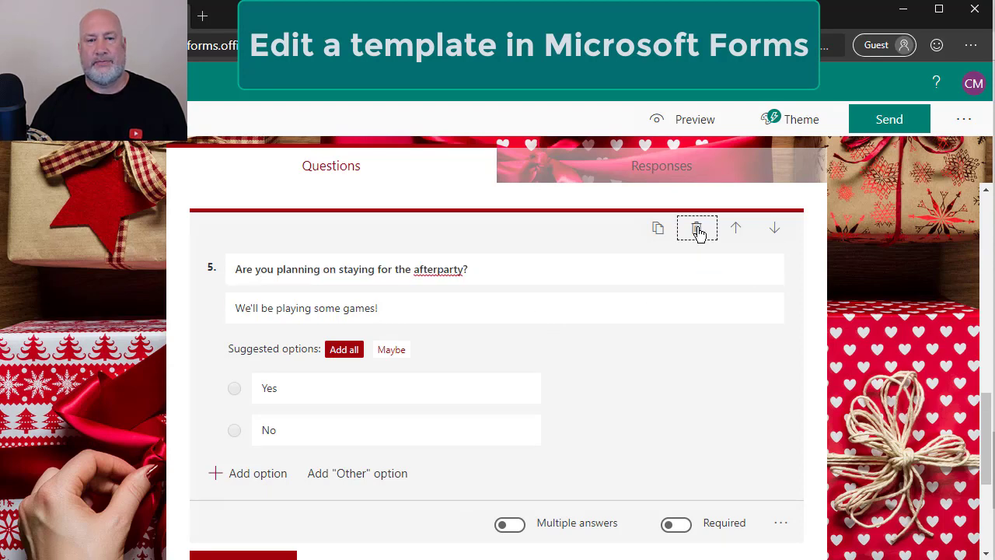
pyautogui.click(697, 228)
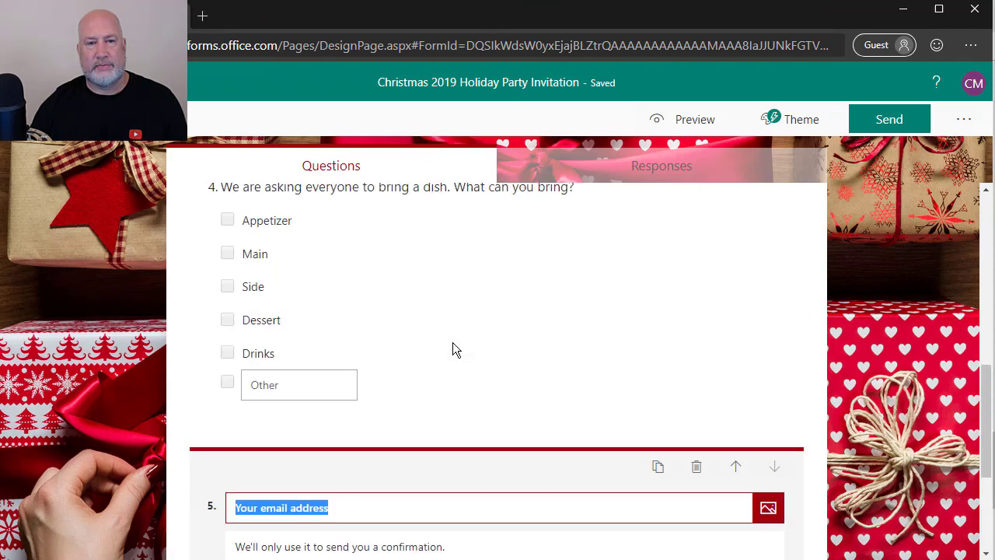
pyautogui.click(402, 338)
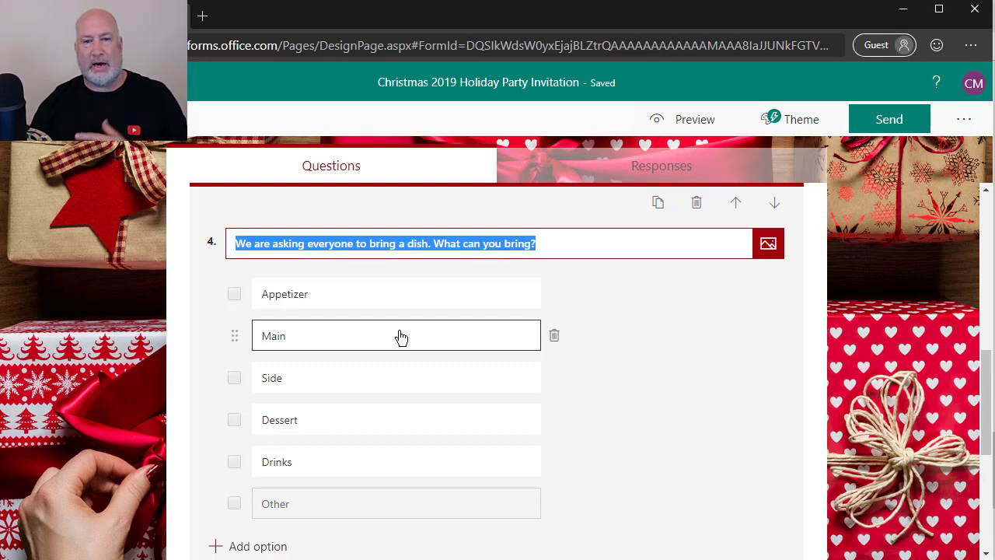
pyautogui.click(696, 202)
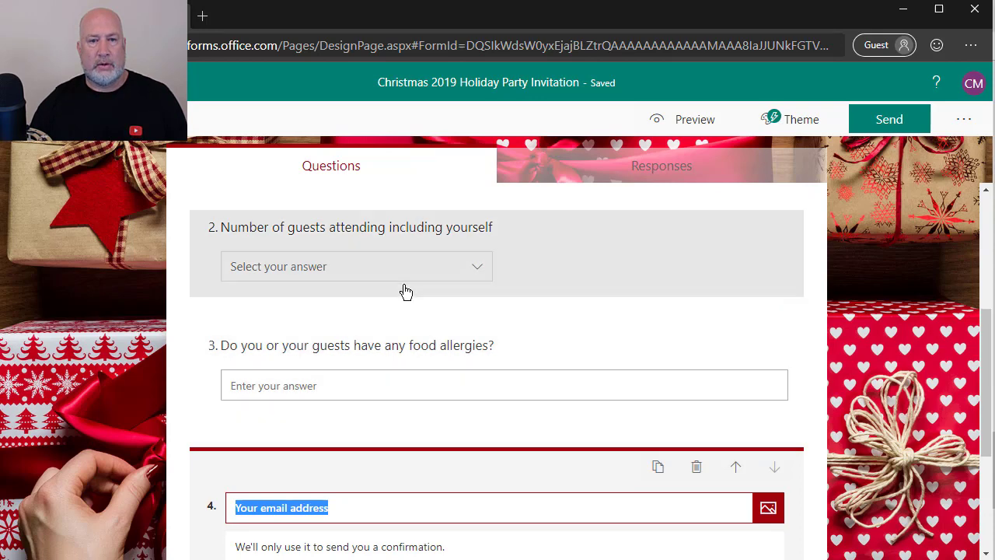
pyautogui.moveTo(397, 327)
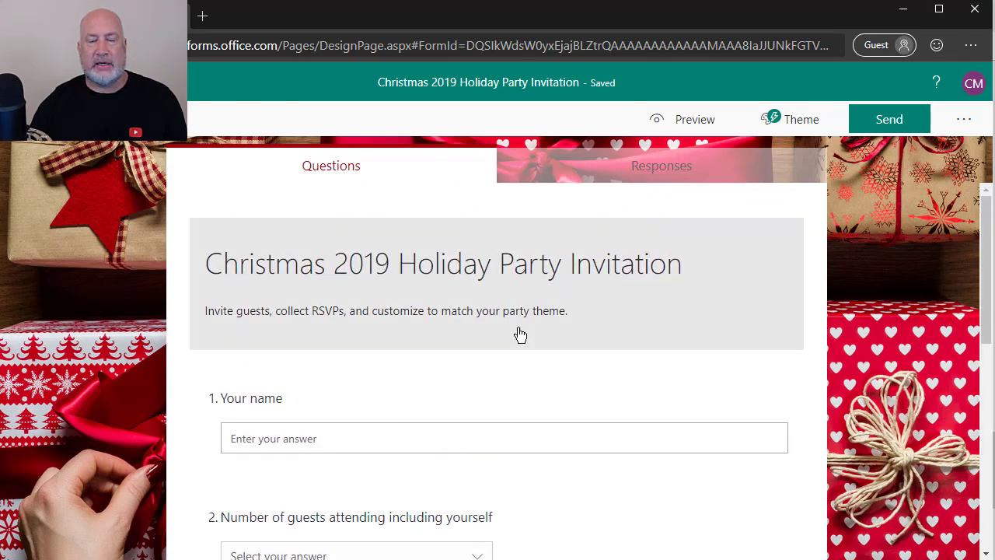
pyautogui.moveTo(534, 331)
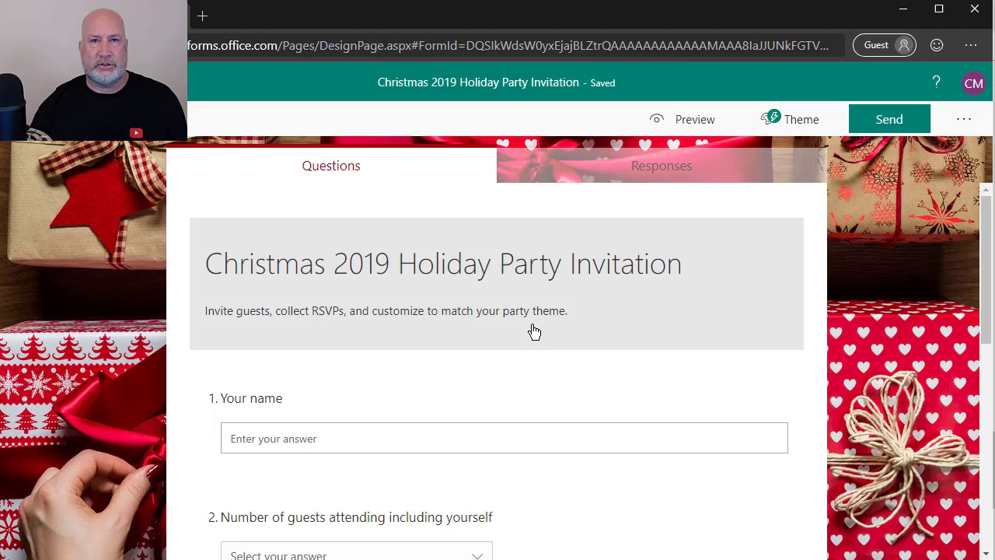
pyautogui.moveTo(550, 324)
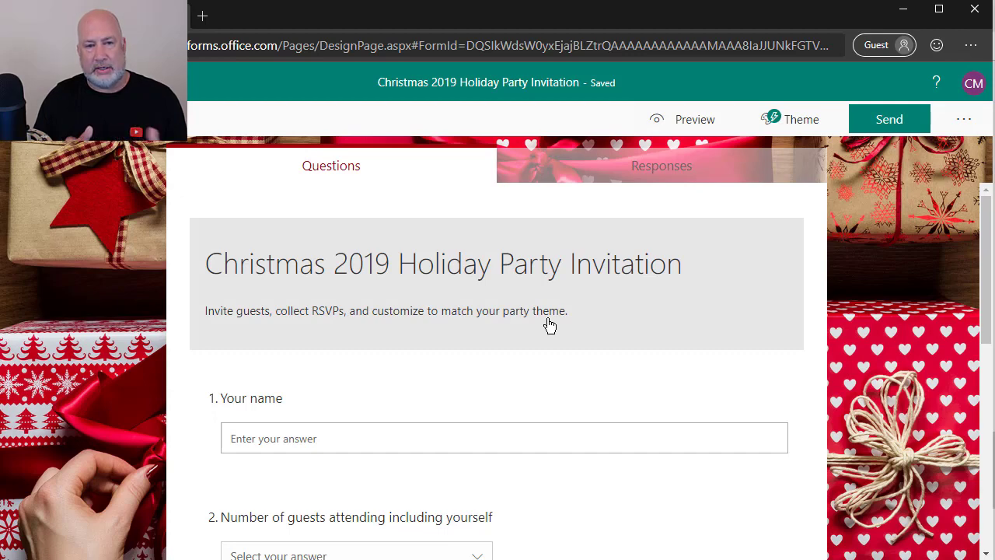
pyautogui.moveTo(575, 323)
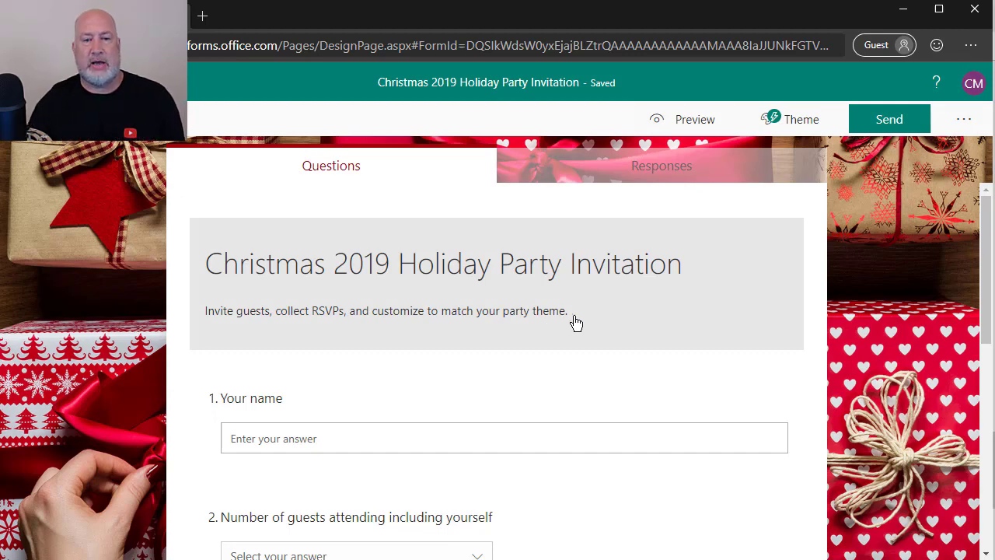
pyautogui.moveTo(565, 347)
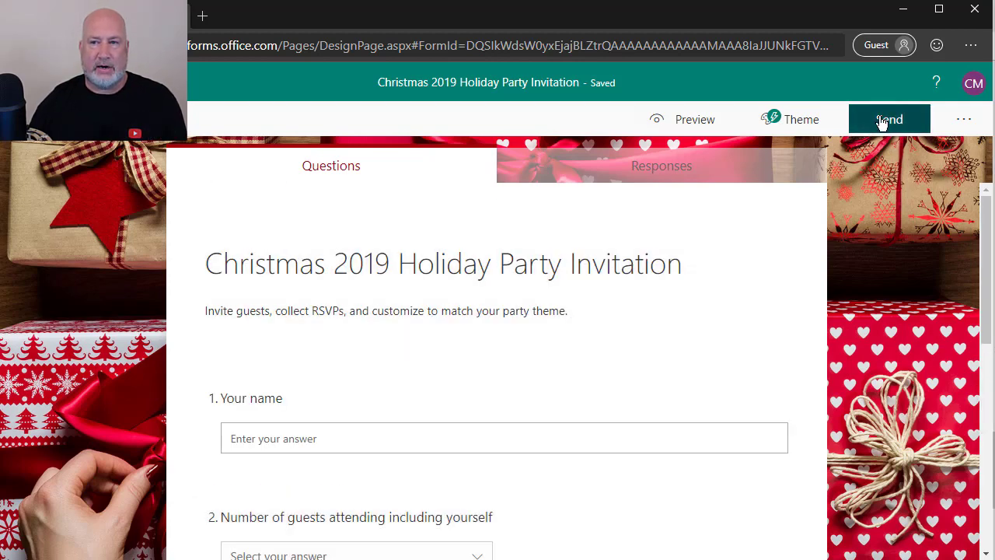
# - Copy the form's shareable response link from the Send options
pyautogui.click(889, 119)
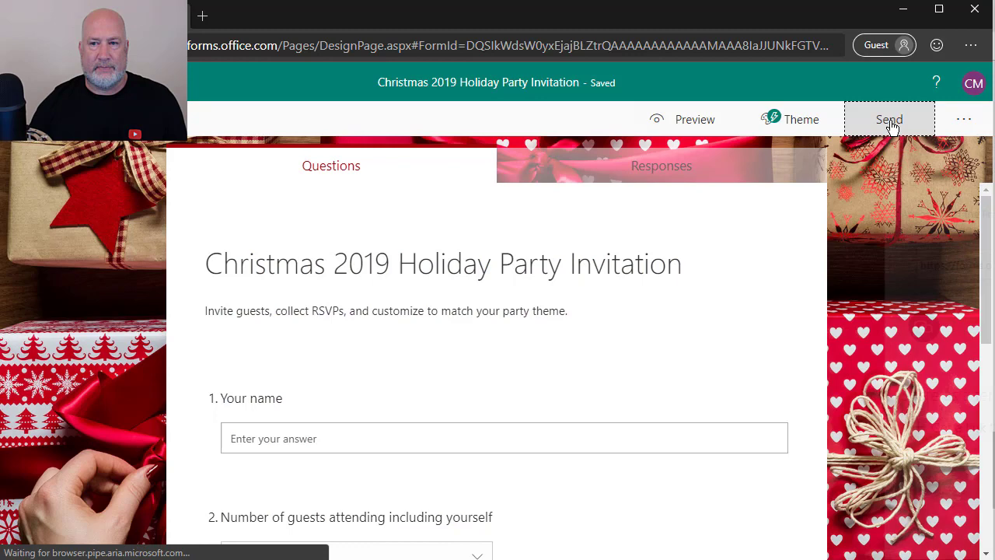
pyautogui.click(888, 119)
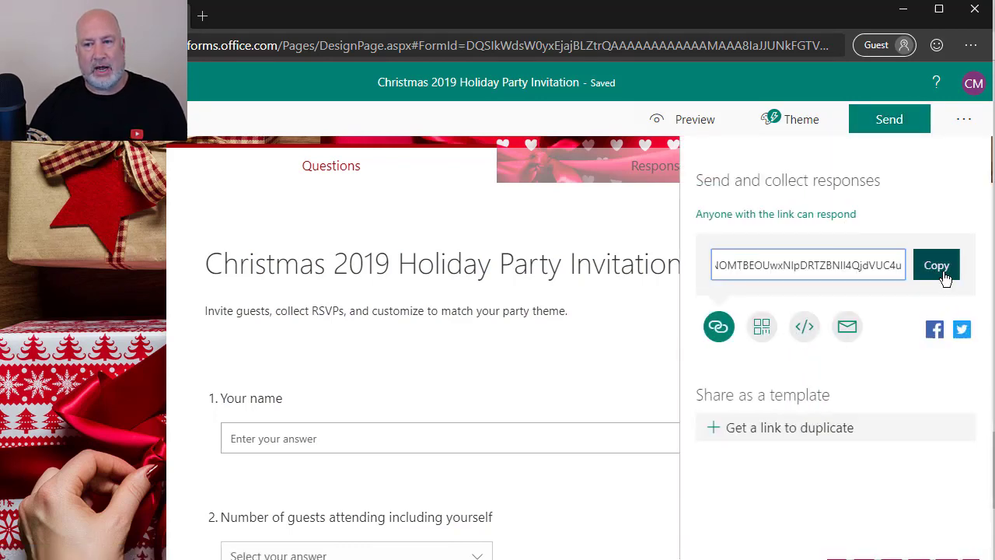
pyautogui.click(936, 265)
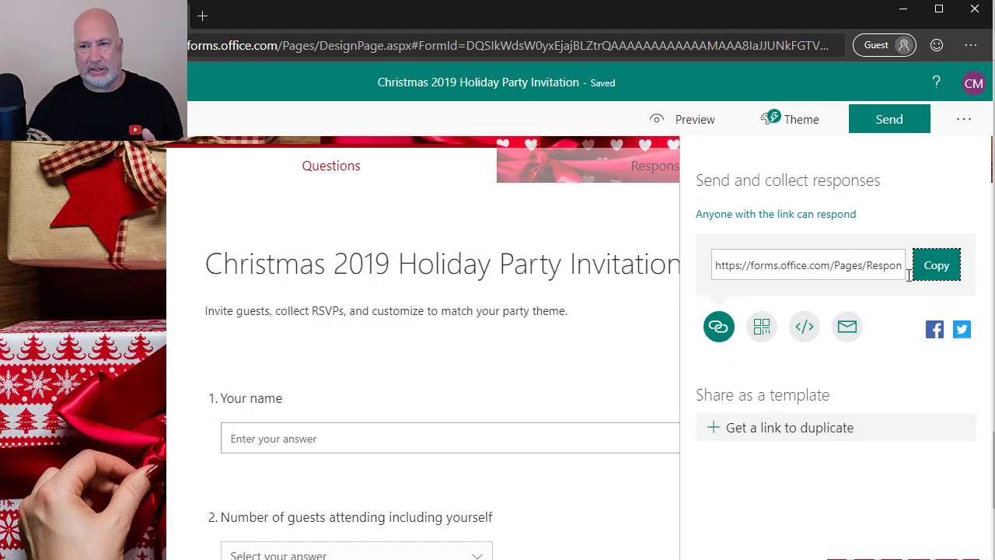
pyautogui.click(936, 264)
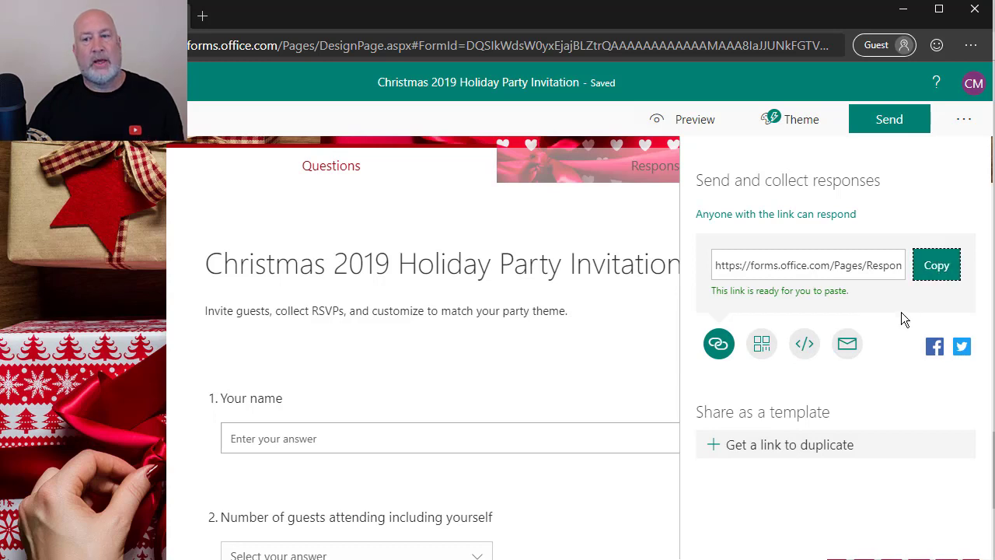
pyautogui.moveTo(804, 343)
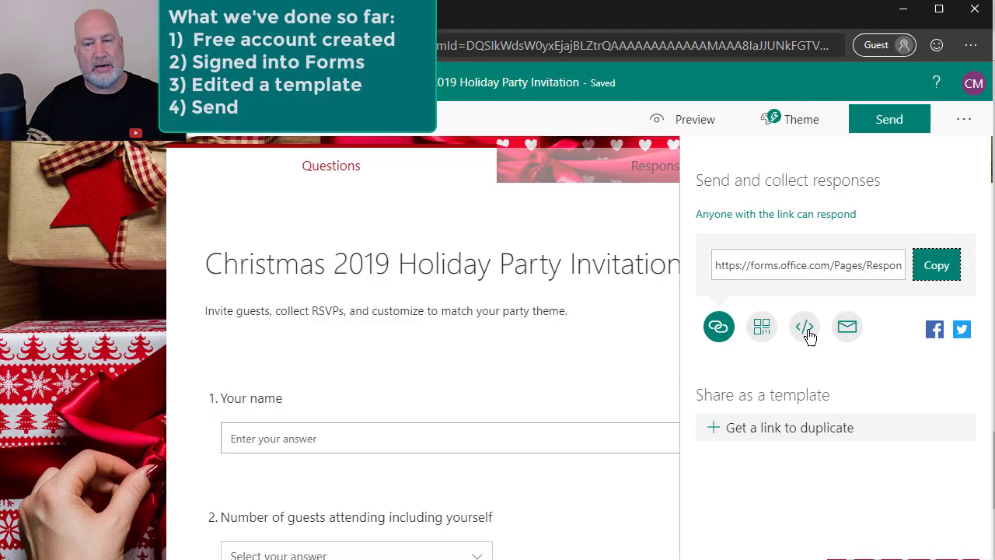
pyautogui.moveTo(761, 325)
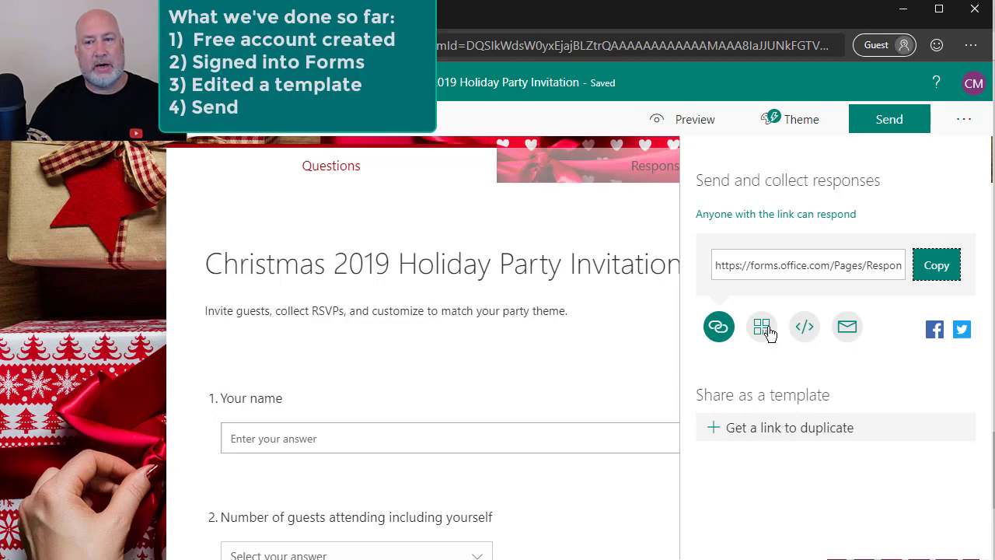
pyautogui.moveTo(760, 326)
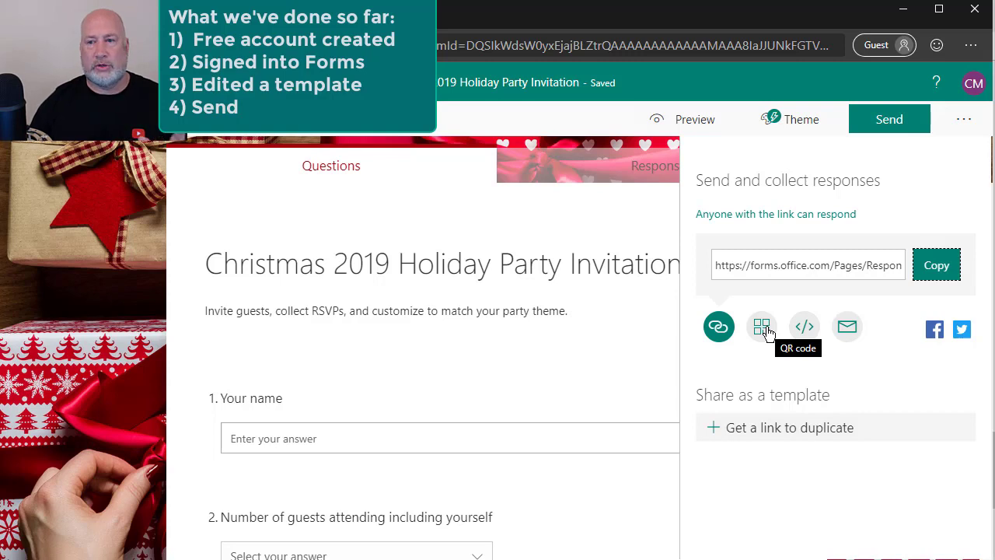
pyautogui.click(936, 264)
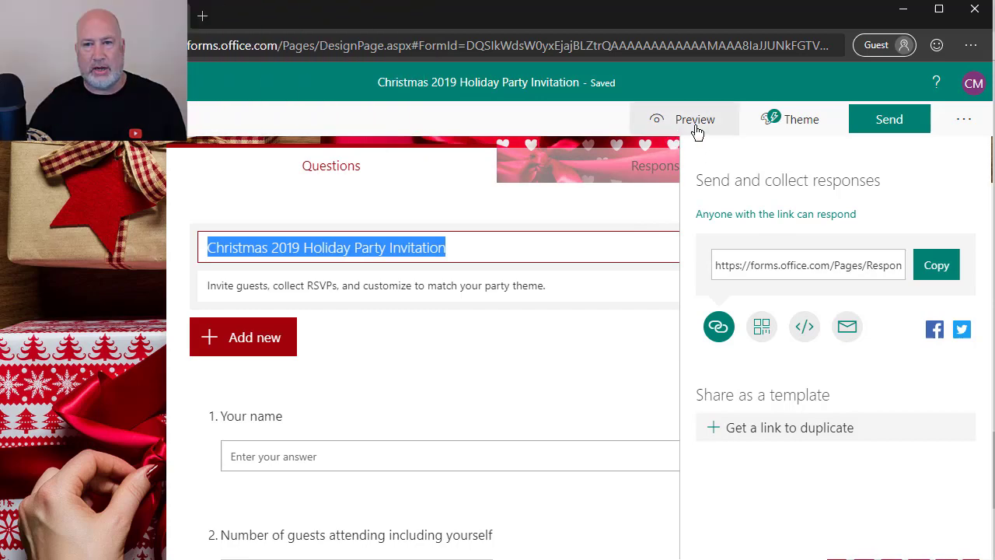
# - Preview the invitation on computer, then in Mobile view through all four questions
pyautogui.click(694, 119)
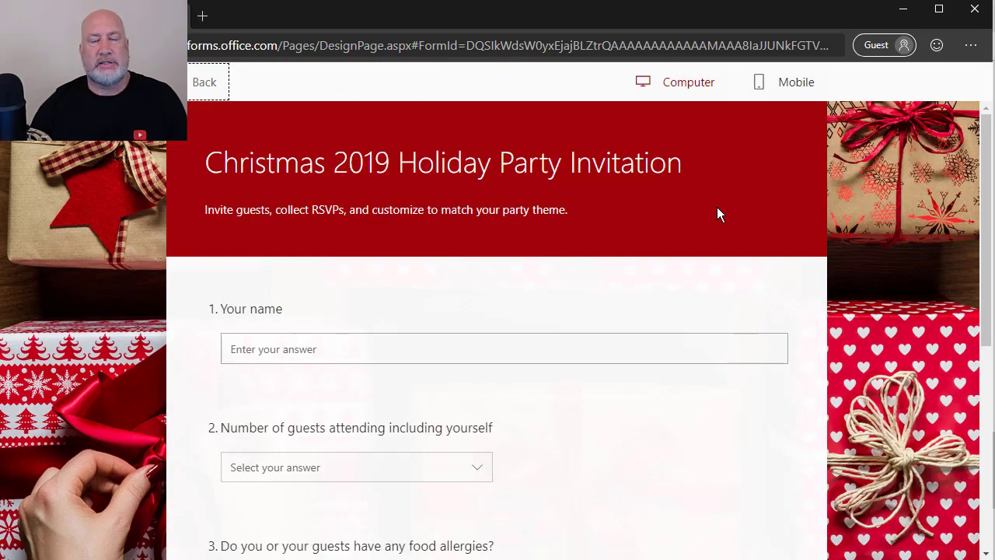
pyautogui.moveTo(600, 237)
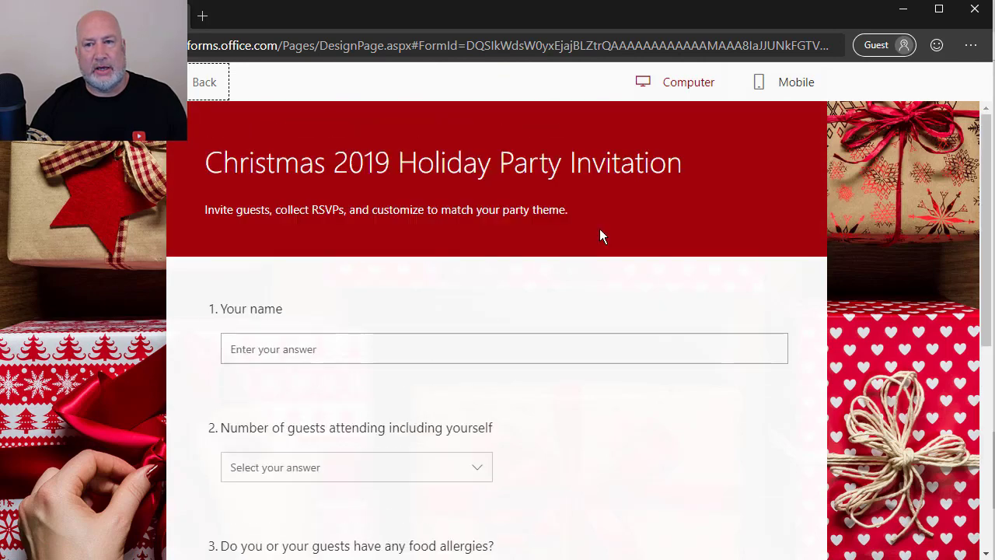
pyautogui.scroll(-3)
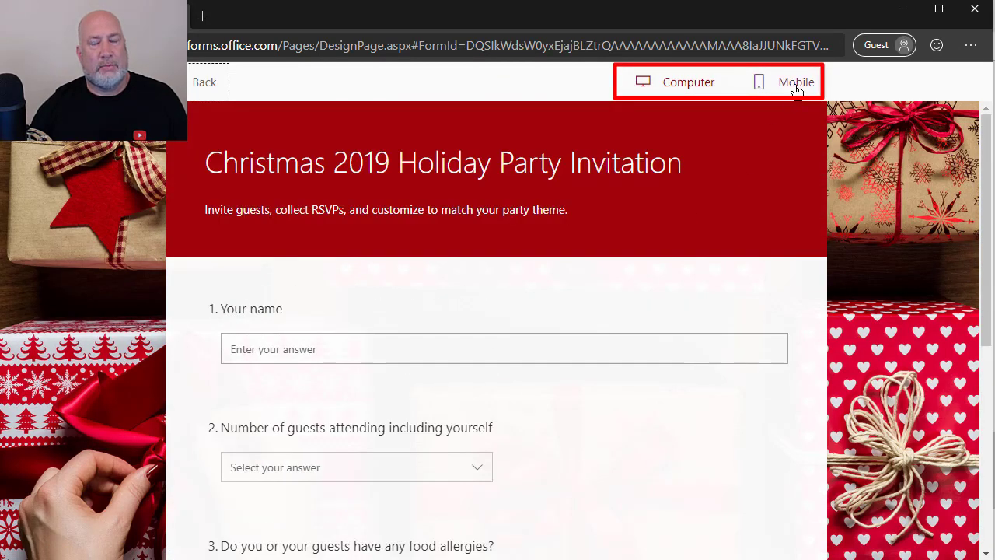
pyautogui.moveTo(796, 82)
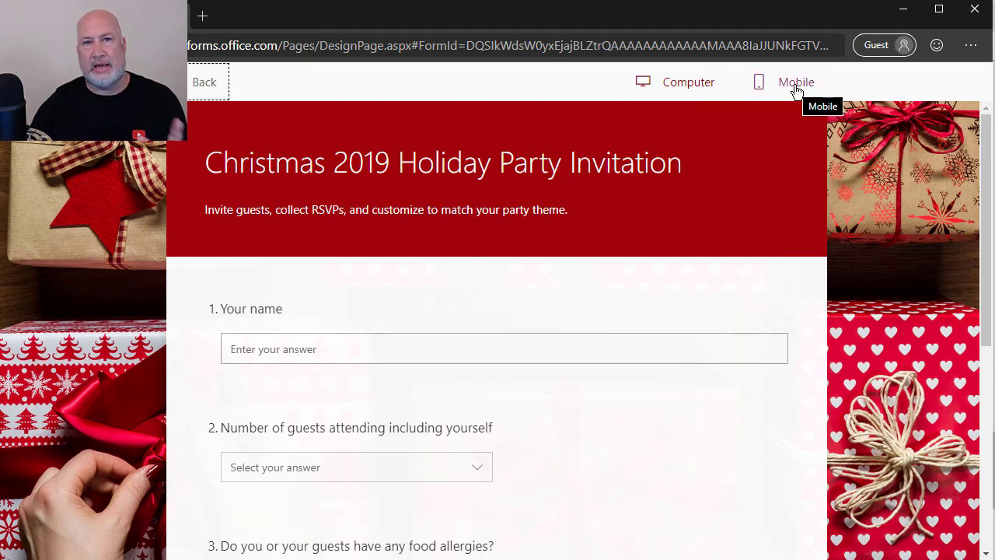
pyautogui.click(796, 82)
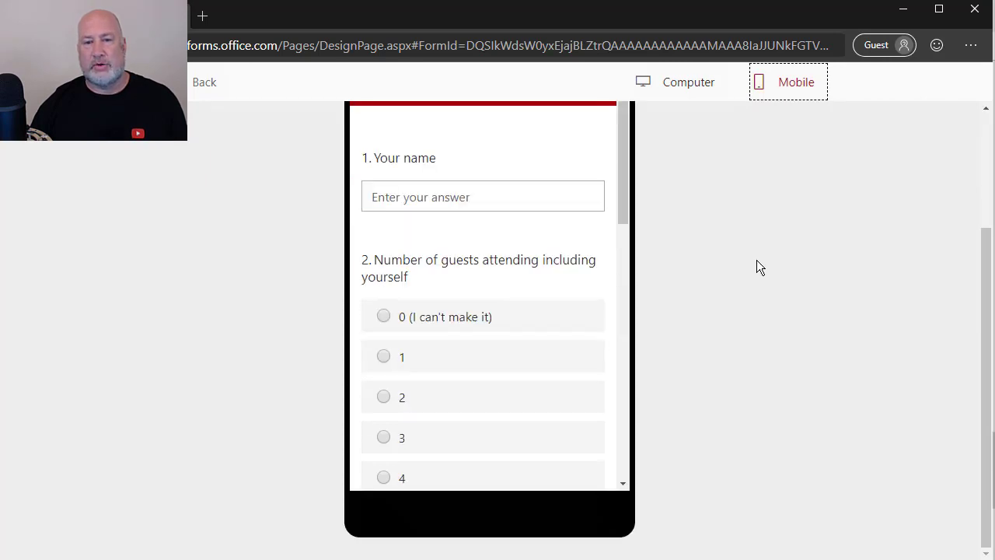
pyautogui.scroll(-3)
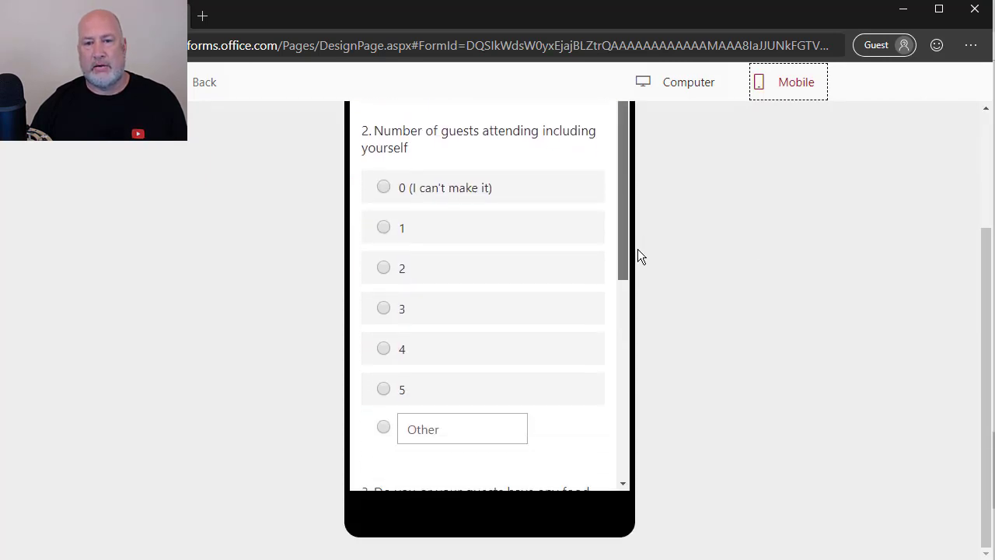
pyautogui.scroll(-3)
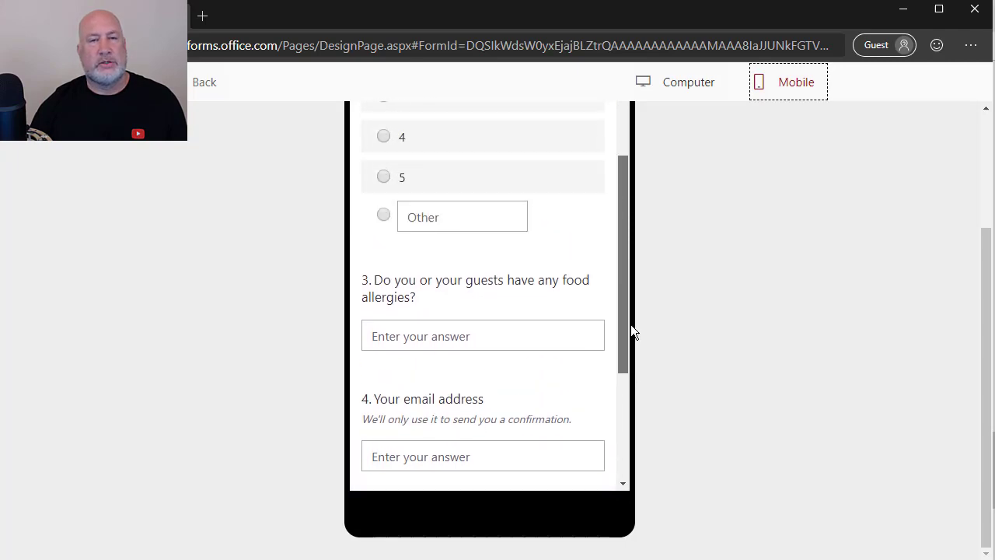
pyautogui.scroll(3)
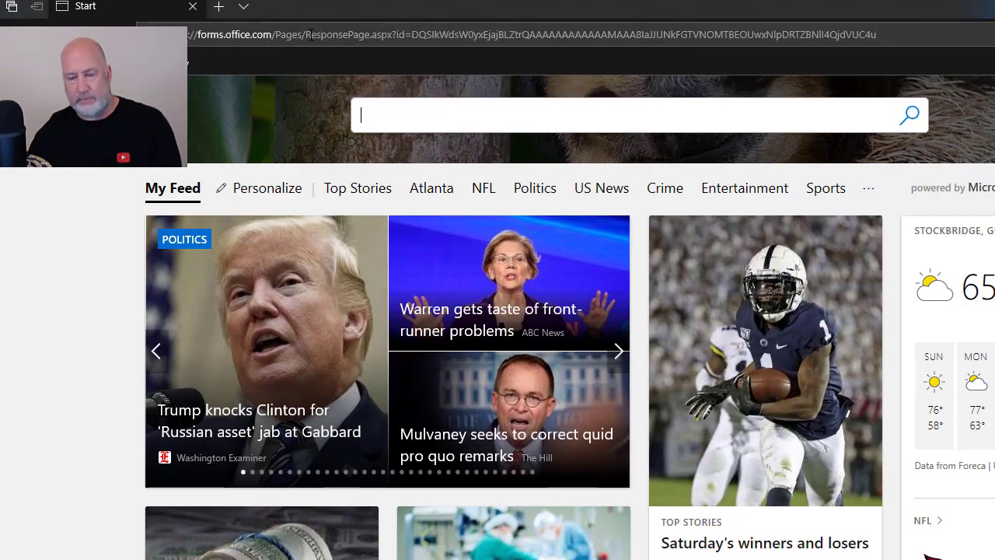
# - Leave the preview and check the Responses summary, which shows none received yet
pyautogui.click(124, 6)
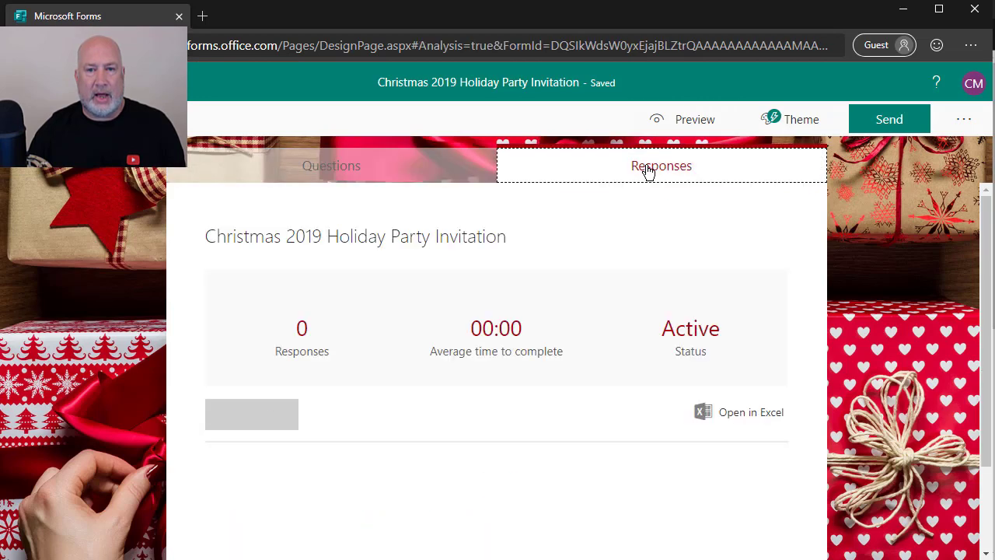
pyautogui.click(661, 165)
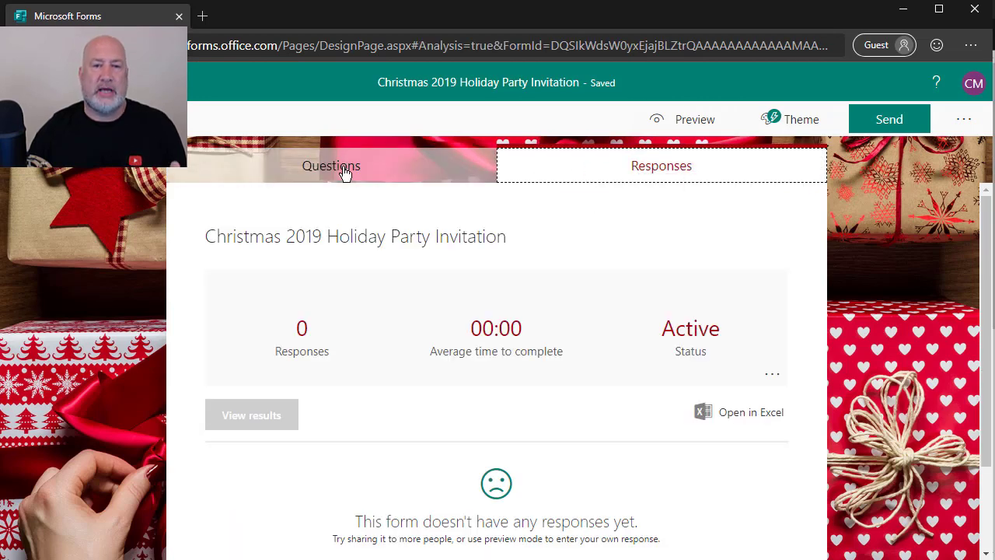
pyautogui.click(330, 166)
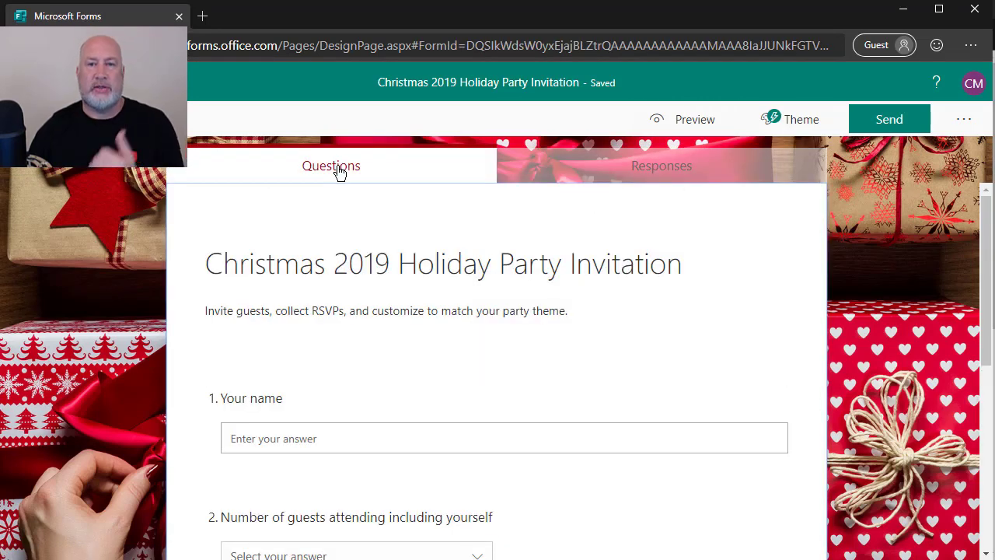
pyautogui.click(661, 165)
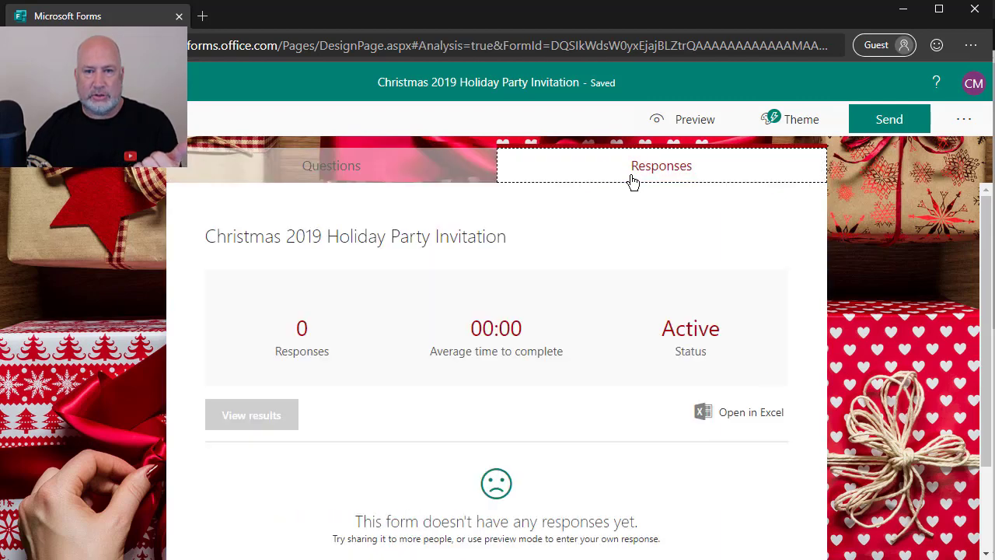
pyautogui.click(330, 164)
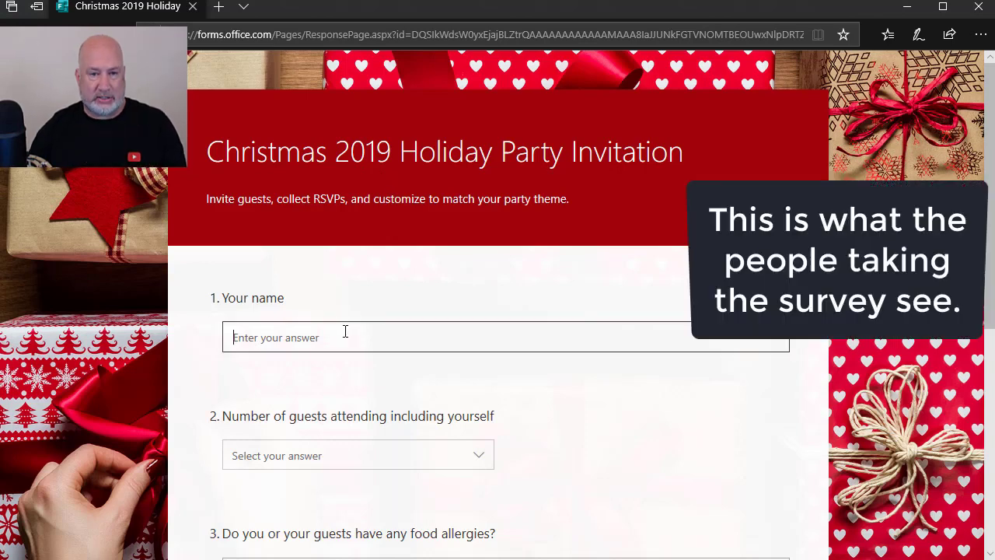
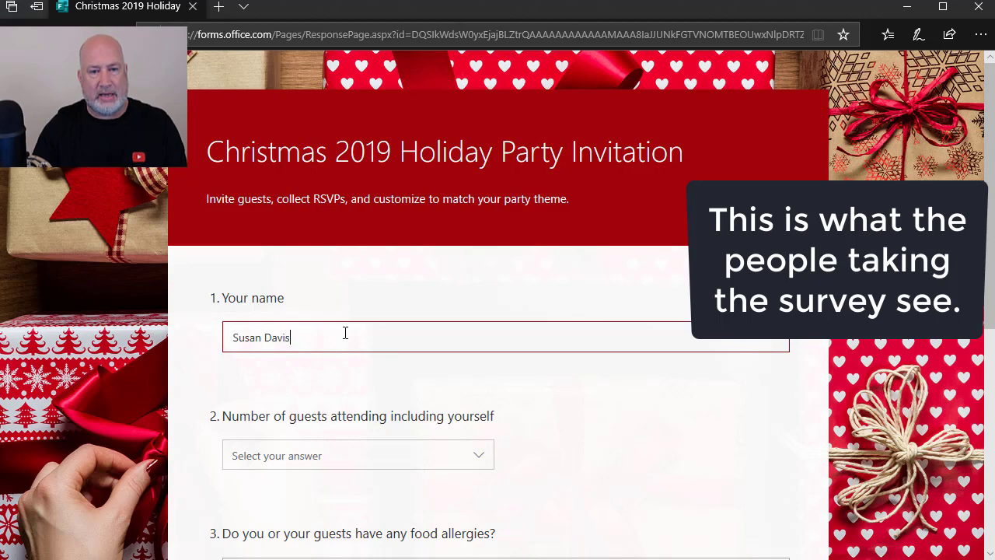
# - Submit a test response with name 'Su', 2 guests and email 'ererere'
pyautogui.click(358, 455)
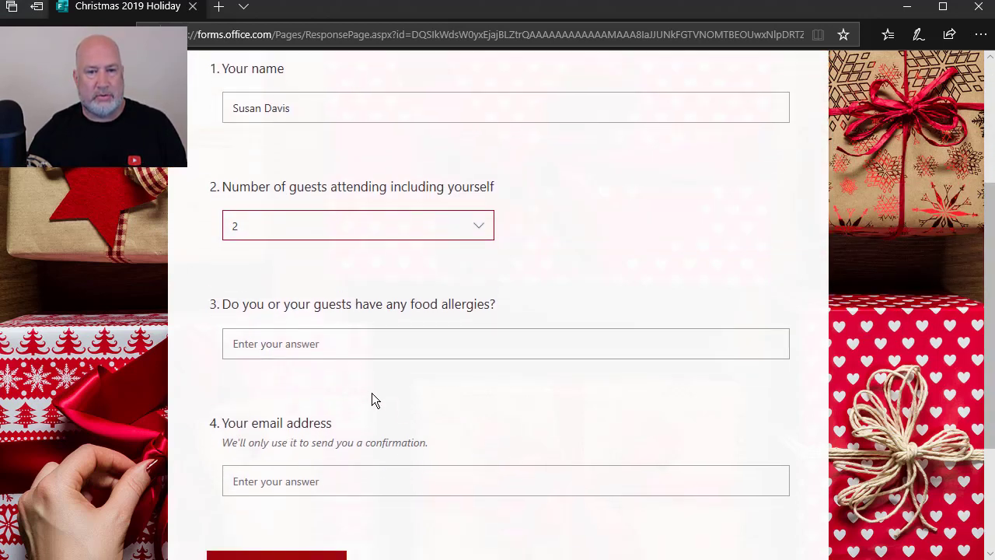
pyautogui.scroll(-3)
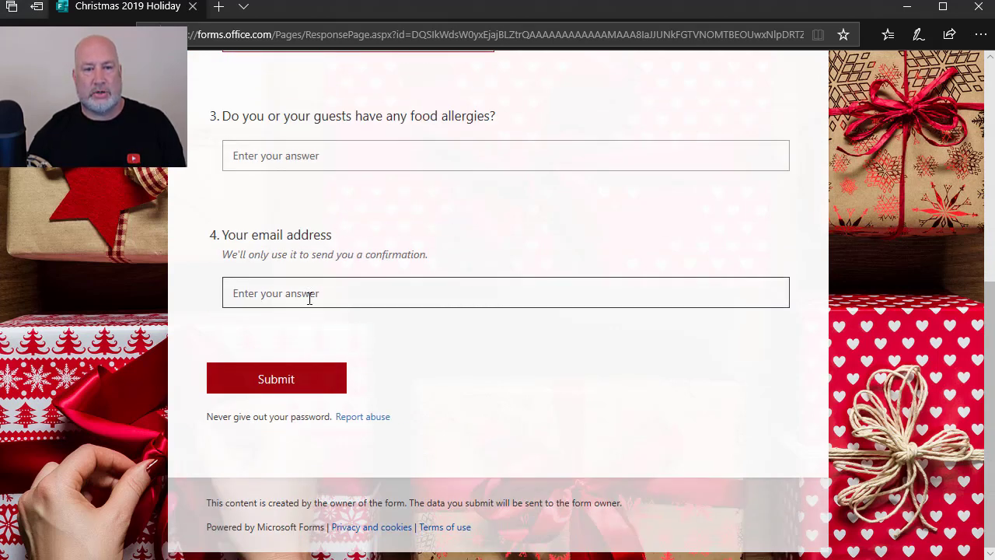
pyautogui.write('ererere')
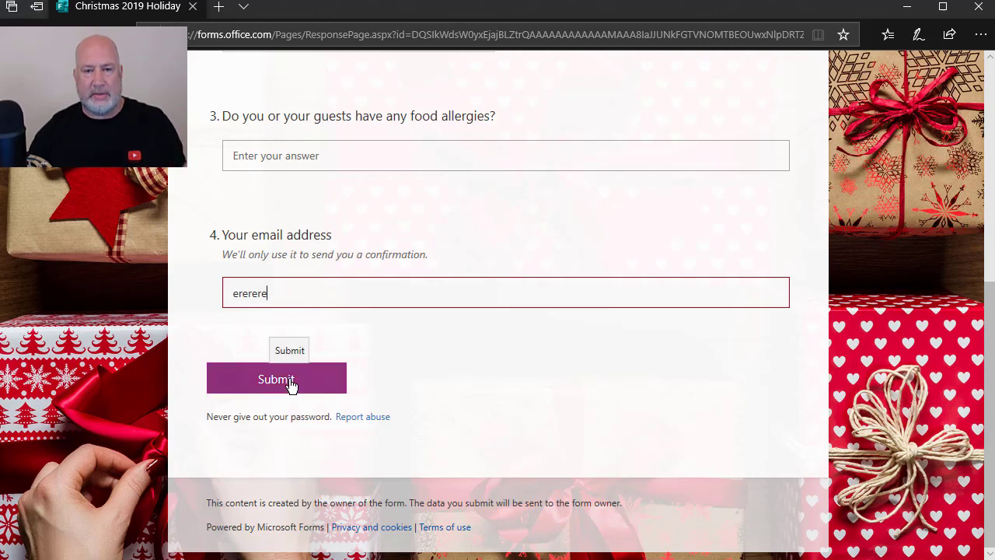
pyautogui.click(276, 378)
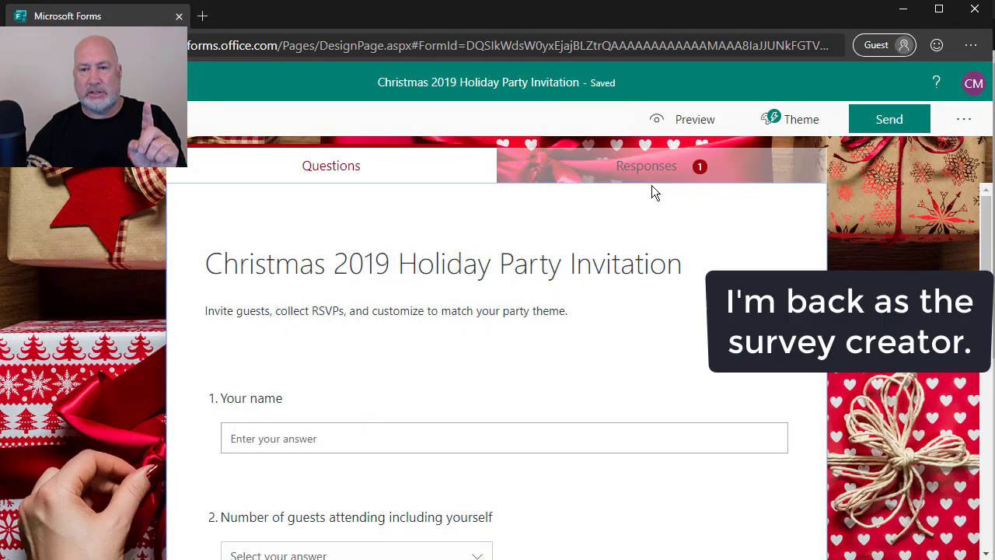
# - Review the Responses summary — one response, 42 s average, two guests charted — then return to My forms
pyautogui.click(646, 165)
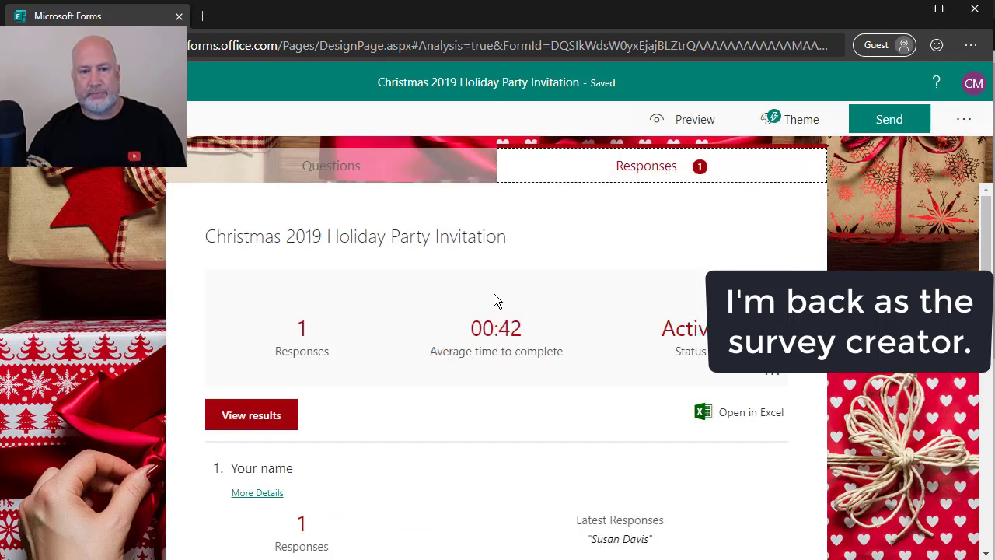
pyautogui.scroll(-3)
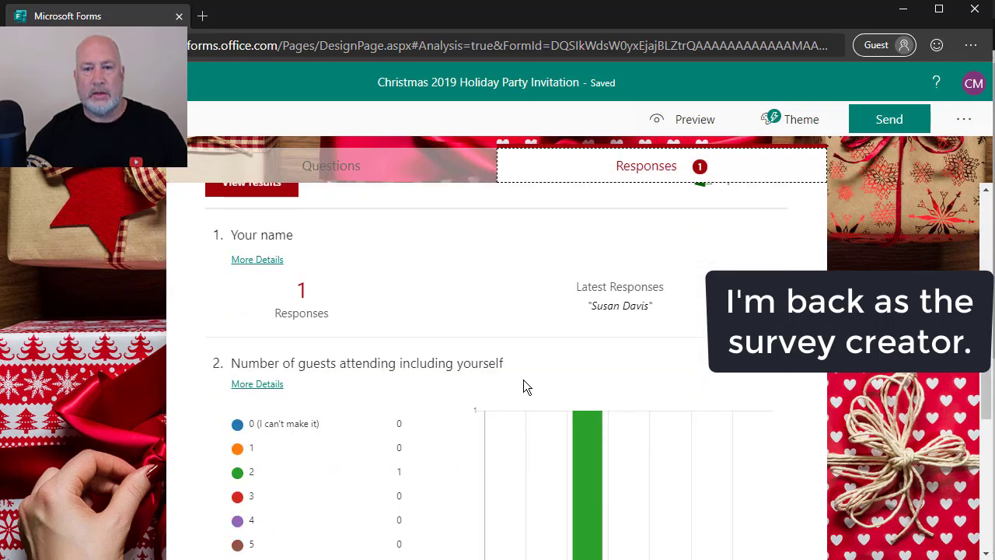
pyautogui.scroll(-3)
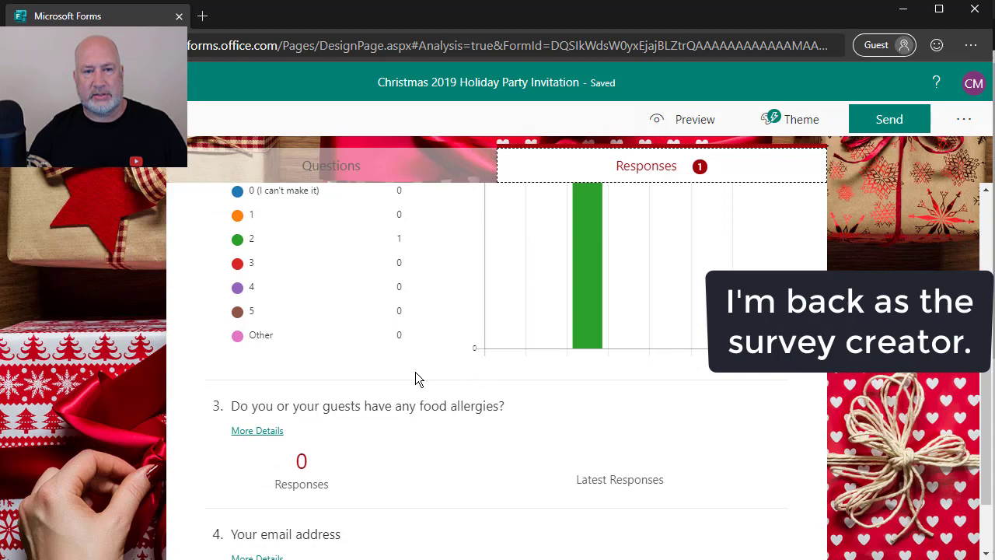
pyautogui.scroll(-3)
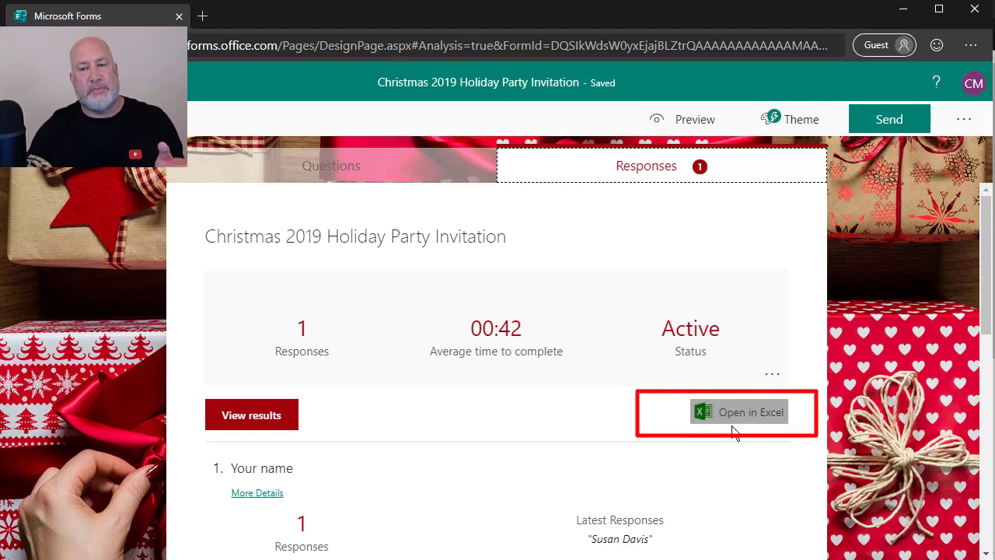
pyautogui.moveTo(745, 423)
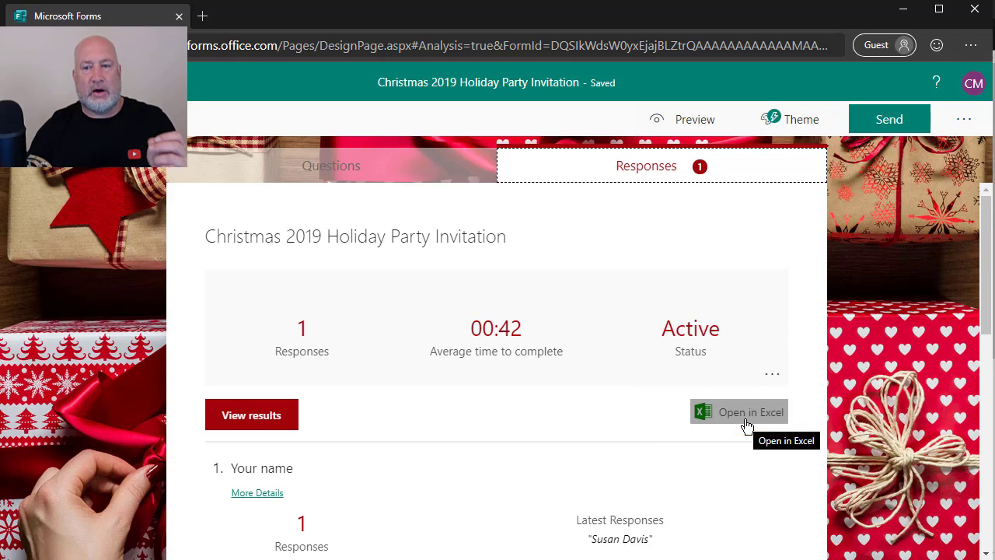
pyautogui.moveTo(700, 345)
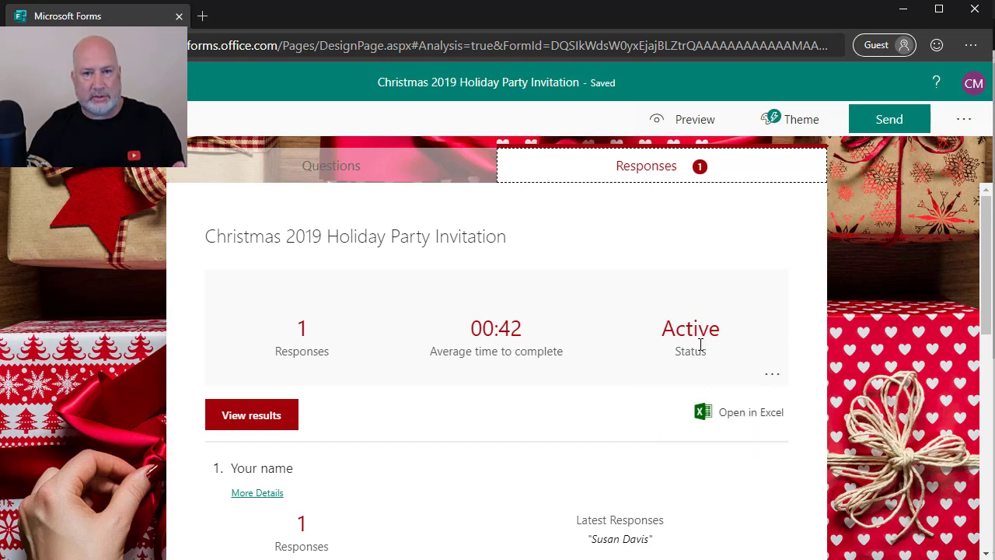
pyautogui.click(331, 165)
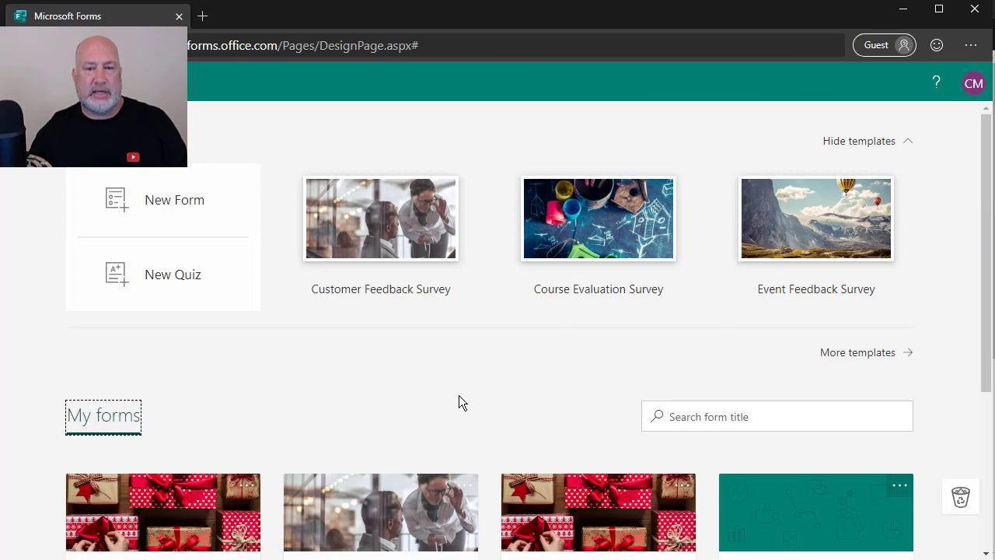
# - Start a new blank form from the Forms start page
pyautogui.scroll(-3)
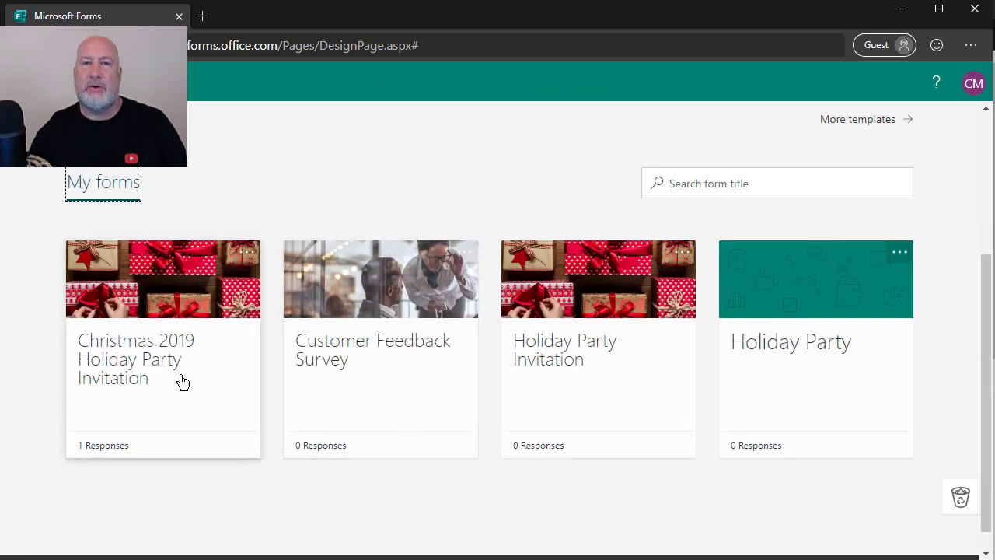
pyautogui.moveTo(172, 377)
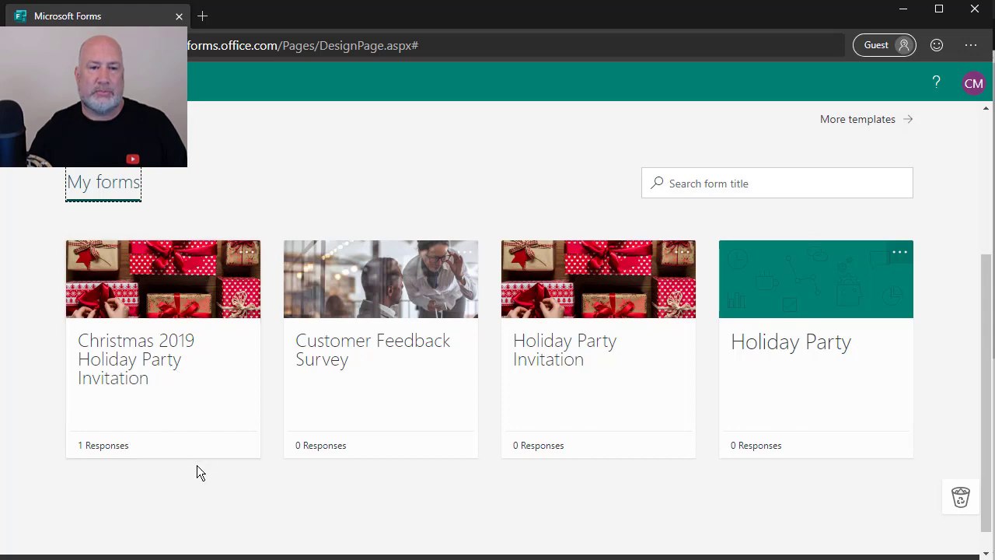
pyautogui.click(857, 119)
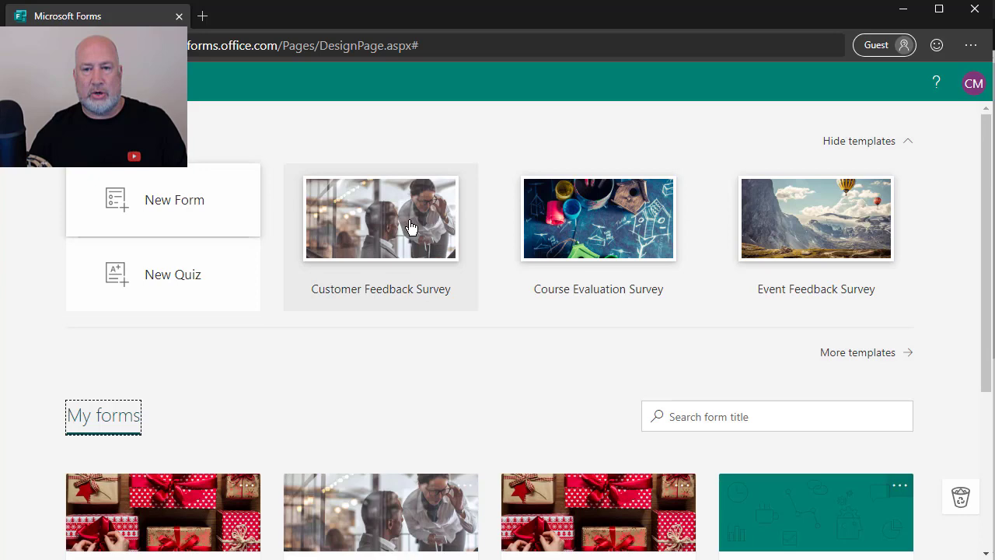
pyautogui.moveTo(178, 210)
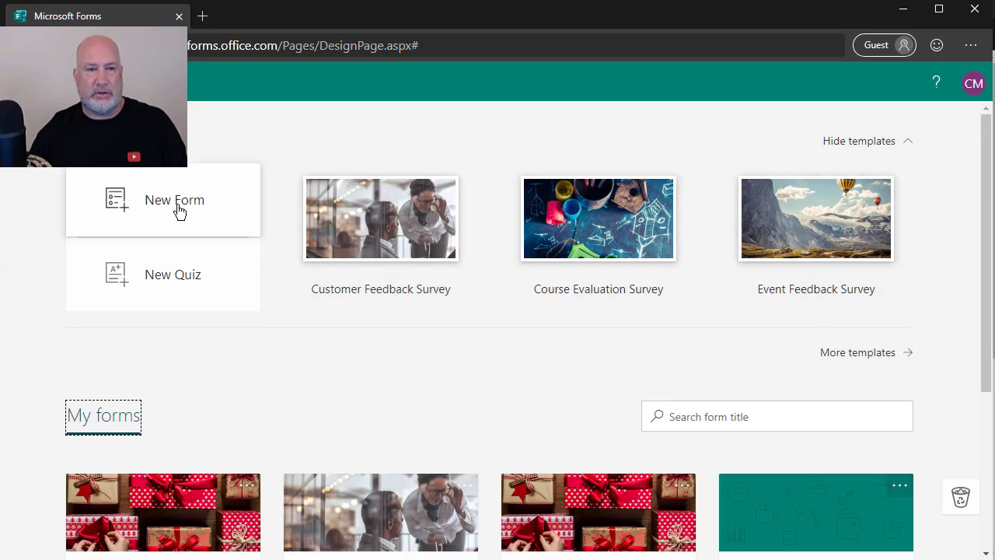
pyautogui.click(174, 200)
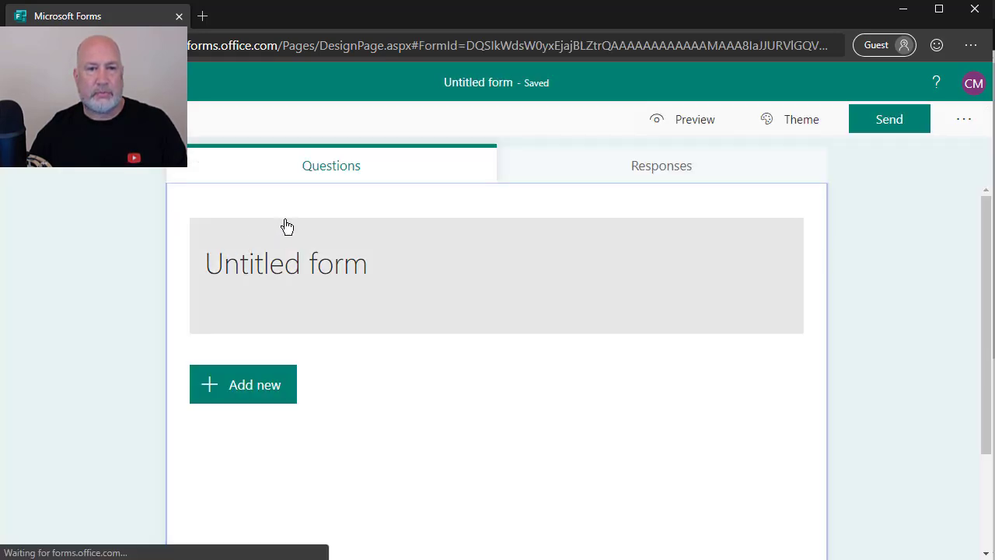
# - Title the new form 'Course Survey' and begin adding its first question
pyautogui.click(285, 263)
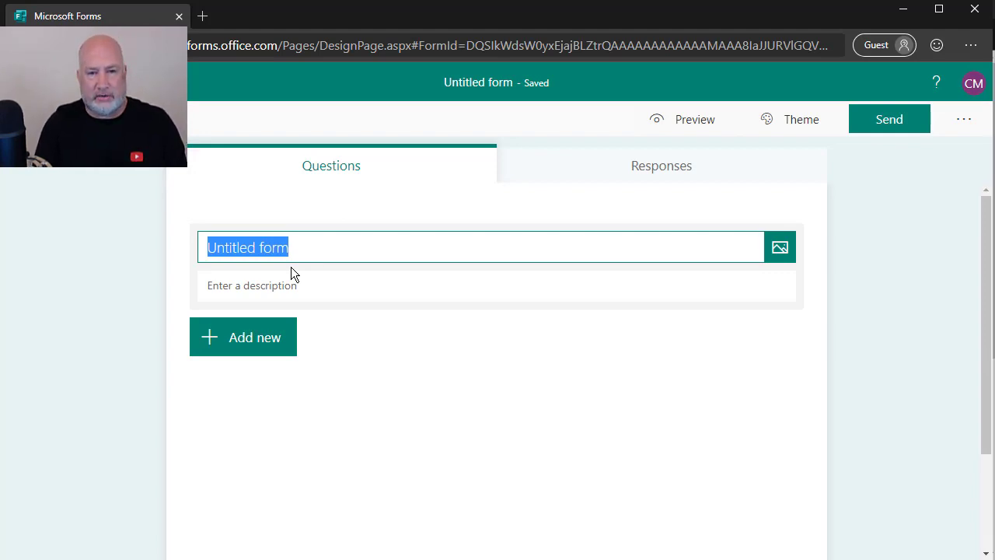
pyautogui.write('Course')
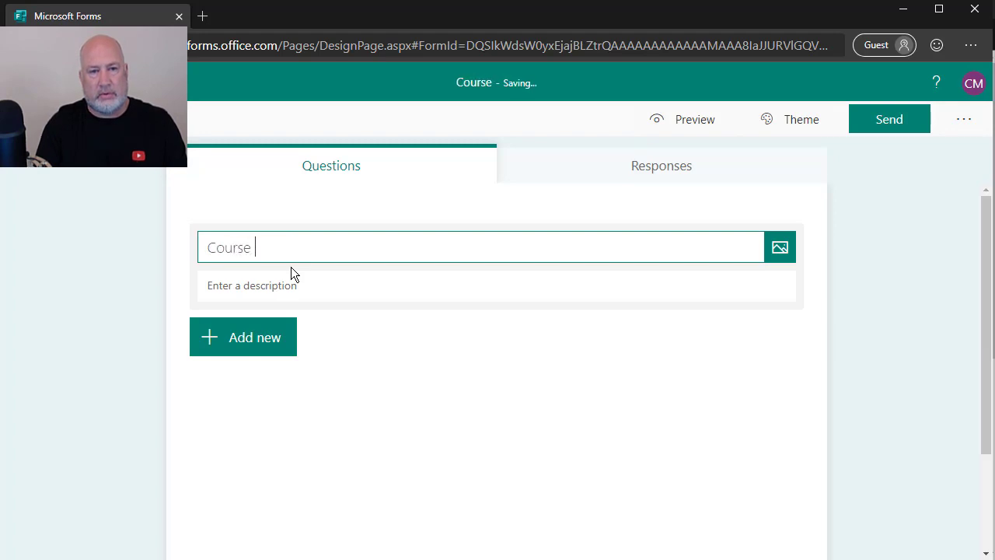
pyautogui.write('Survey')
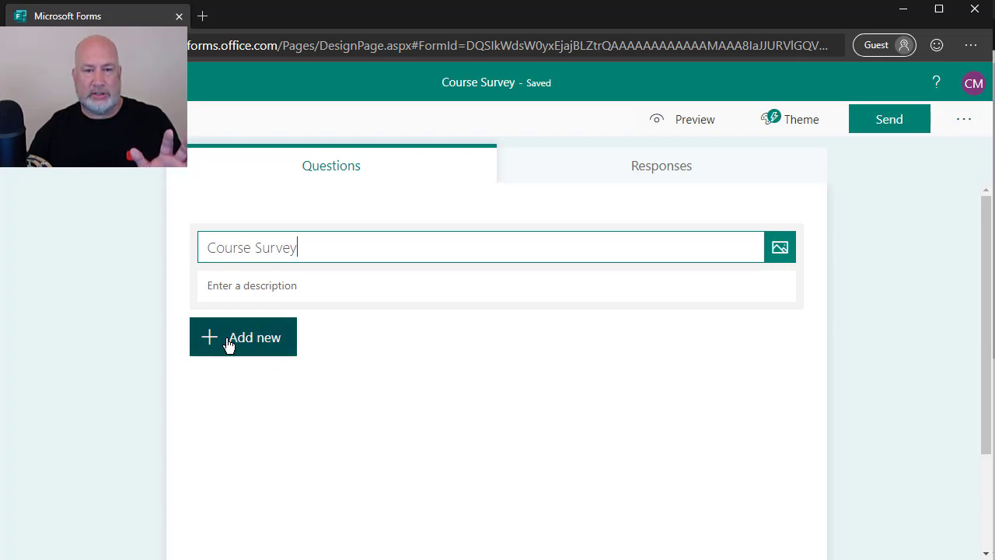
pyautogui.click(243, 336)
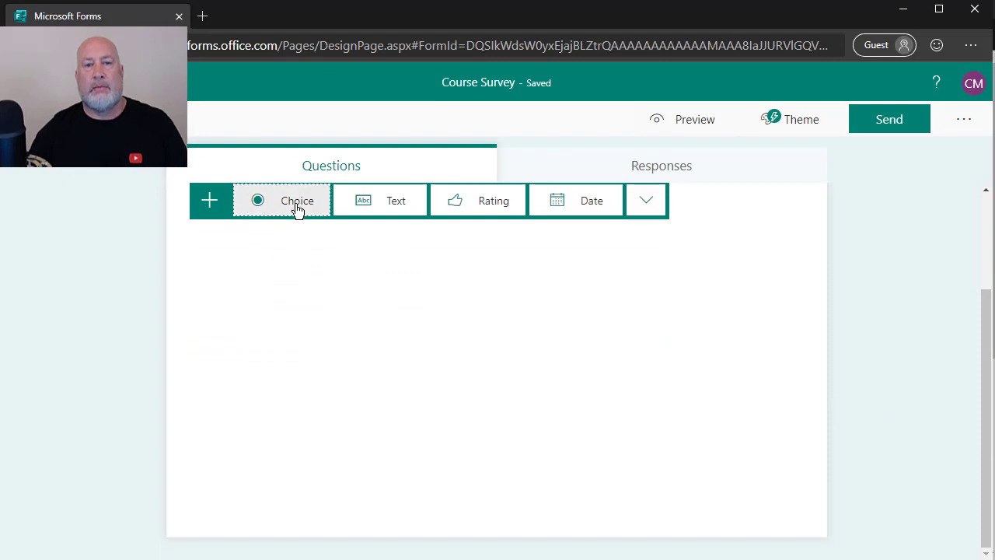
pyautogui.moveTo(297, 200)
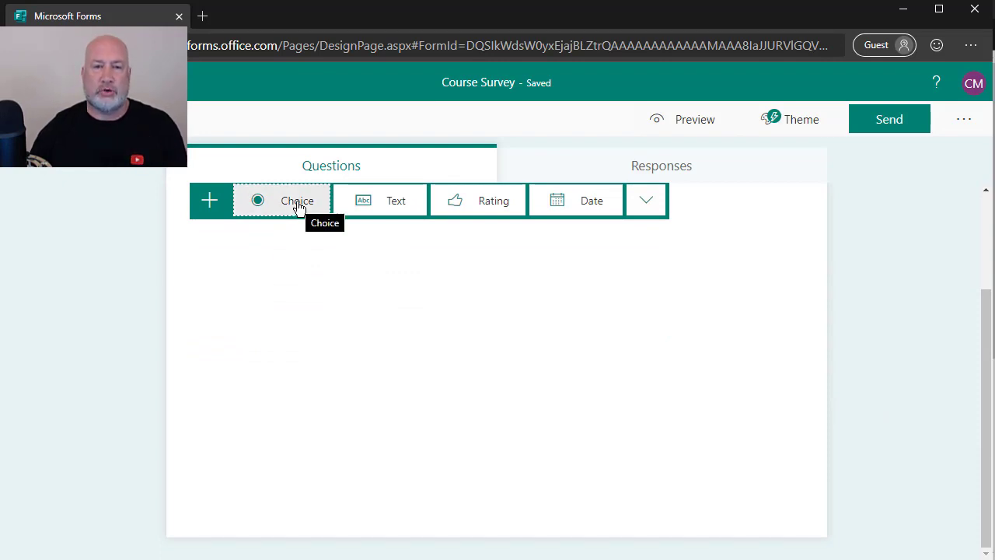
pyautogui.moveTo(395, 200)
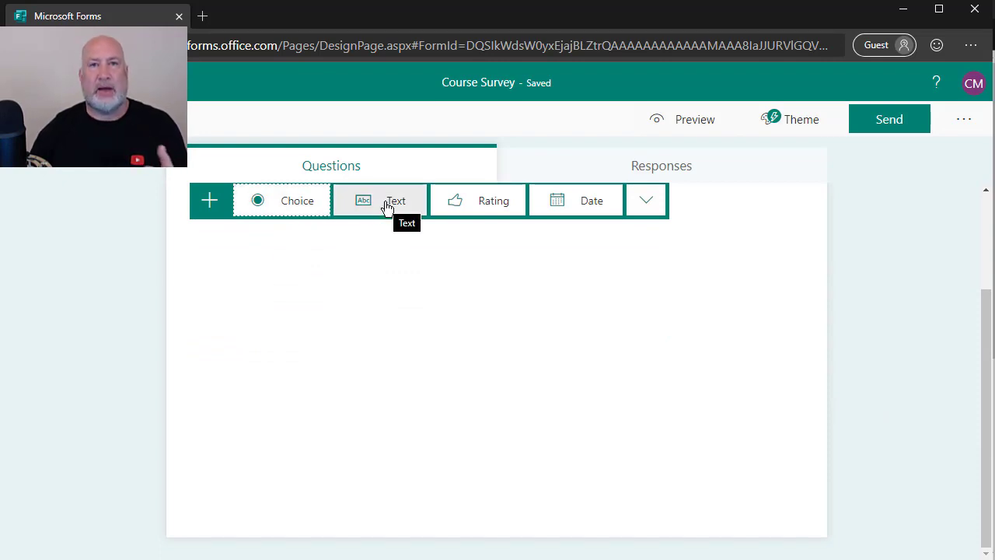
pyautogui.moveTo(478, 200)
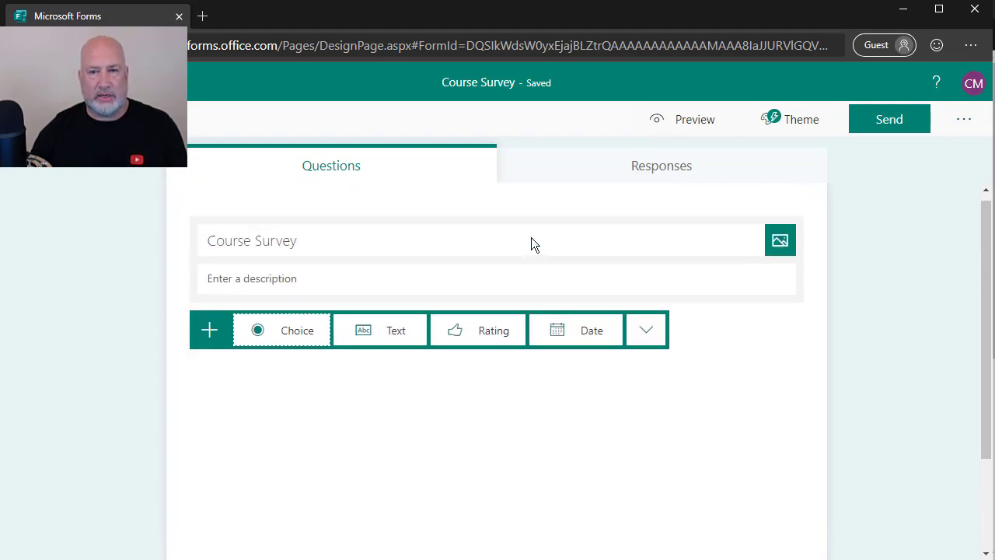
# - Add a Choice question reading 'Did you enjoy the training class?'
pyautogui.click(296, 329)
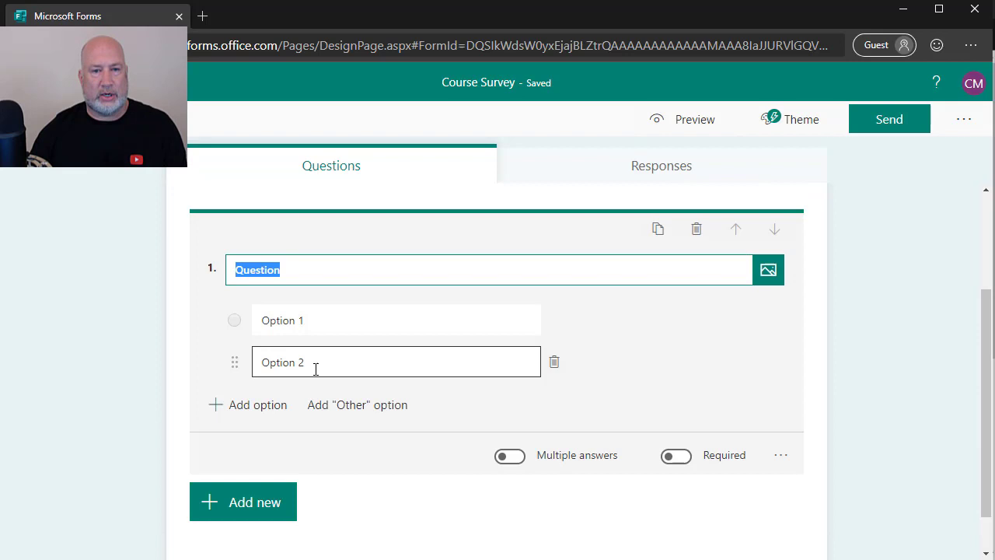
pyautogui.write('Did yo')
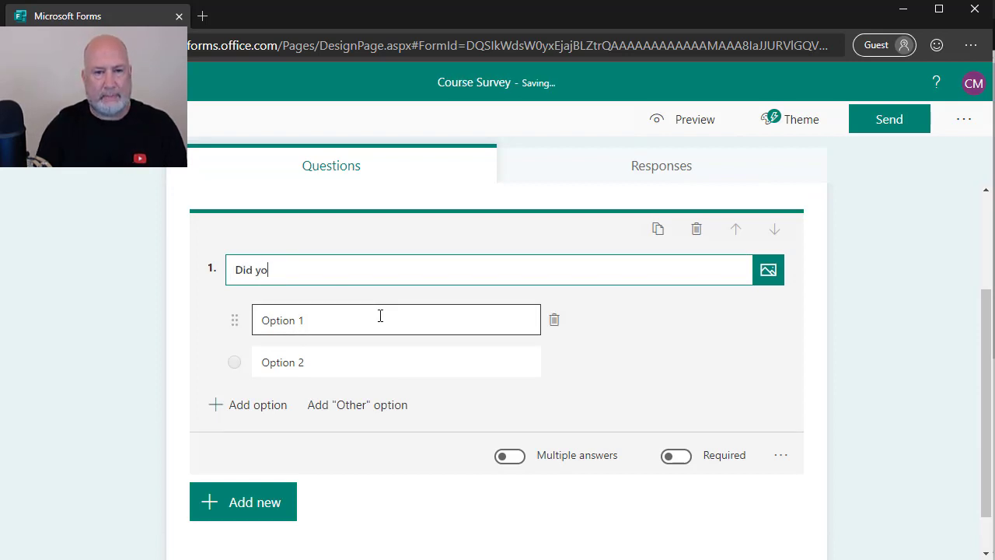
pyautogui.write('u enjoy')
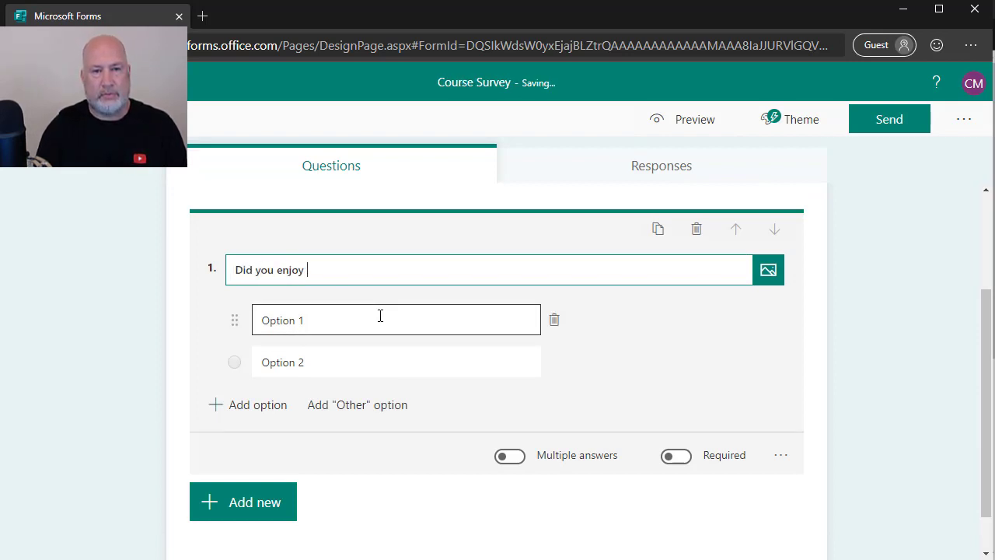
pyautogui.write('the tr4ainig class?')
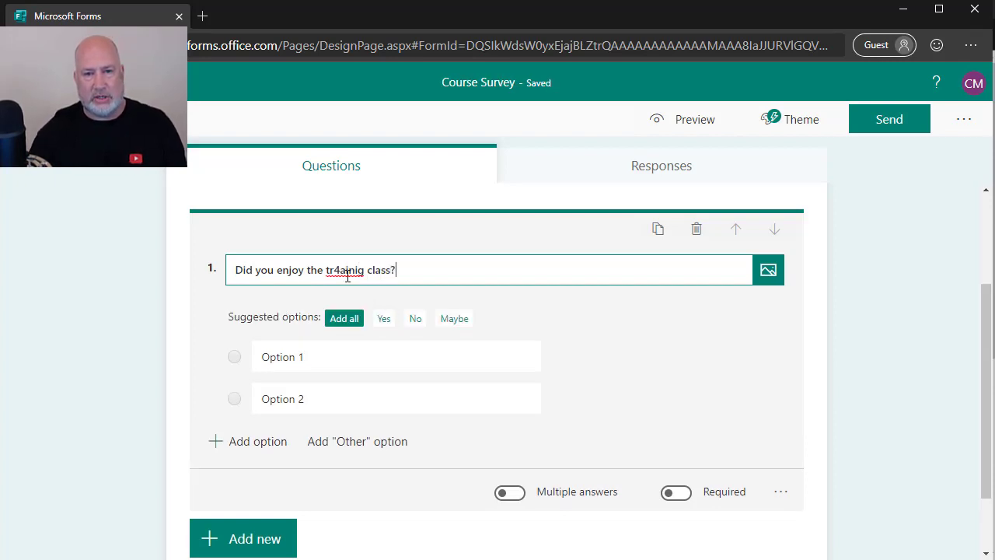
pyautogui.write('training')
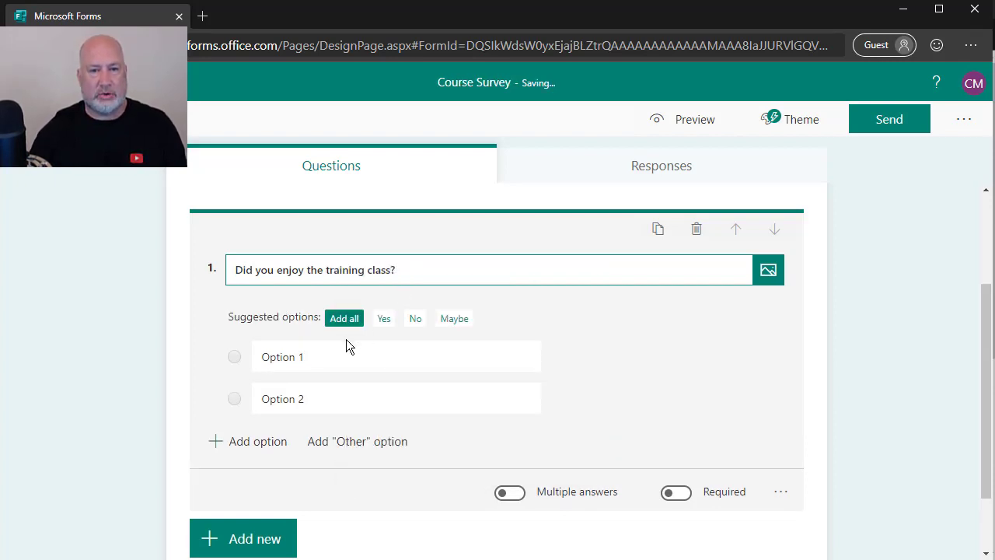
# - Use the suggested Yes and No answers and make the question required
pyautogui.click(396, 356)
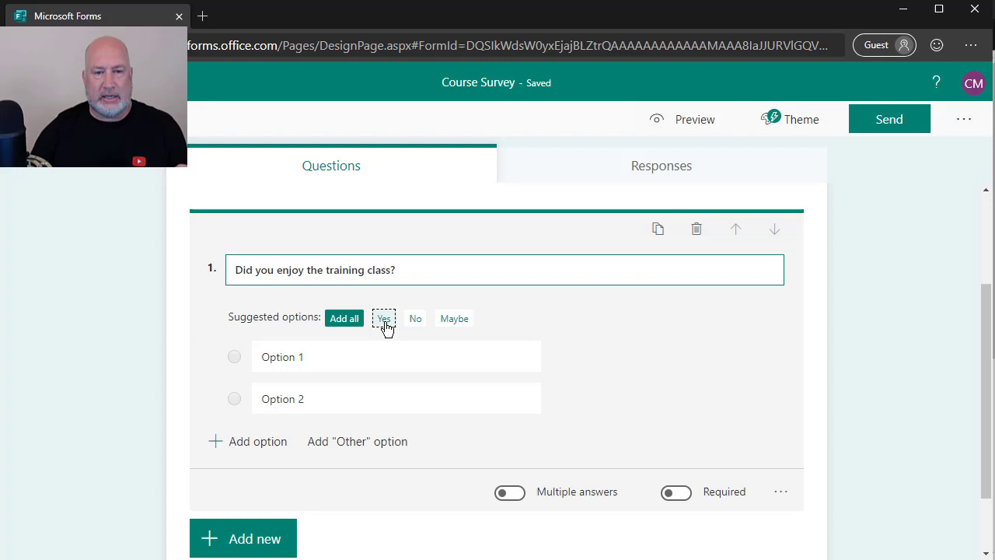
pyautogui.click(383, 318)
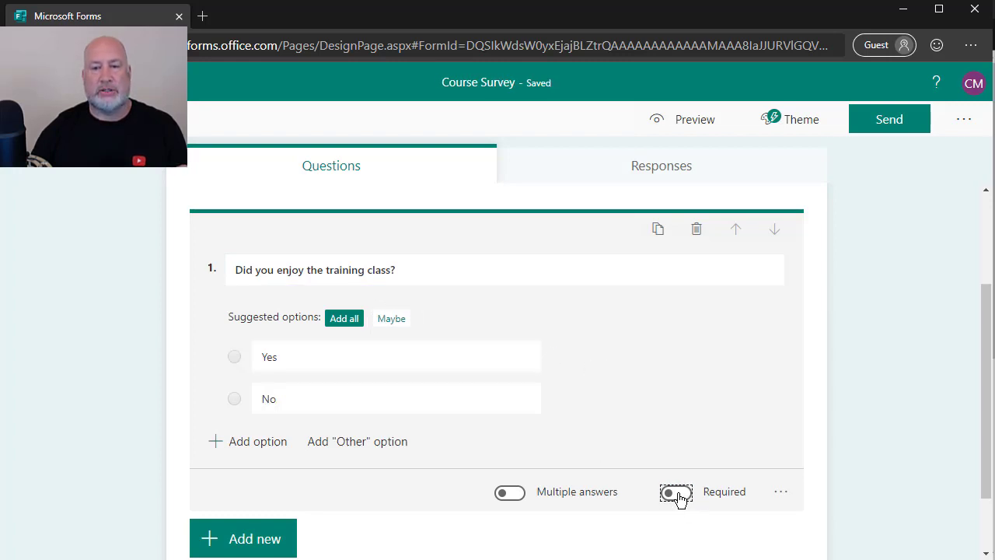
pyautogui.click(675, 491)
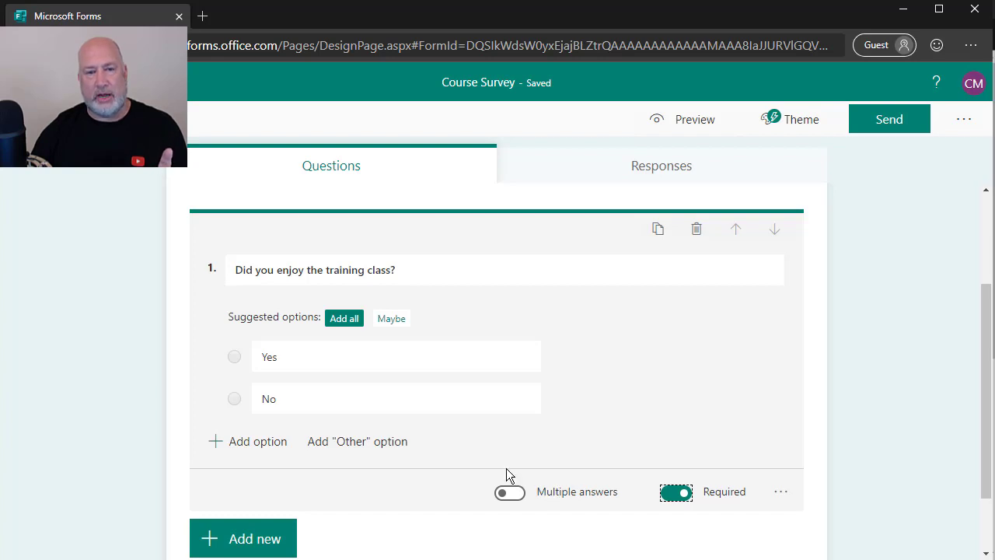
pyautogui.click(243, 538)
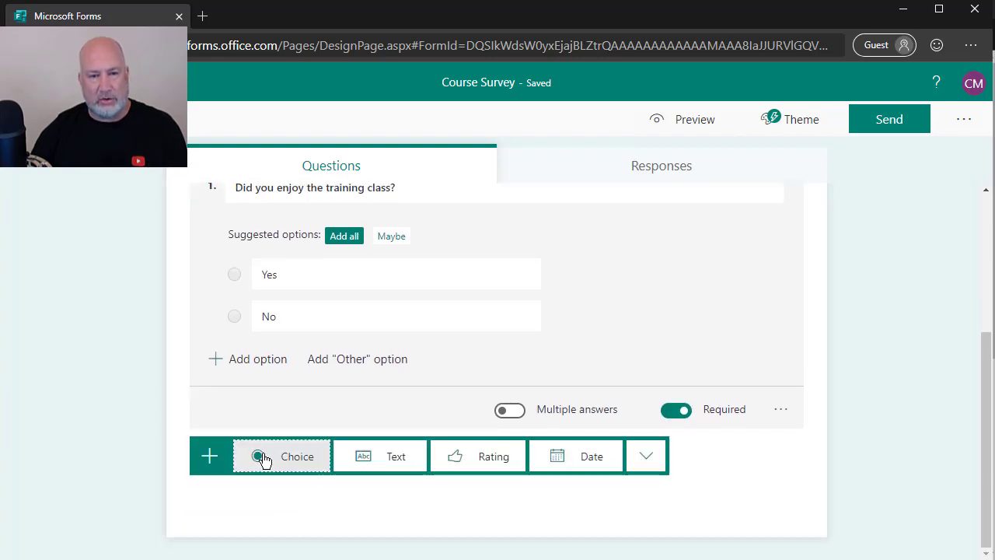
# - Add a second Choice question reading 'What was your favorite topic?'
pyautogui.click(296, 456)
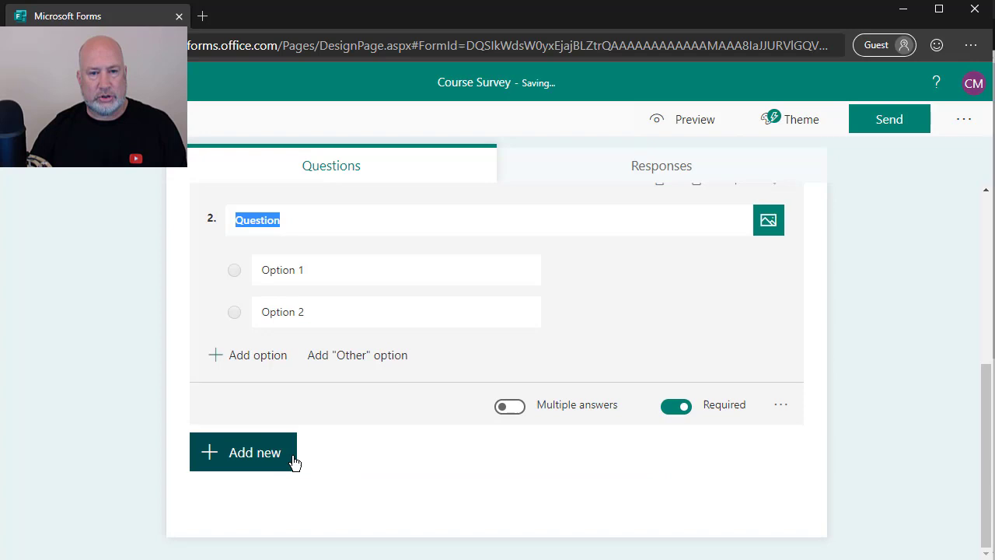
pyautogui.click(343, 220)
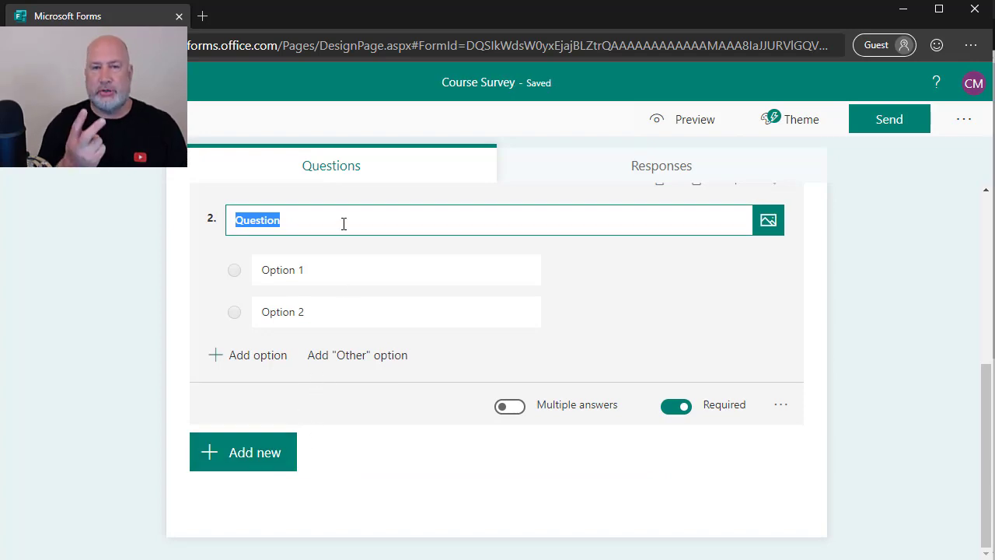
pyautogui.write('What was y')
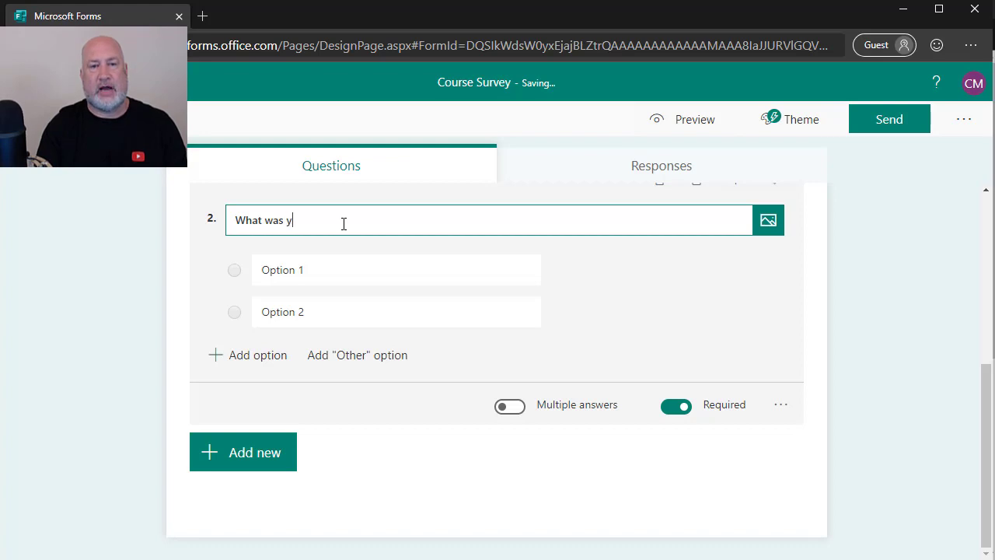
pyautogui.write('our favorite top')
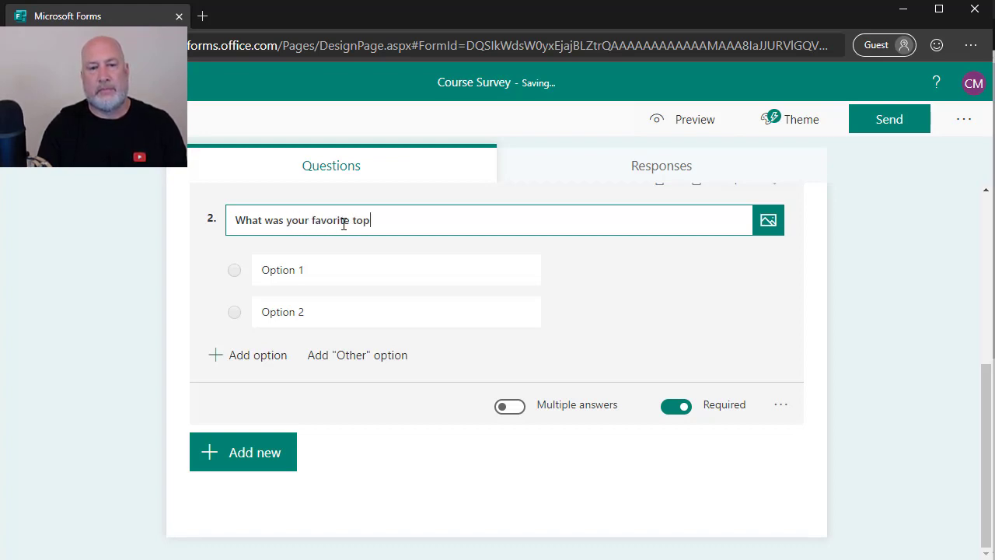
# - Enter the options Word headers, Excel sorting, Excel filters and browse the web
pyautogui.click(396, 270)
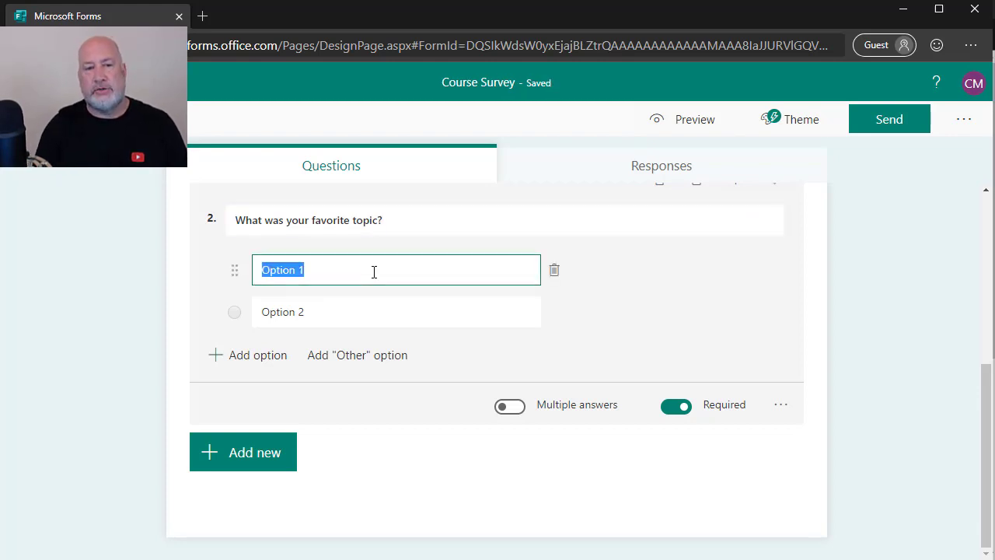
pyautogui.write('Word headers')
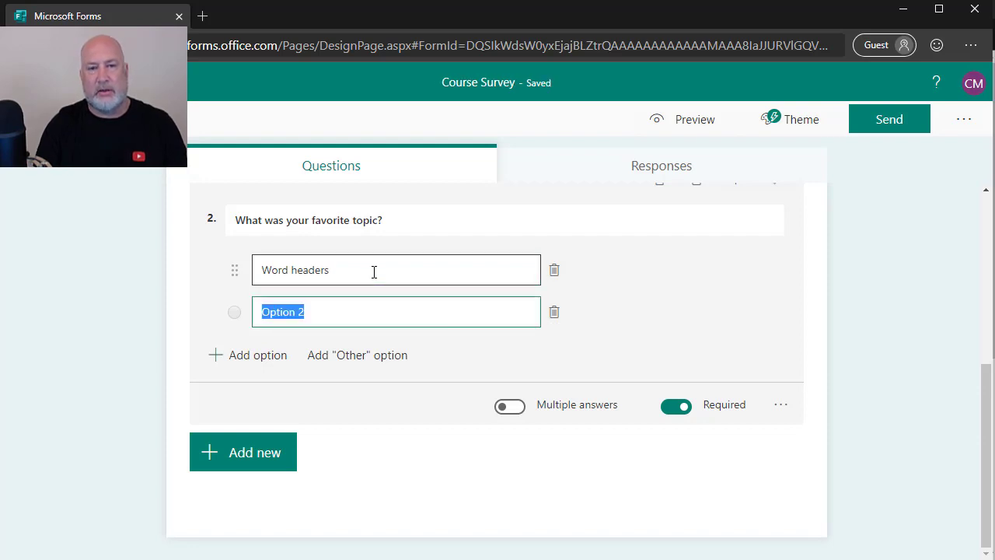
pyautogui.write('Excel sorting')
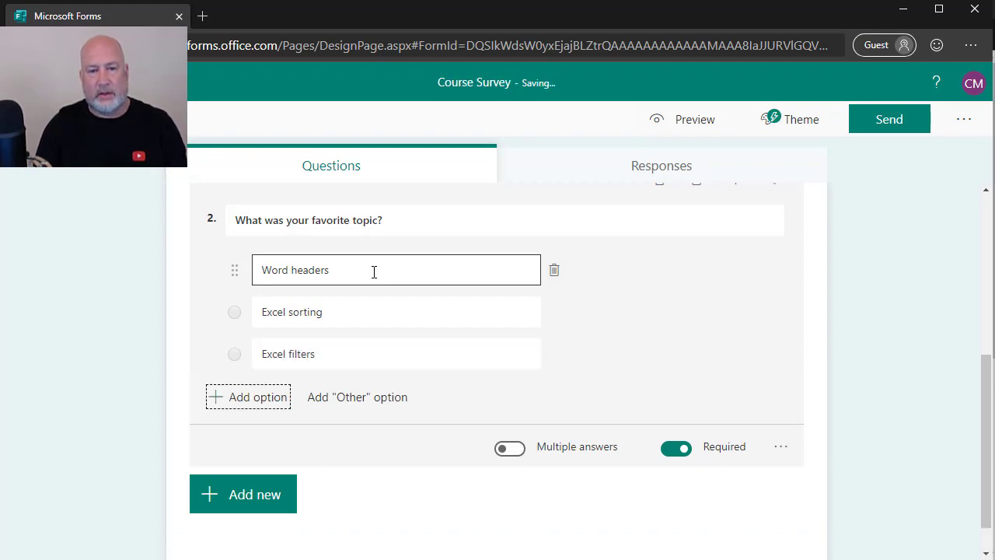
pyautogui.write('browse t')
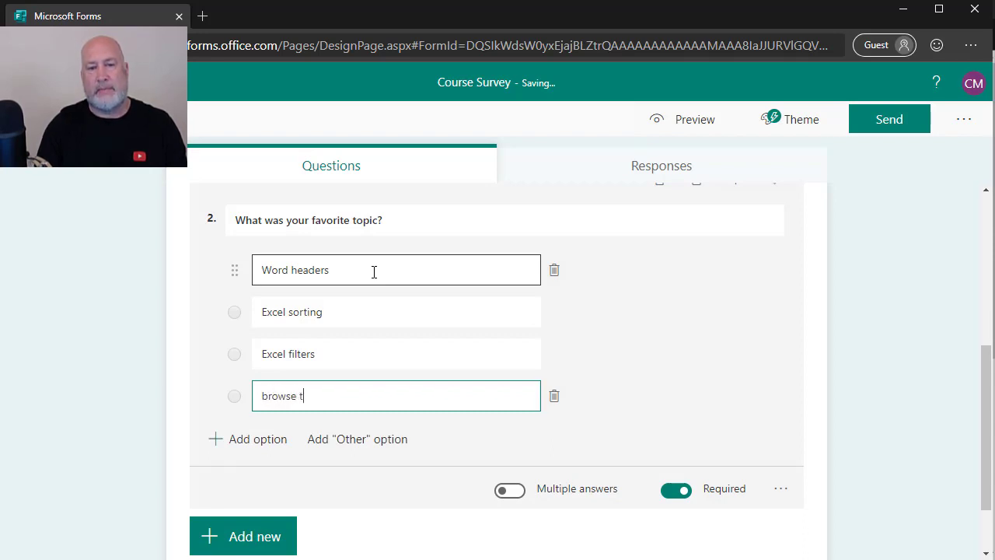
pyautogui.write('he web')
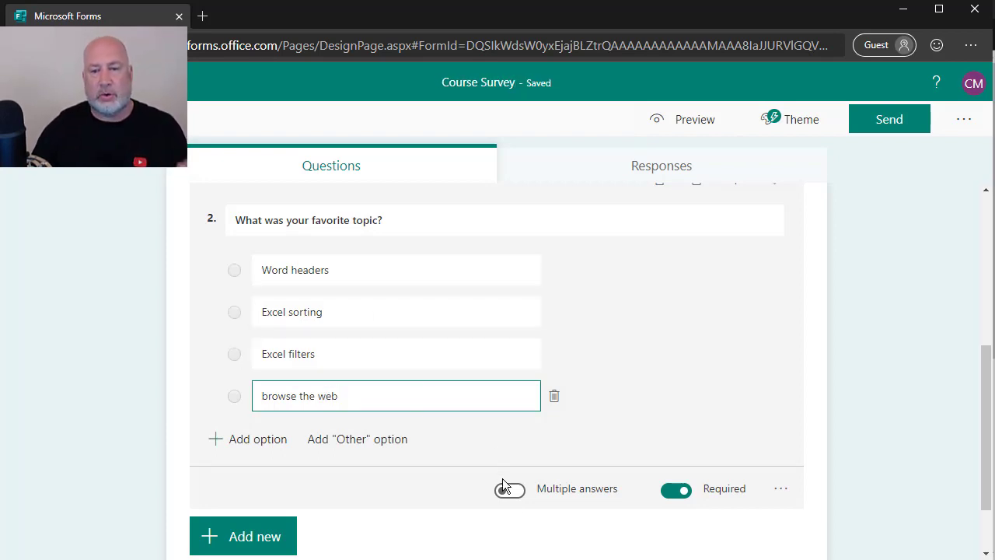
pyautogui.moveTo(418, 439)
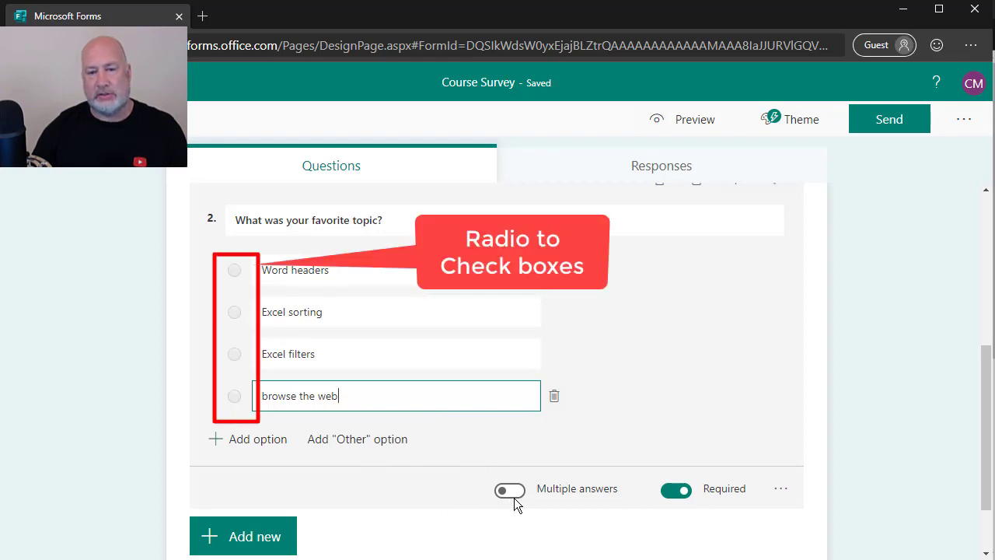
# - Allow multiple answers on question 2 and preview the form
pyautogui.click(509, 490)
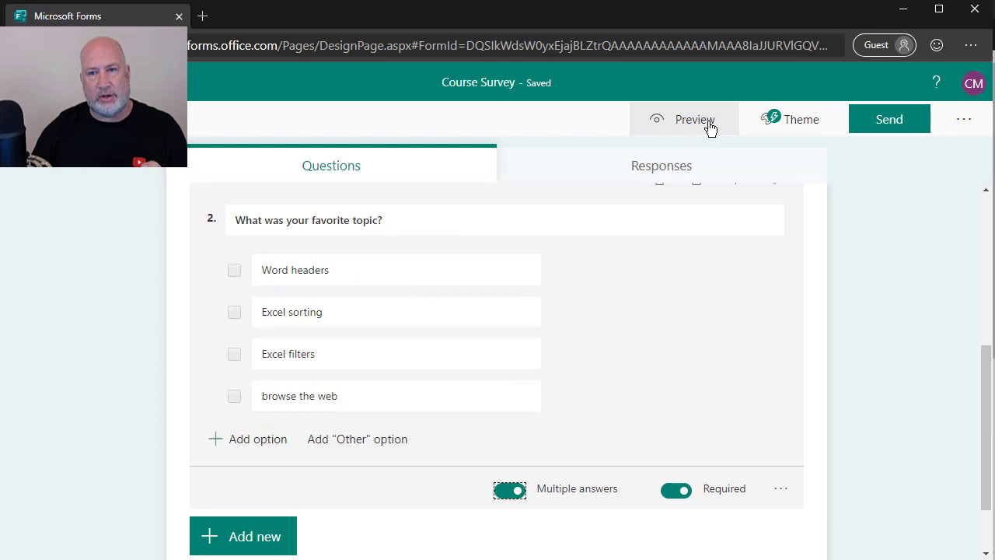
pyautogui.click(693, 119)
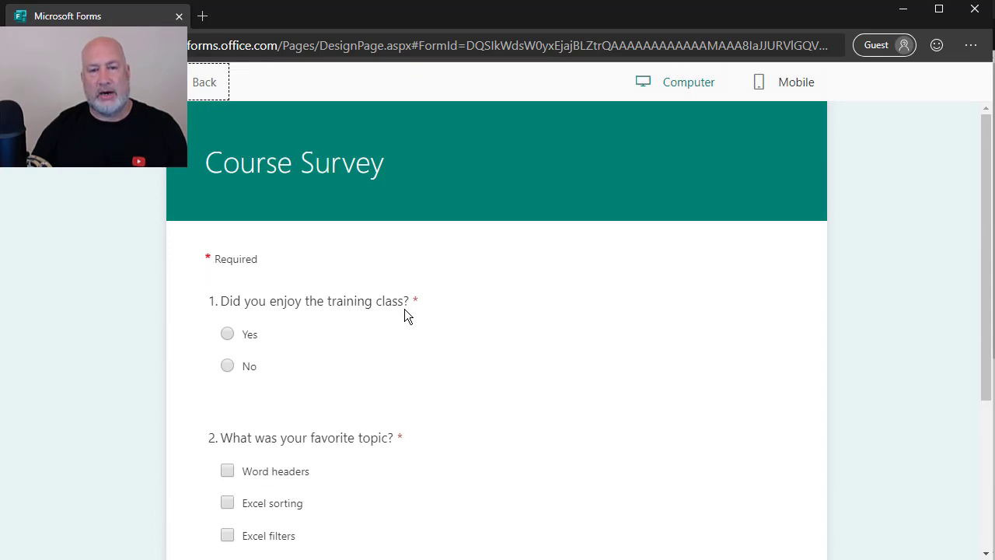
# - Check the preview in mobile then computer layout and go back to the editor
pyautogui.scroll(-3)
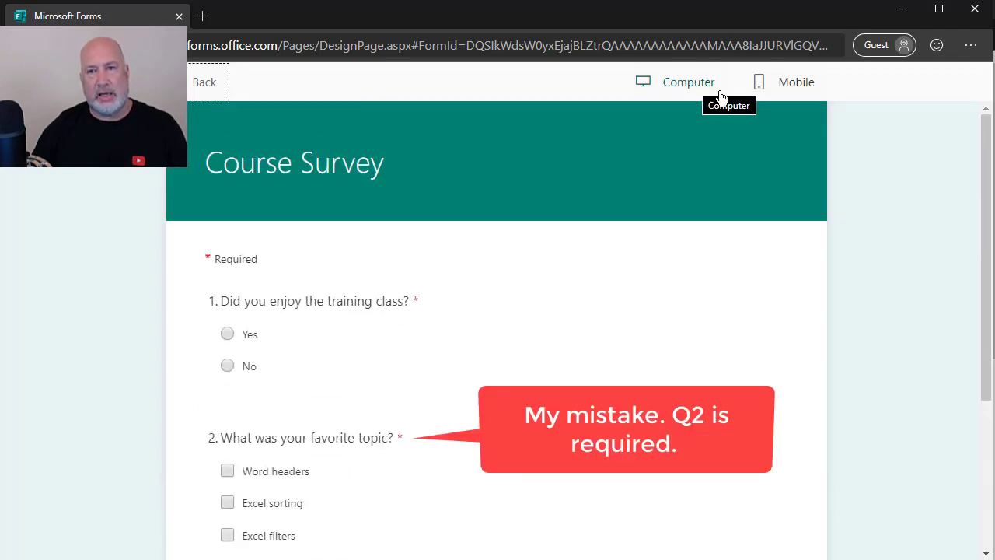
pyautogui.click(796, 81)
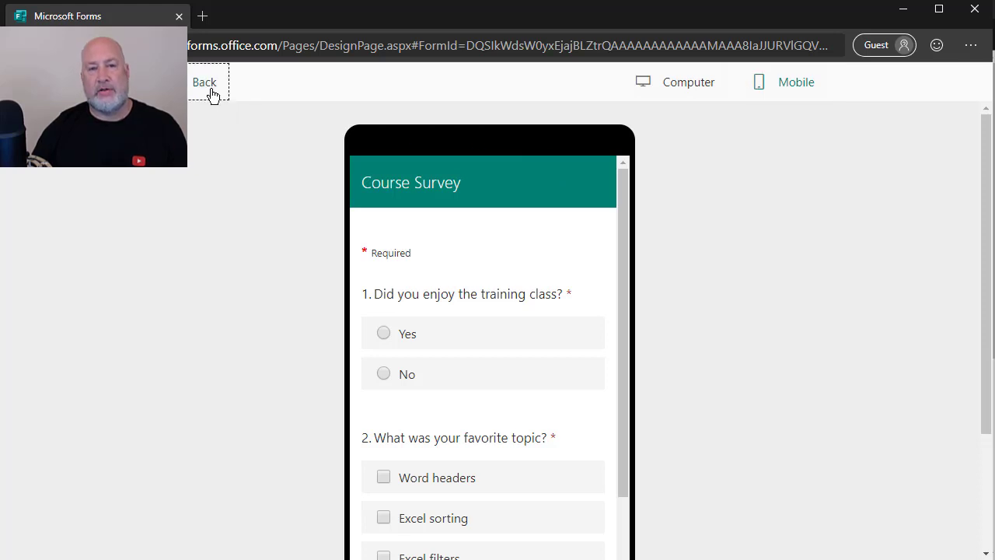
pyautogui.click(205, 82)
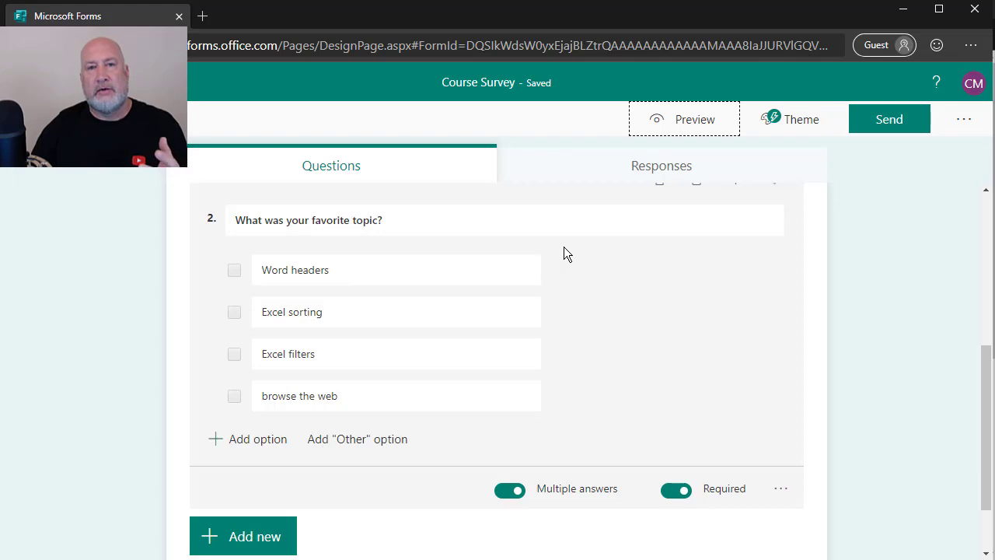
# - Add a Rating question reading 'Overall did you like this training course?'
pyautogui.scroll(-3)
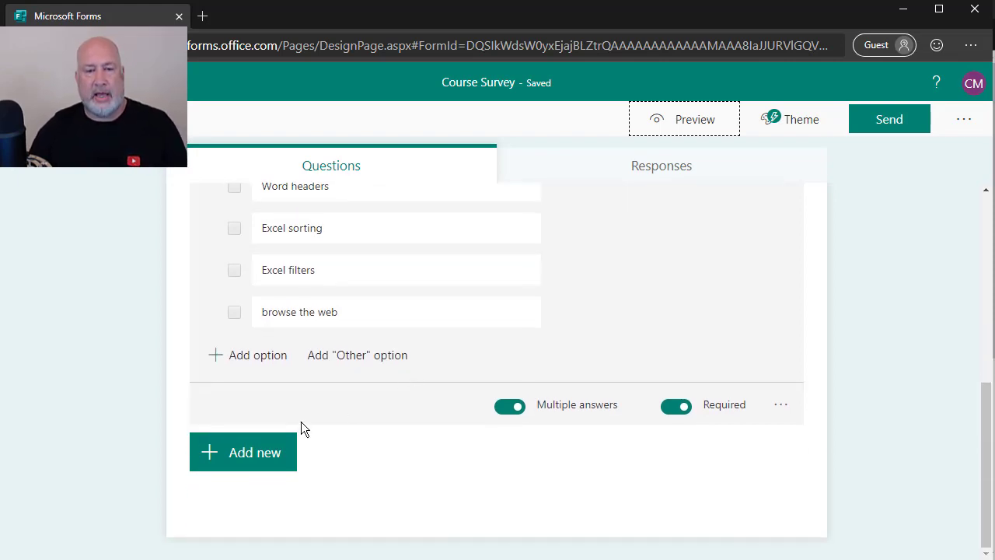
pyautogui.click(242, 452)
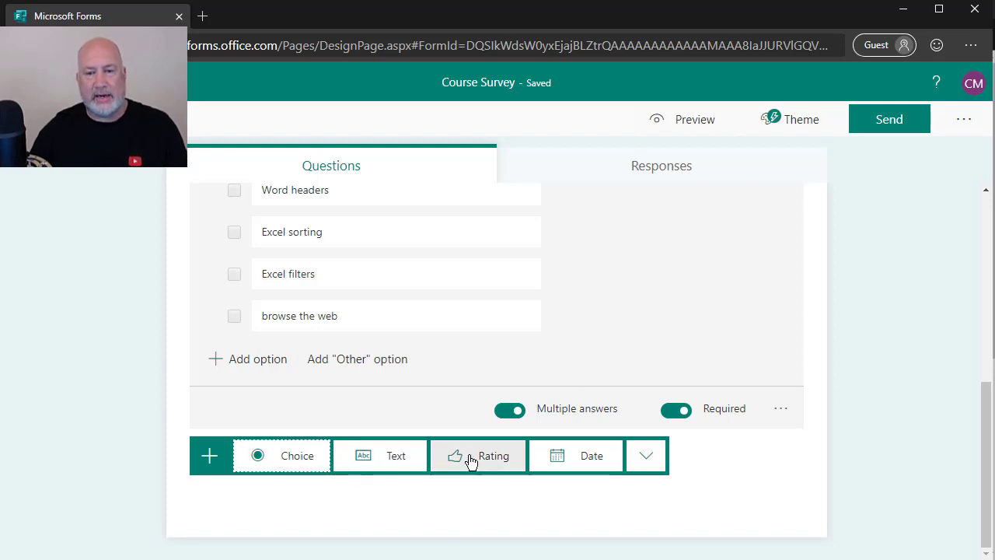
pyautogui.click(477, 455)
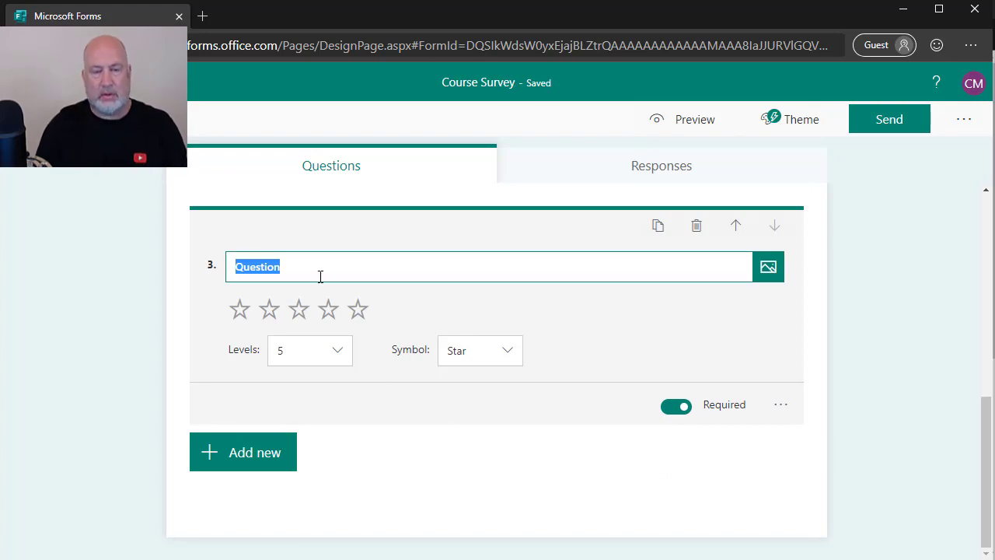
pyautogui.write('Overall')
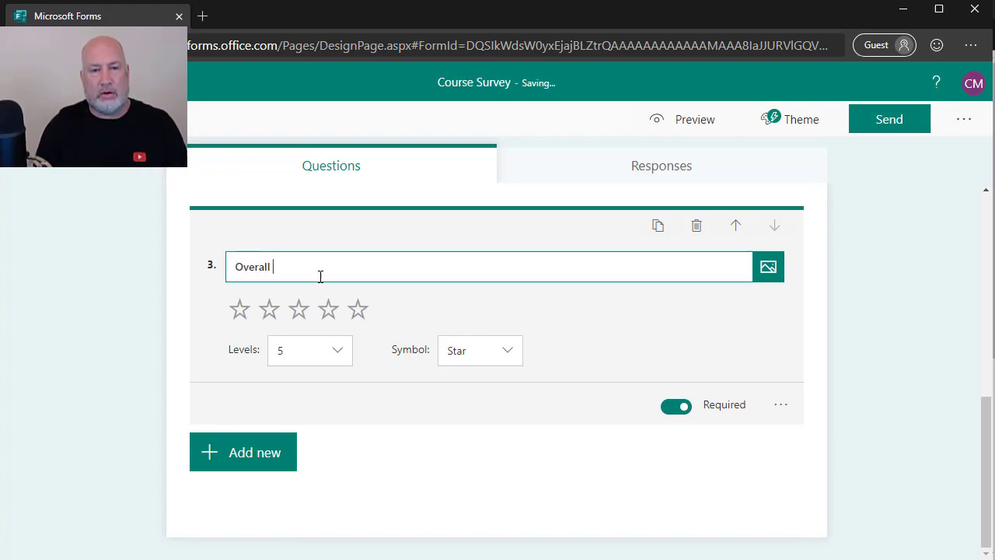
pyautogui.write('d')
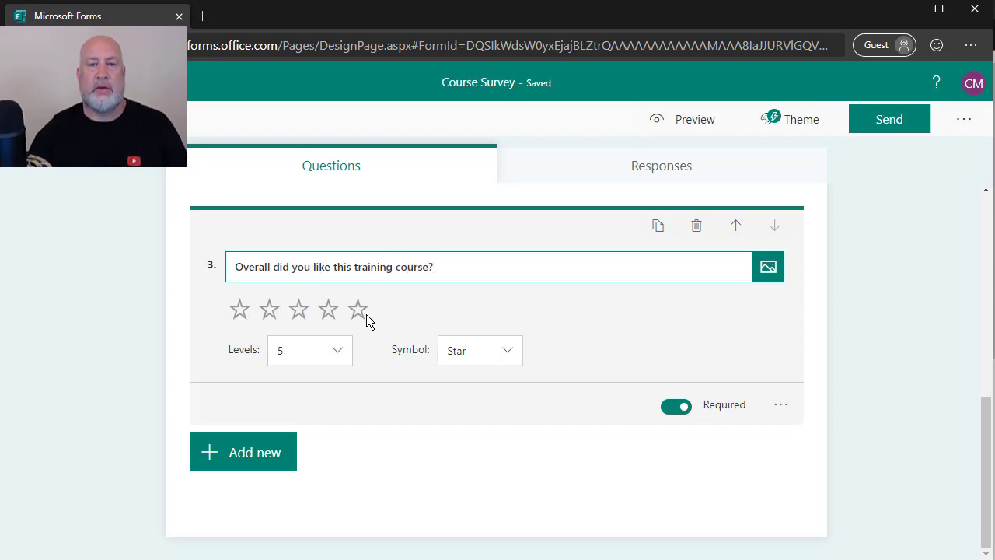
# - Set the rating to 10 levels with Number as the symbol
pyautogui.click(310, 350)
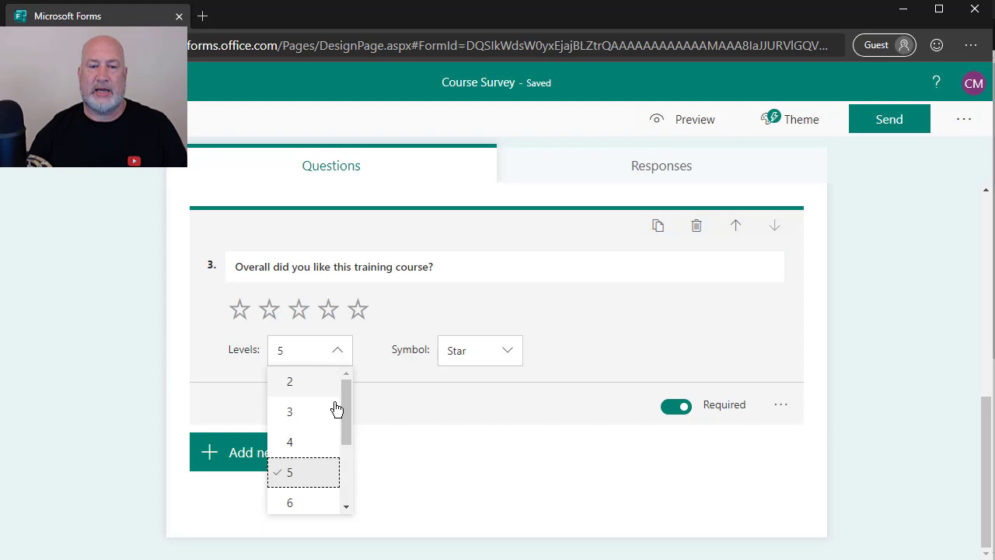
pyautogui.scroll(-3)
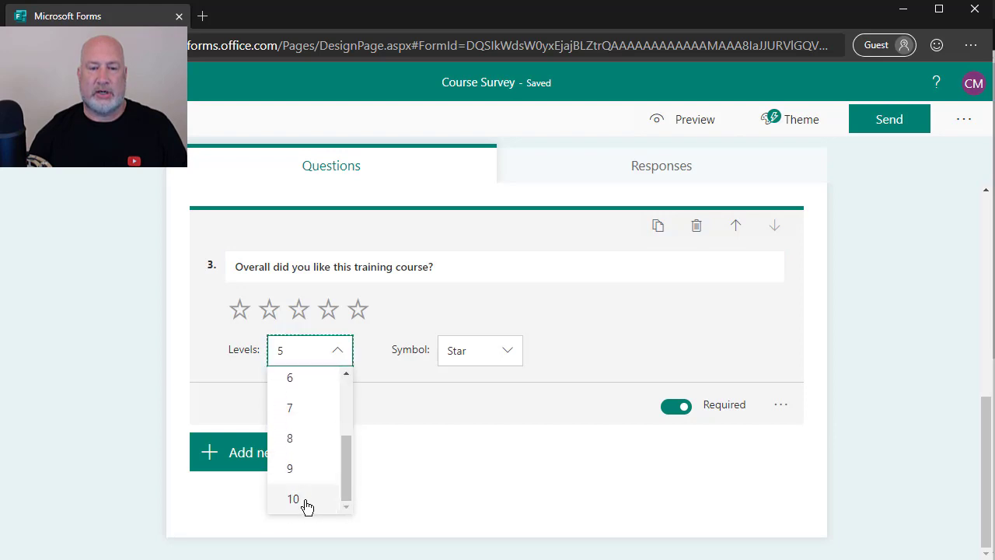
pyautogui.click(293, 498)
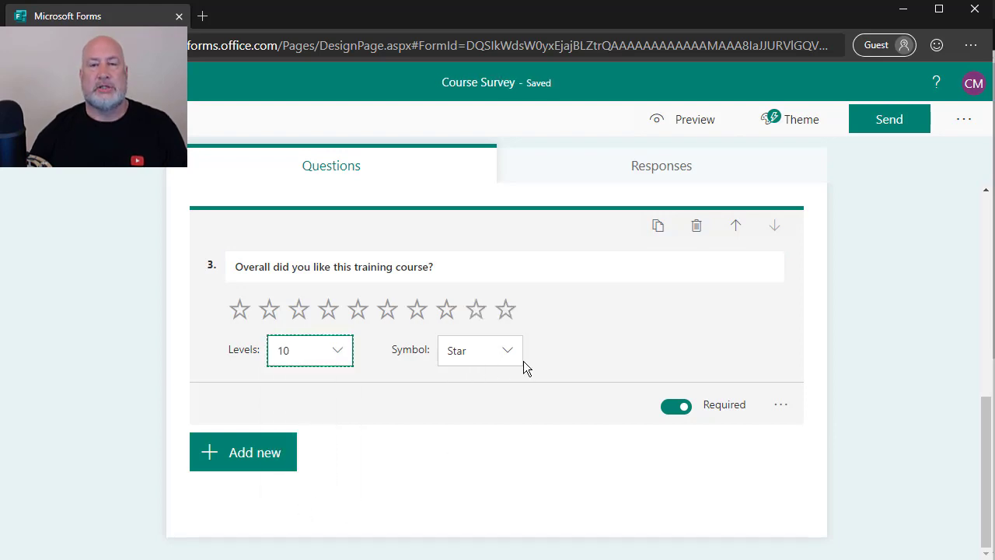
pyautogui.click(478, 350)
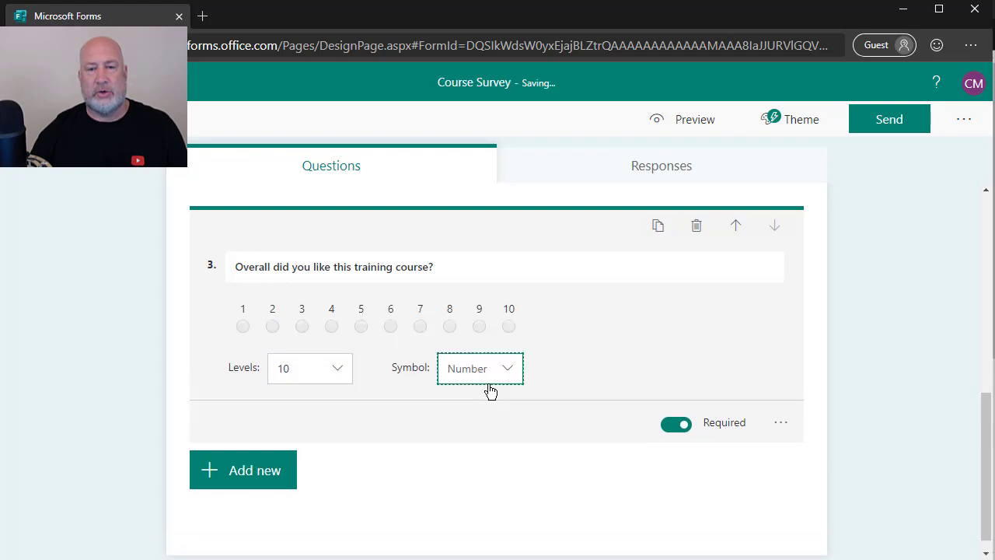
pyautogui.click(478, 367)
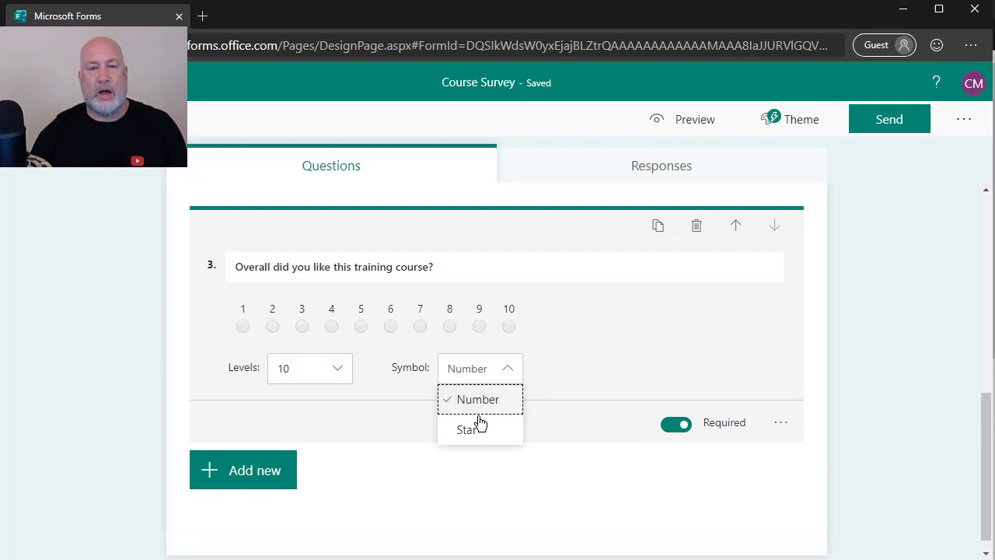
pyautogui.click(469, 429)
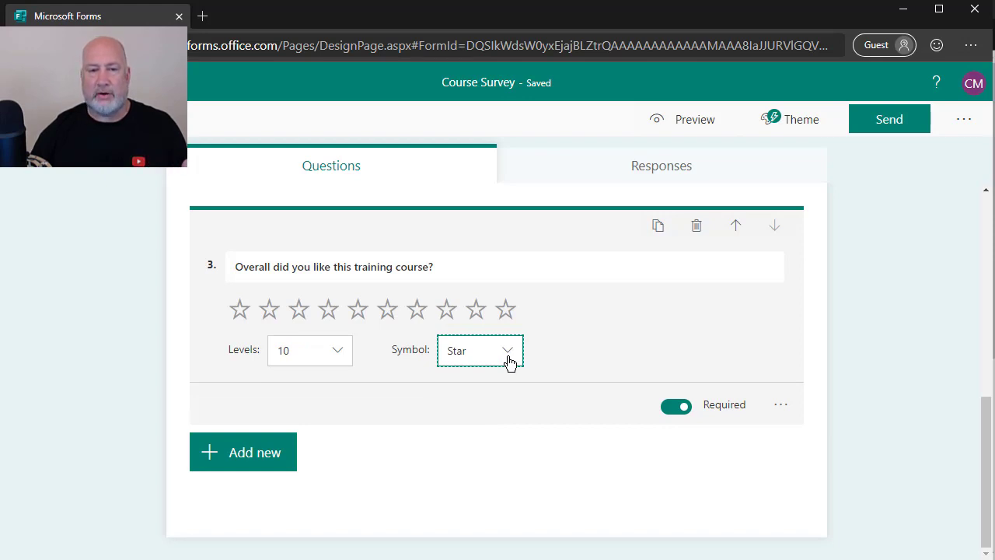
pyautogui.click(478, 349)
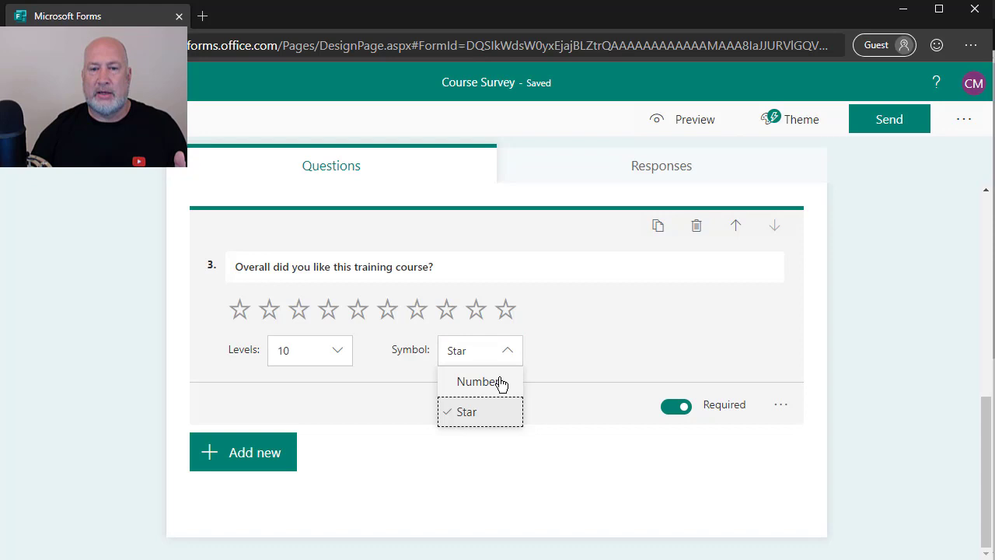
pyautogui.click(478, 381)
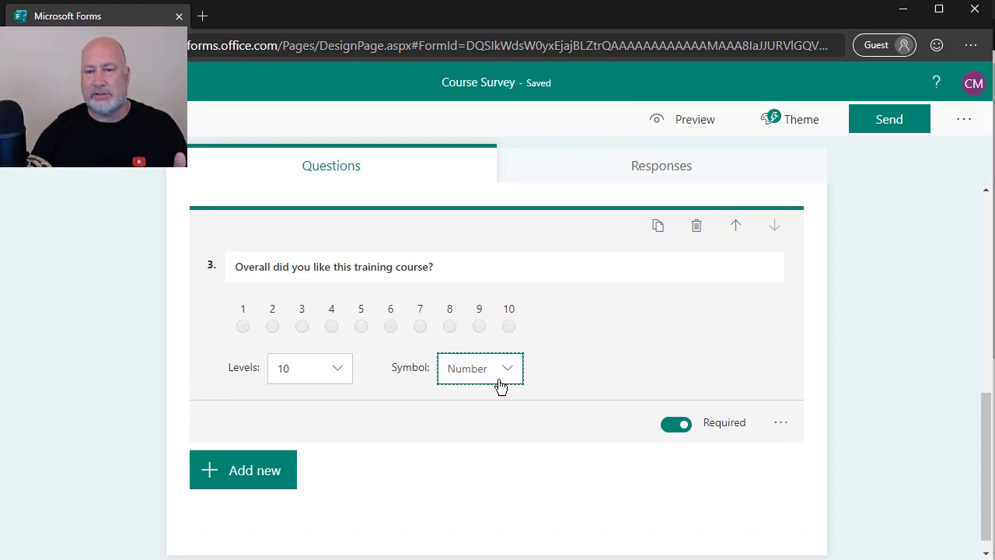
pyautogui.moveTo(690, 433)
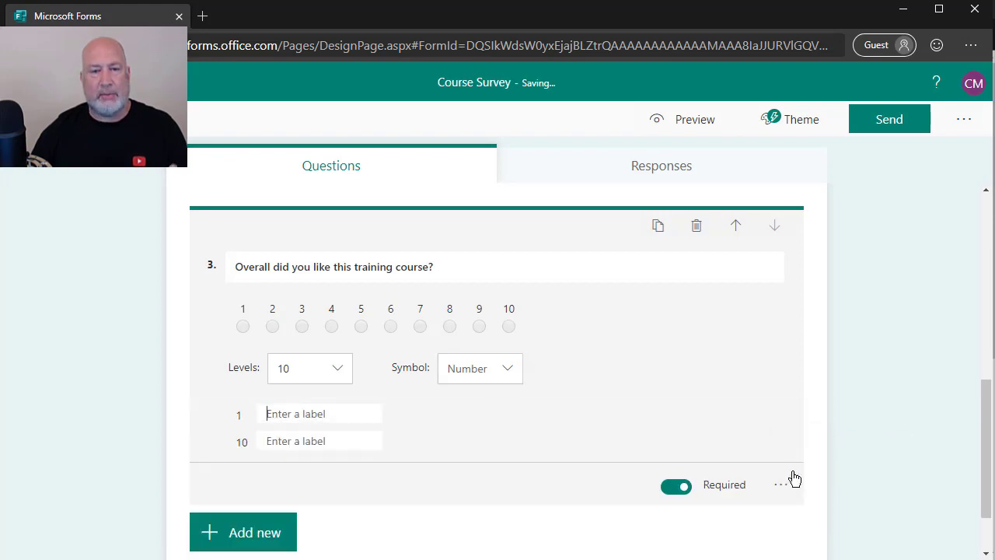
# - Label the scale ends Lowest Score and Highest Score
pyautogui.click(319, 413)
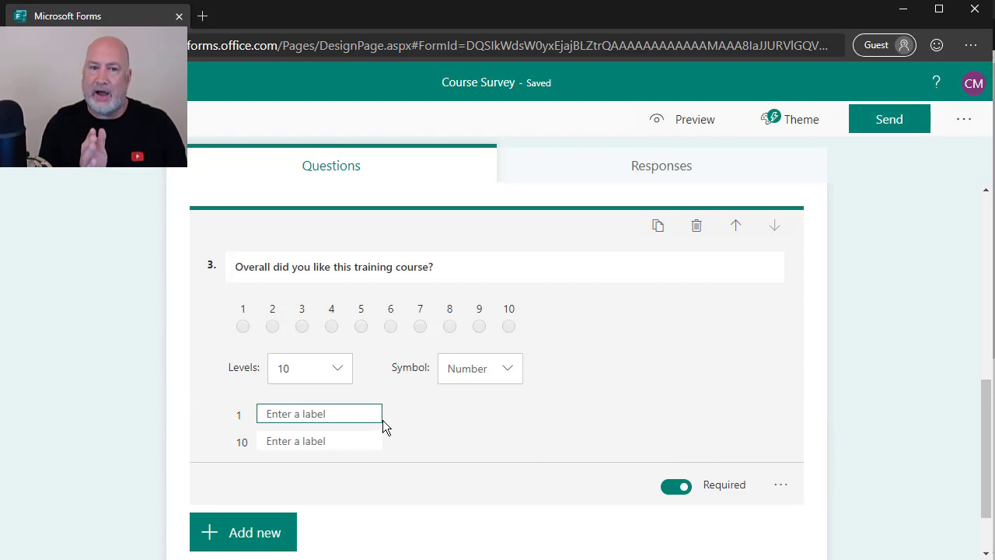
pyautogui.write('Lowest Store')
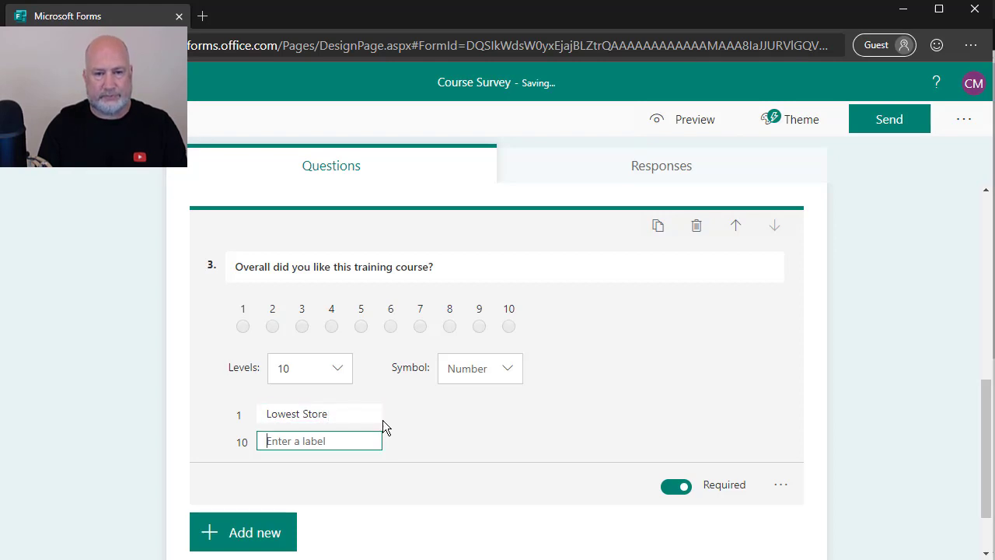
pyautogui.write('Highest S')
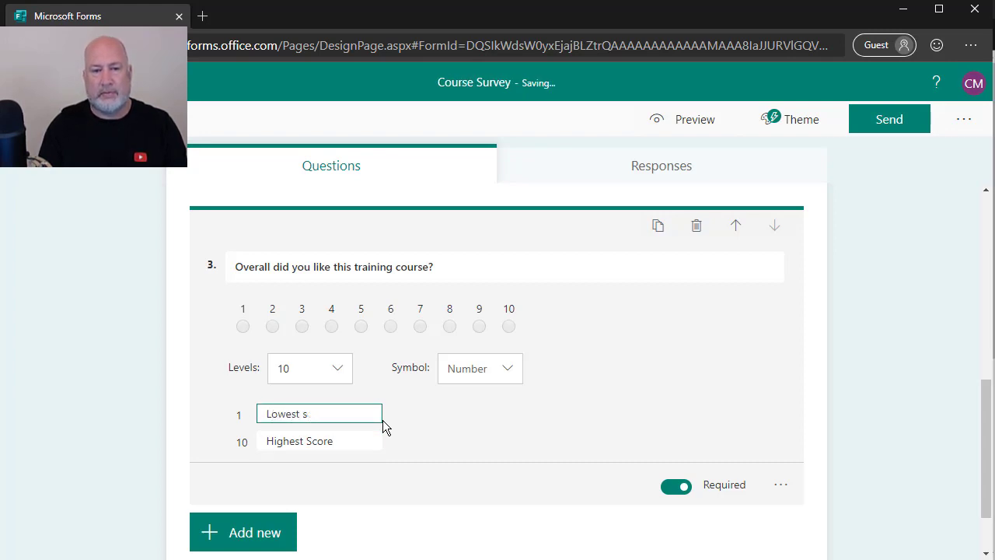
pyautogui.write('core')
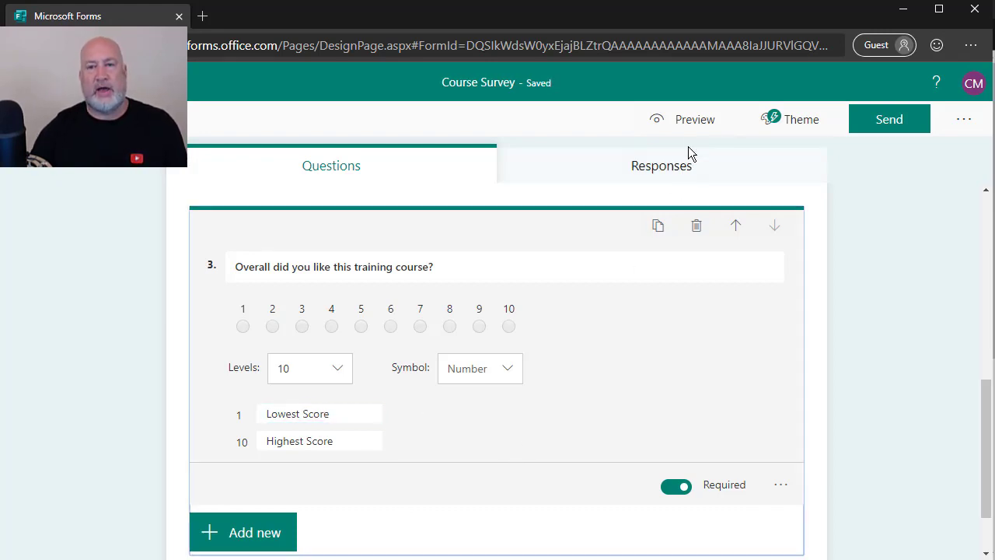
pyautogui.click(683, 119)
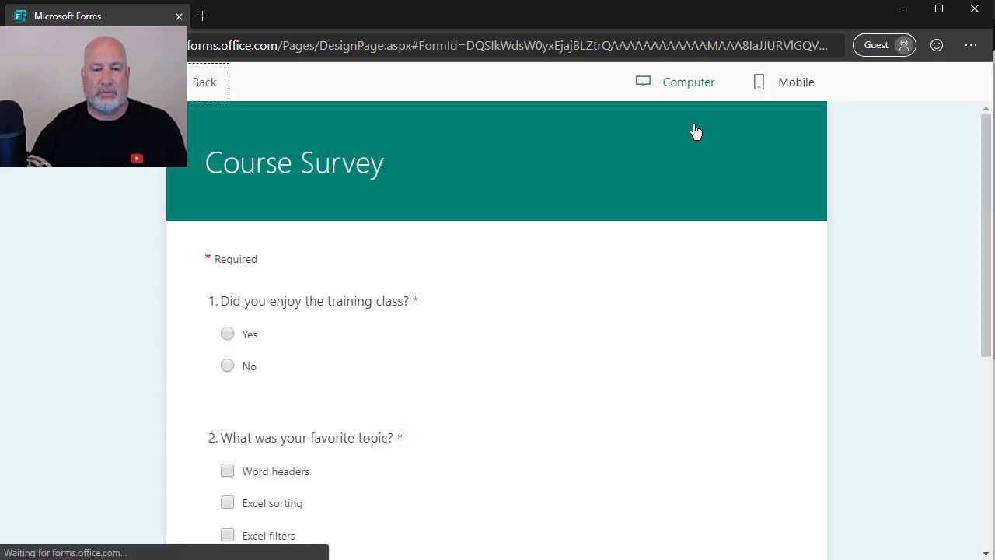
pyautogui.scroll(-3)
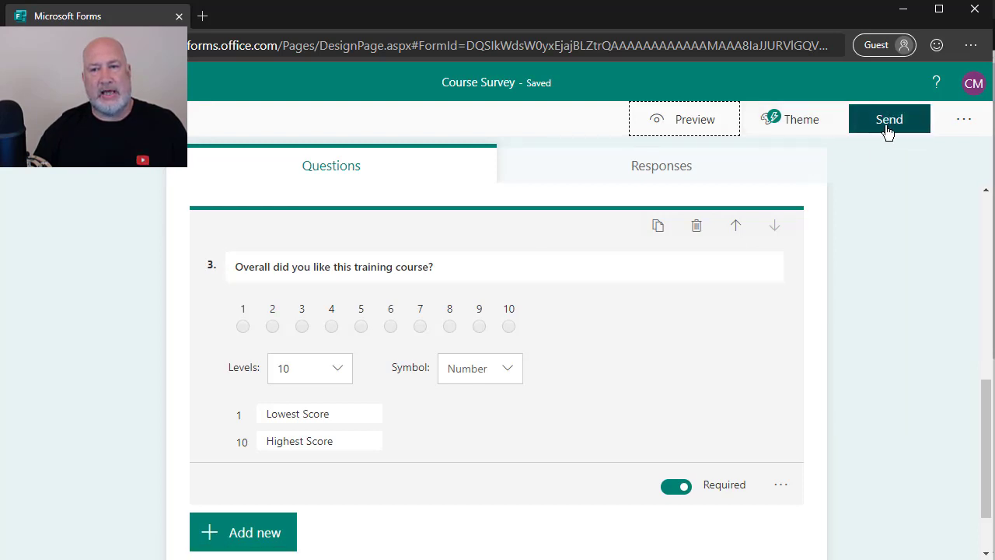
pyautogui.moveTo(800, 119)
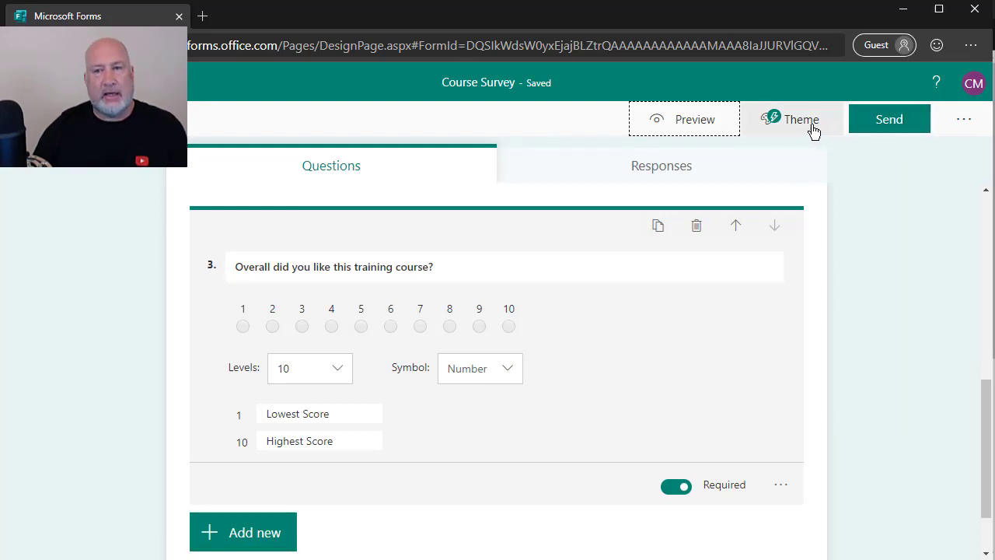
# - Apply a photo theme, settling on the soccer image
pyautogui.click(791, 119)
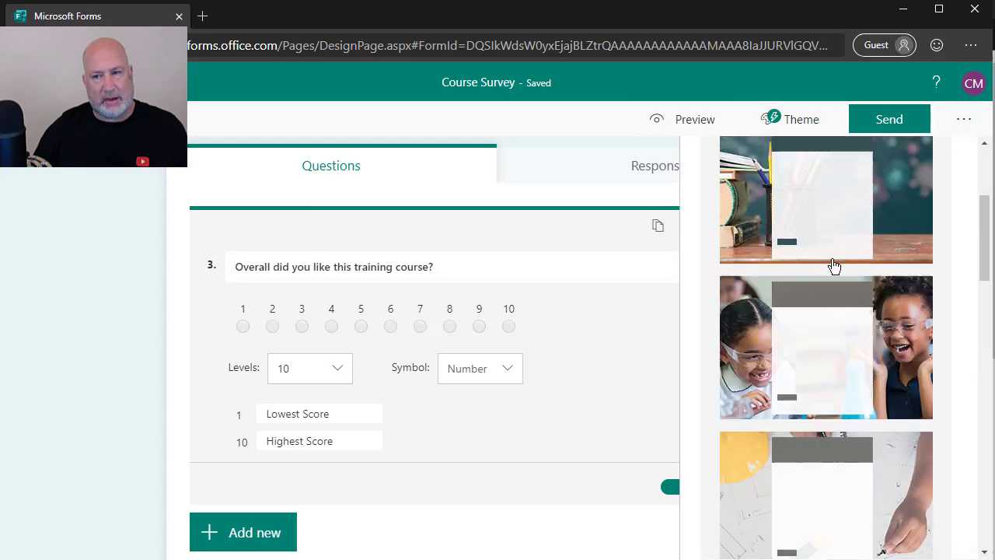
pyautogui.click(825, 342)
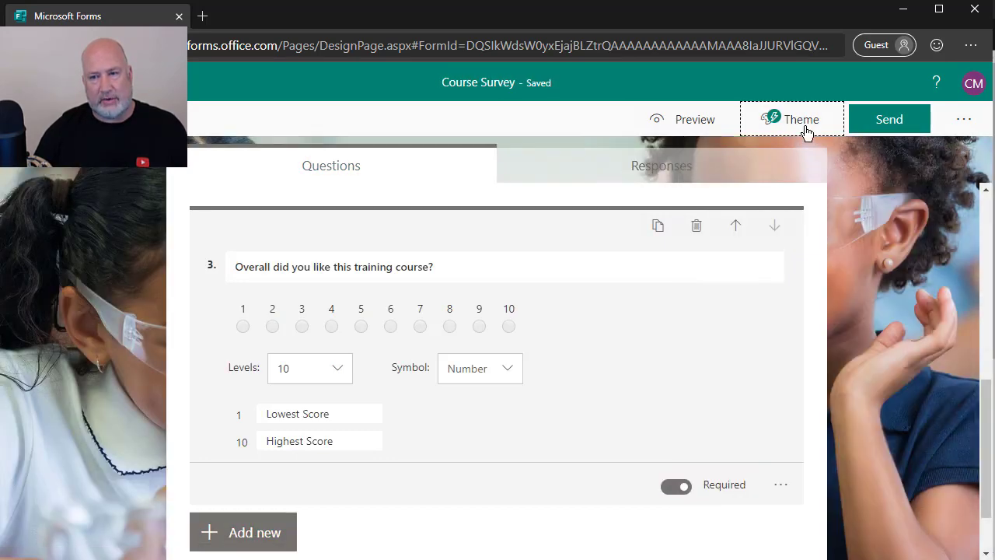
pyautogui.click(791, 119)
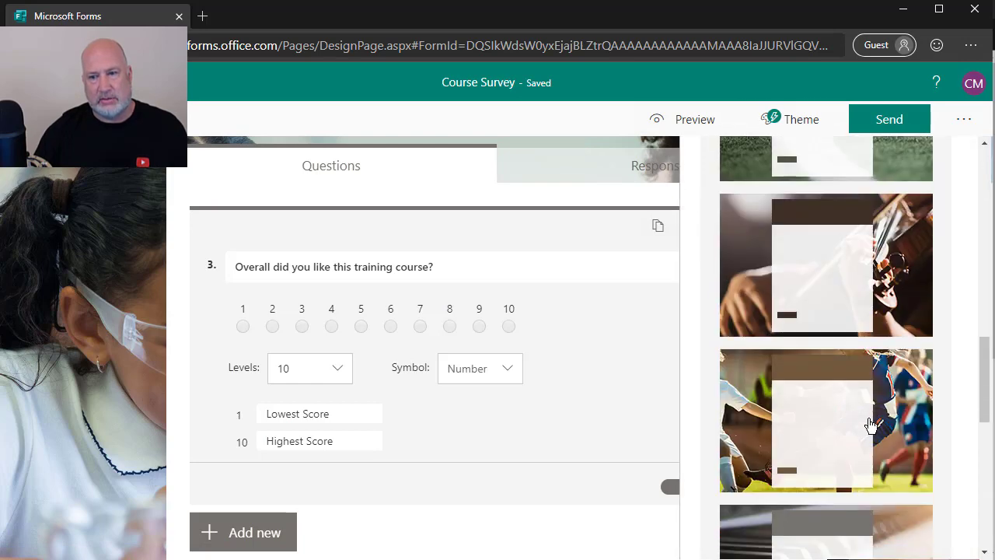
pyautogui.click(889, 119)
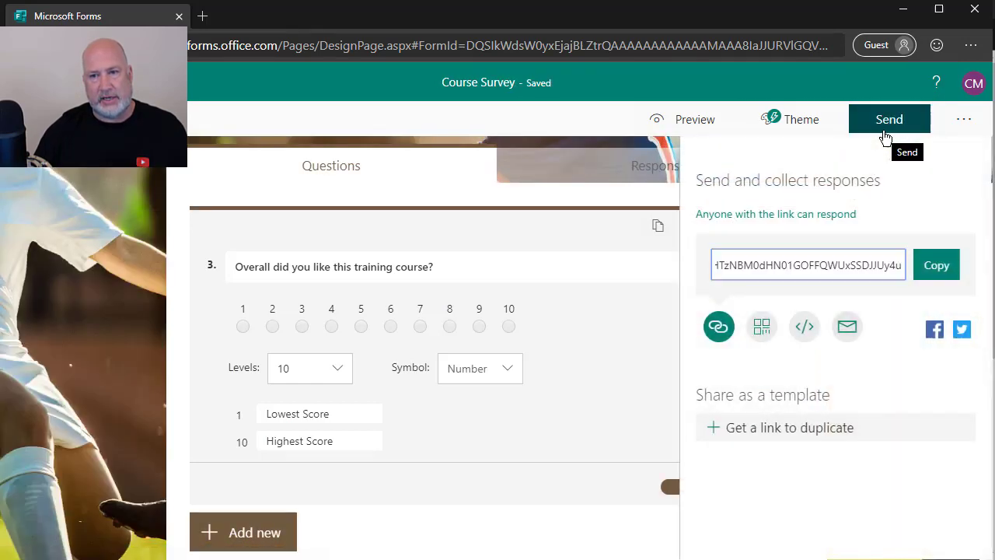
# - Copy the form's share link and switch to the Responses summary
pyautogui.click(936, 265)
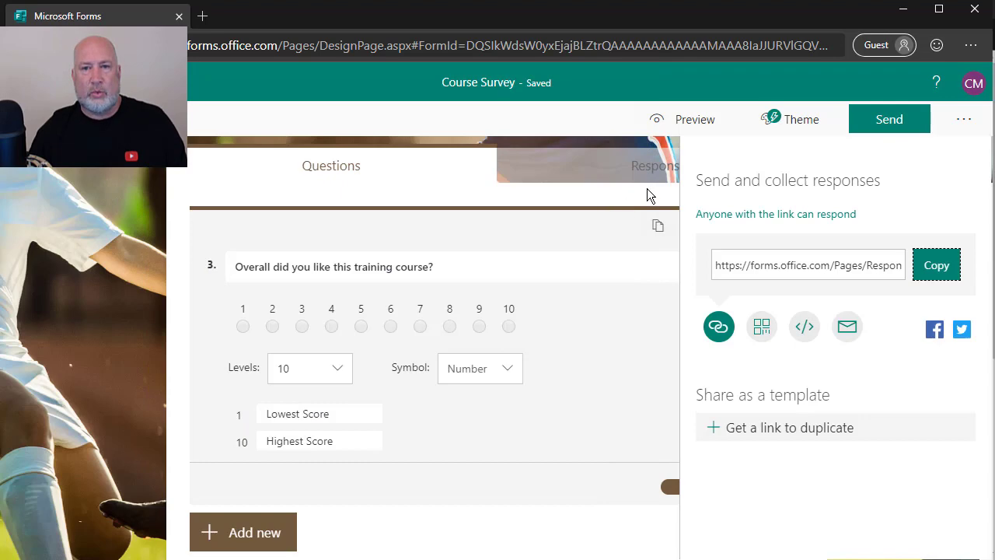
pyautogui.click(660, 164)
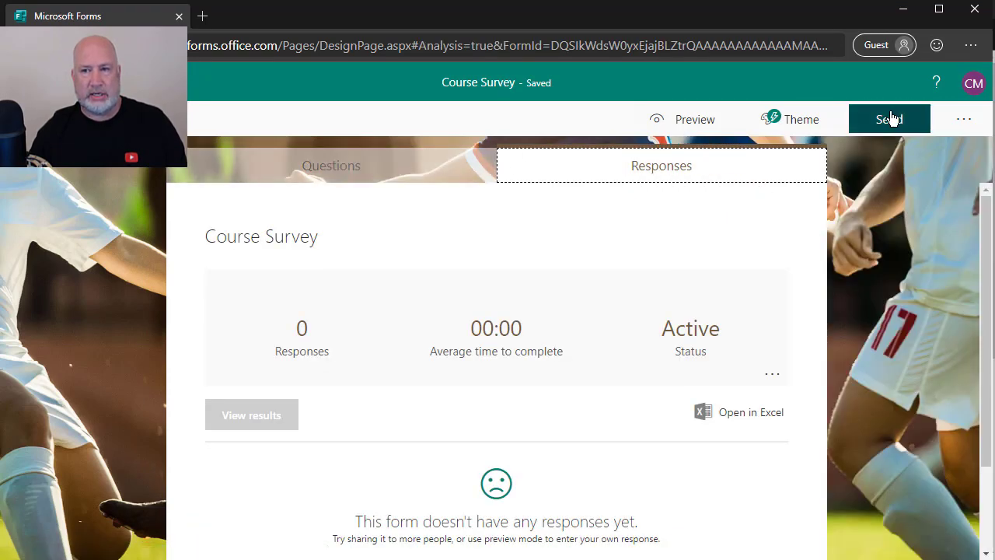
# - Fill the Course Survey as a respondent with a rating of 9 and submit it
pyautogui.click(889, 118)
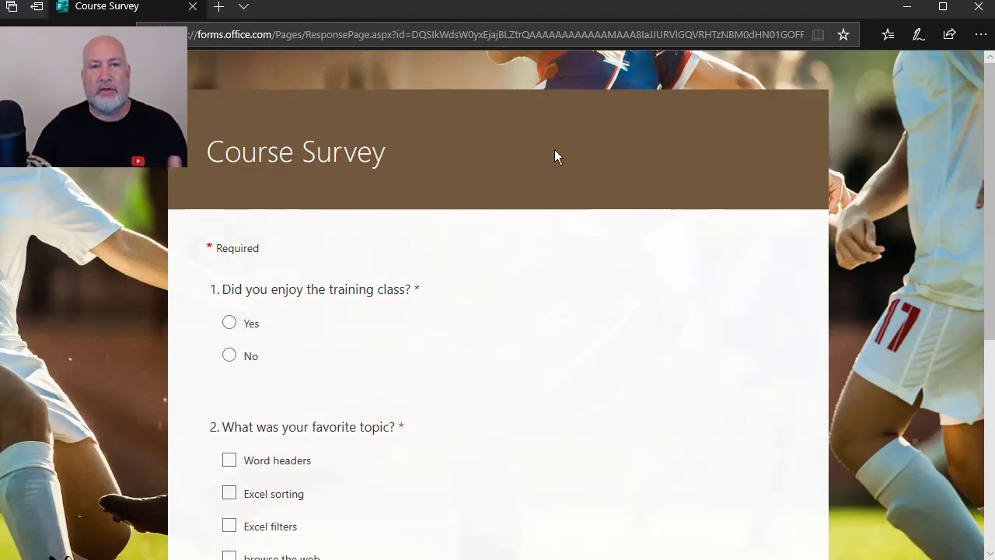
pyautogui.moveTo(371, 312)
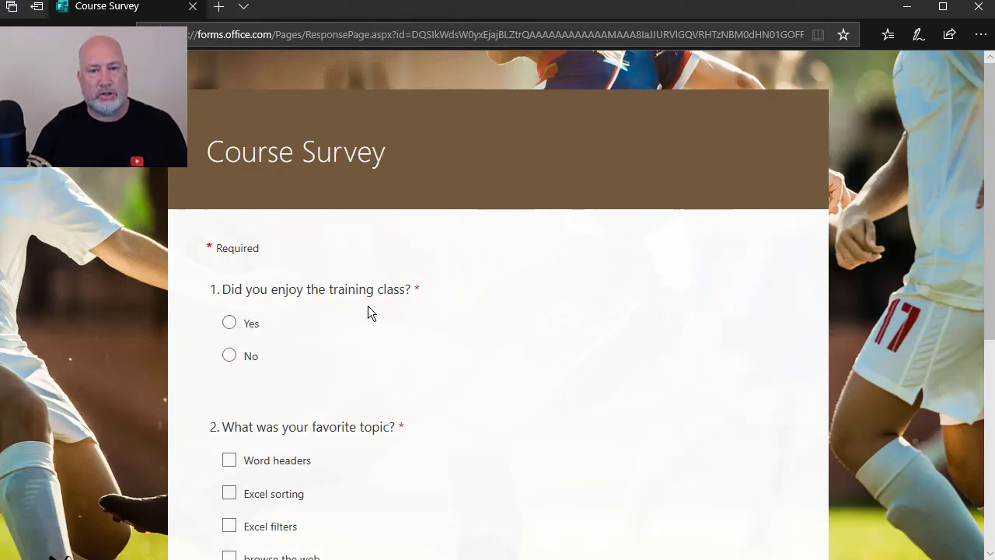
pyautogui.moveTo(414, 314)
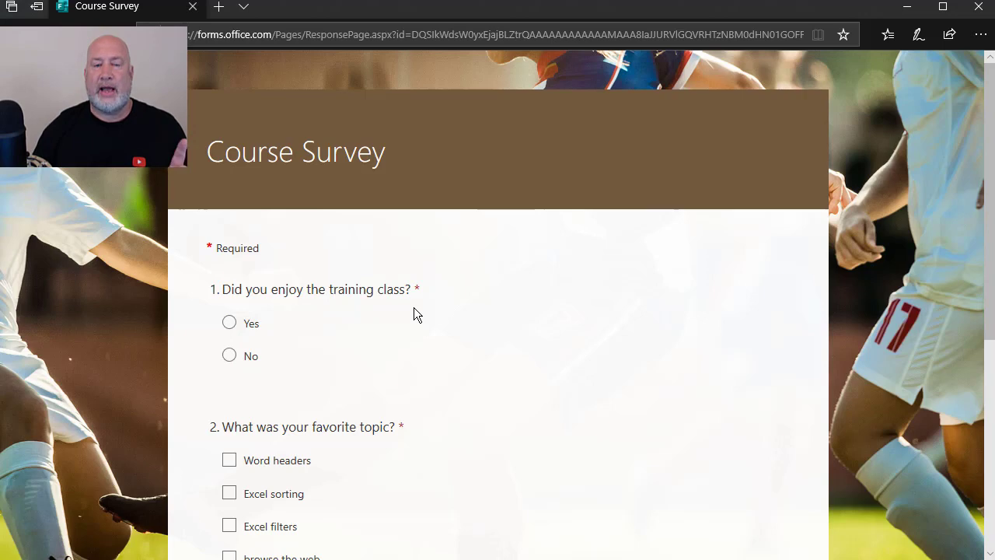
pyautogui.scroll(-3)
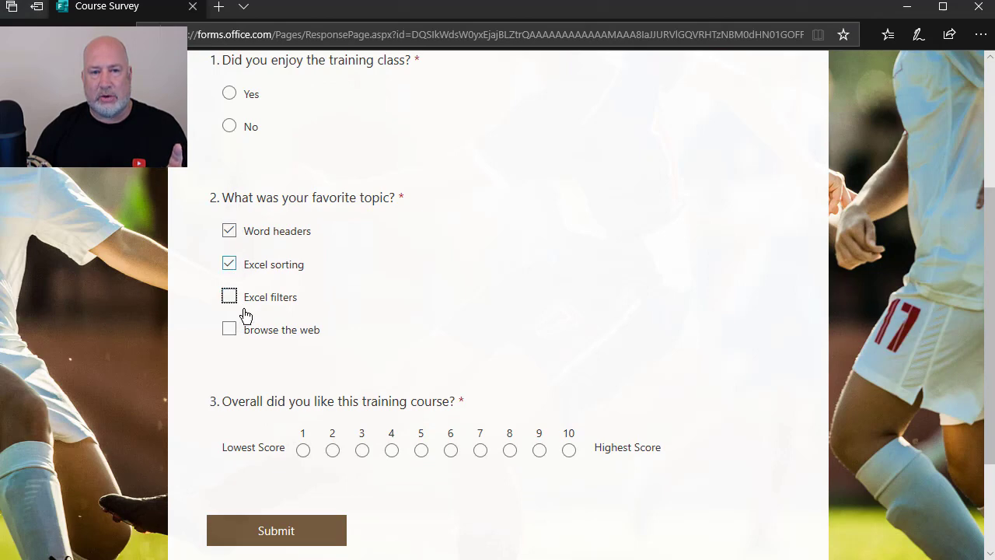
pyautogui.click(538, 450)
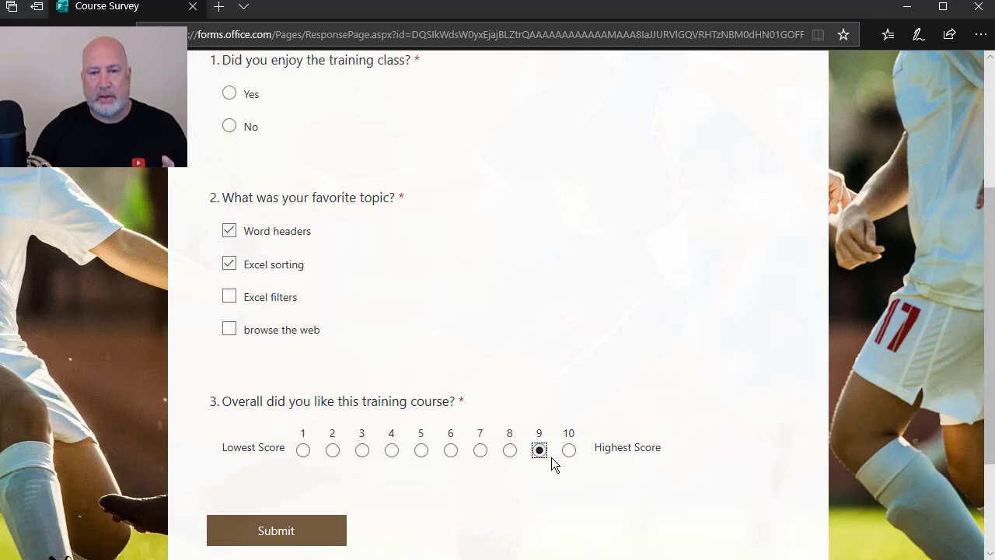
pyautogui.click(275, 530)
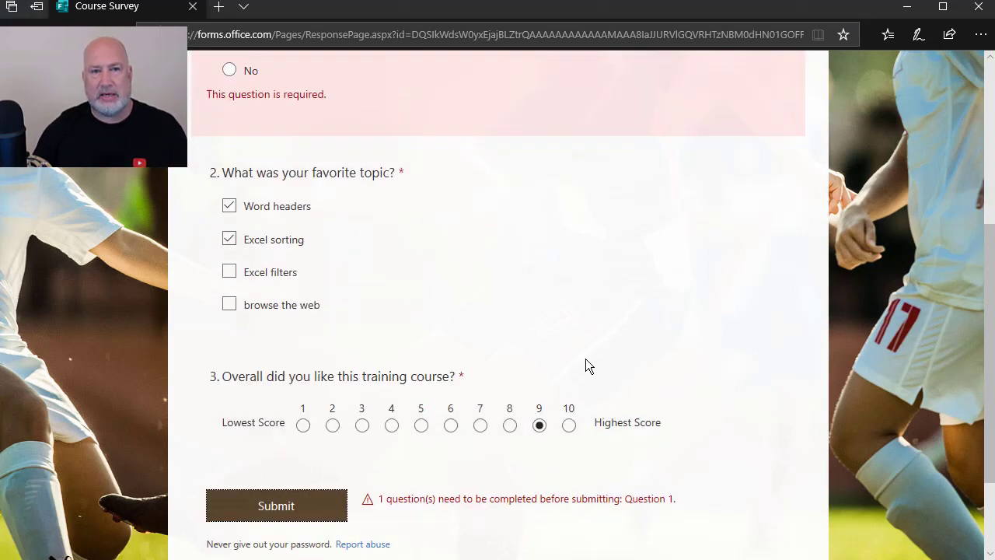
pyautogui.scroll(3)
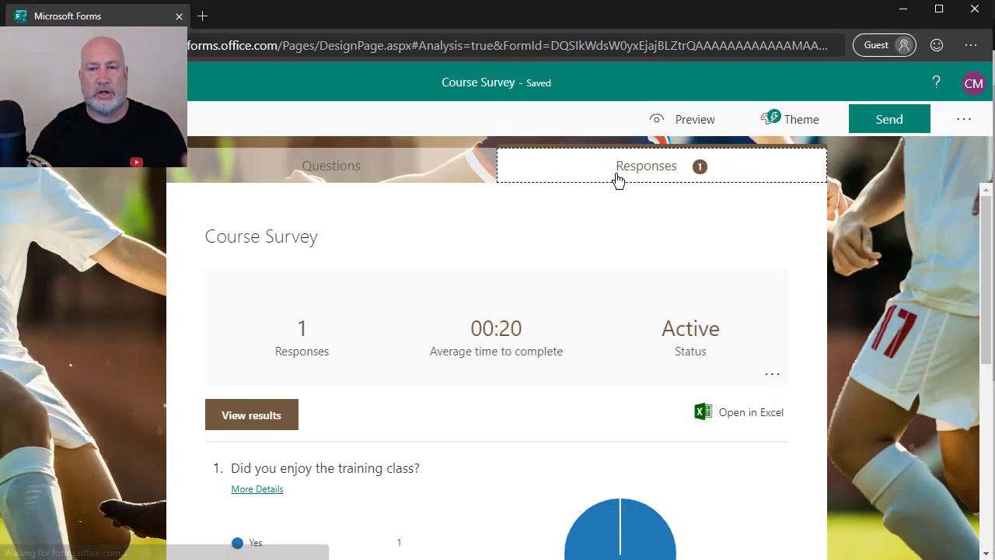
# - Export the responses with Open in Excel and open the downloaded Course Survey.xlsx
pyautogui.scroll(-3)
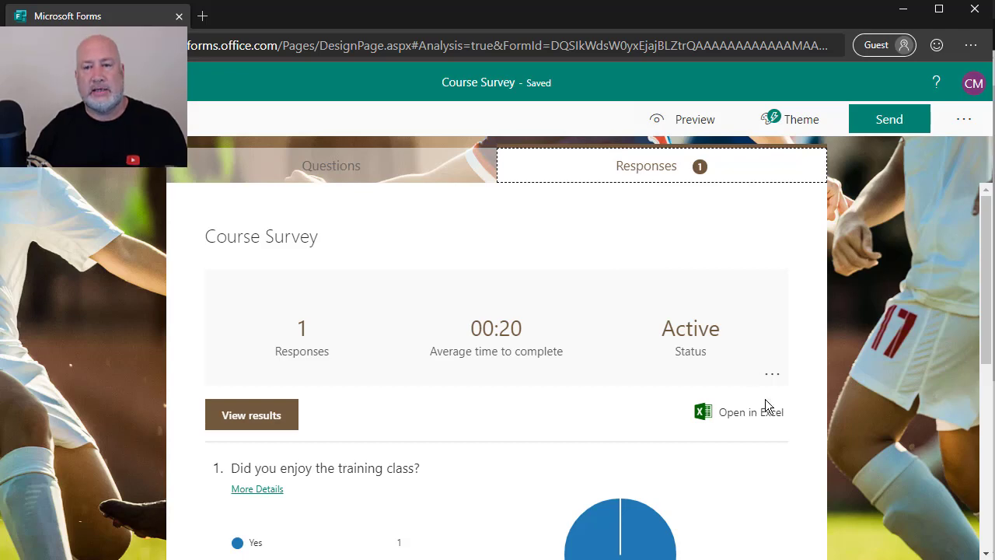
pyautogui.click(748, 411)
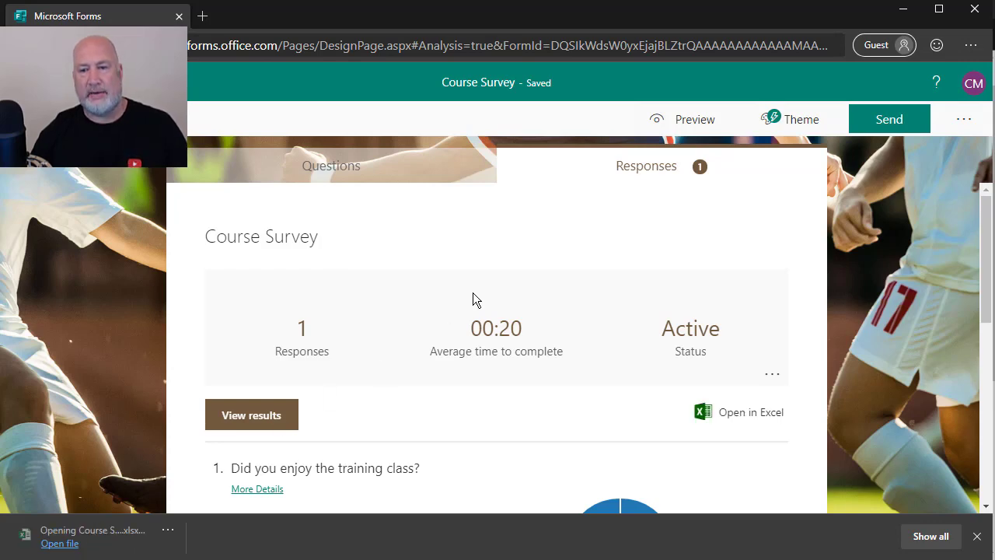
pyautogui.click(750, 412)
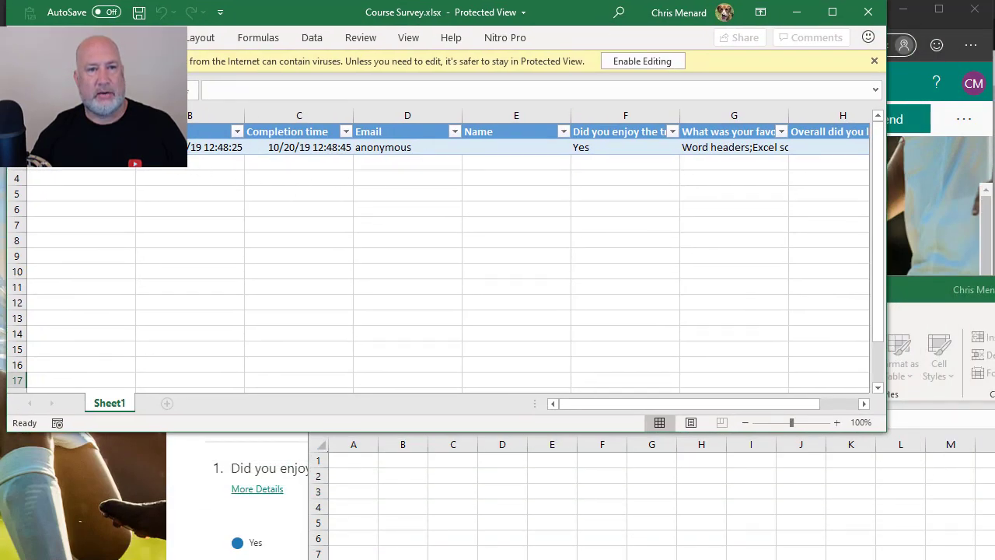
# - Inspect the response row's start time, completion time and anonymous email cells
pyautogui.click(218, 147)
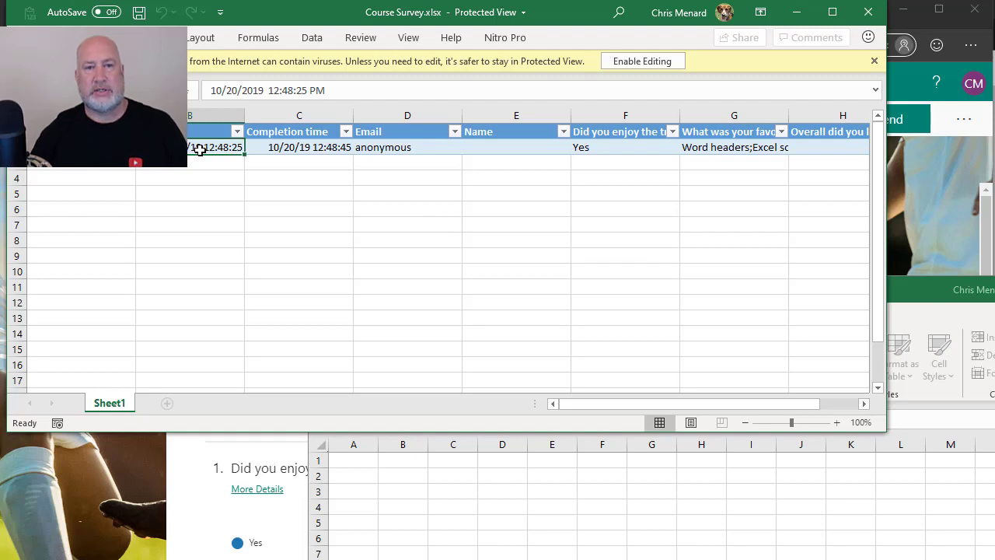
pyautogui.click(407, 146)
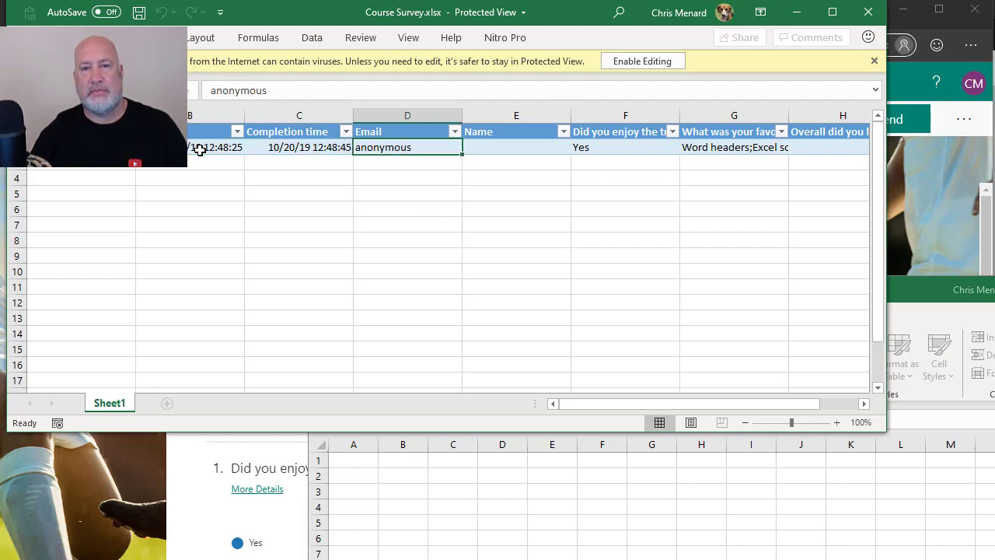
pyautogui.click(625, 147)
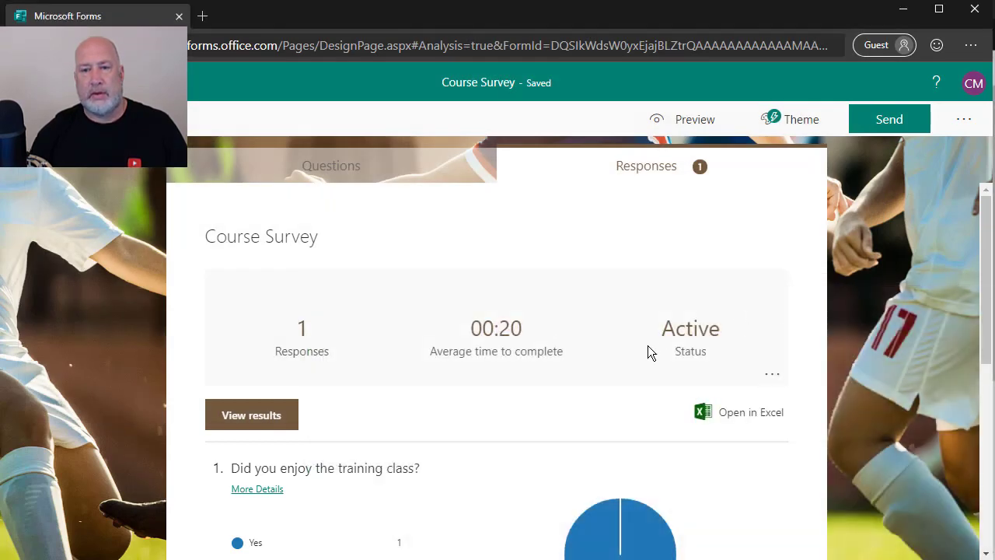
# - Create a shareable summary link for the Course Survey results and dismiss the link panel
pyautogui.click(771, 373)
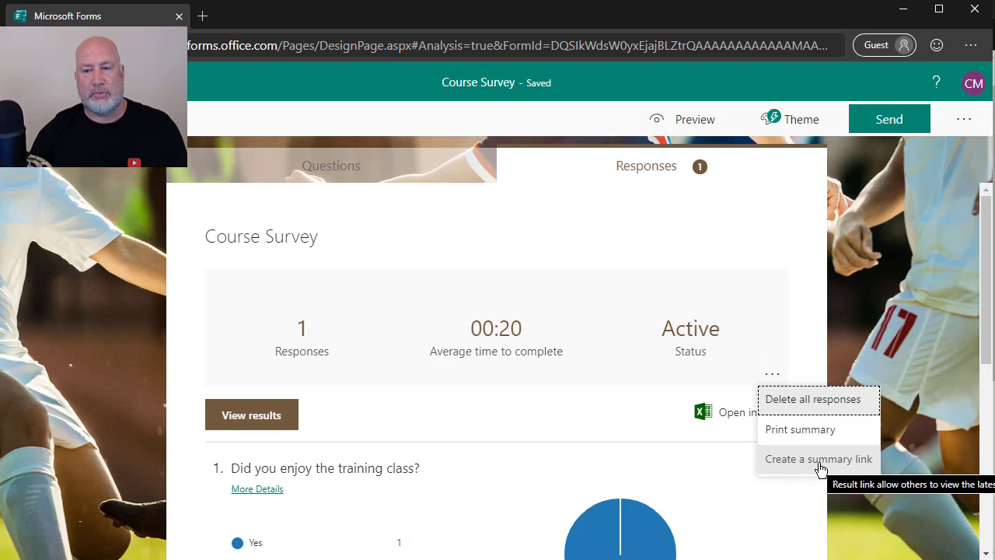
pyautogui.click(818, 458)
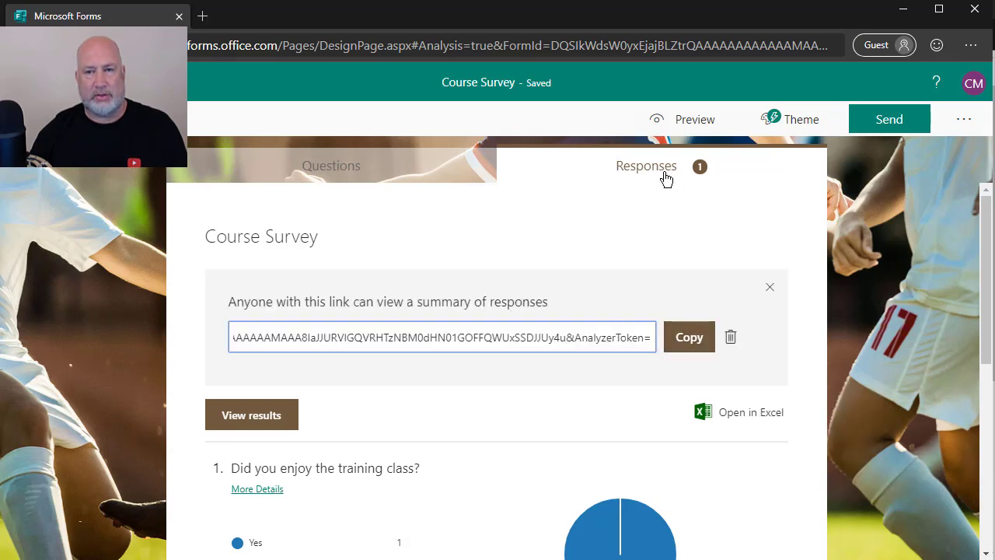
pyautogui.moveTo(646, 166)
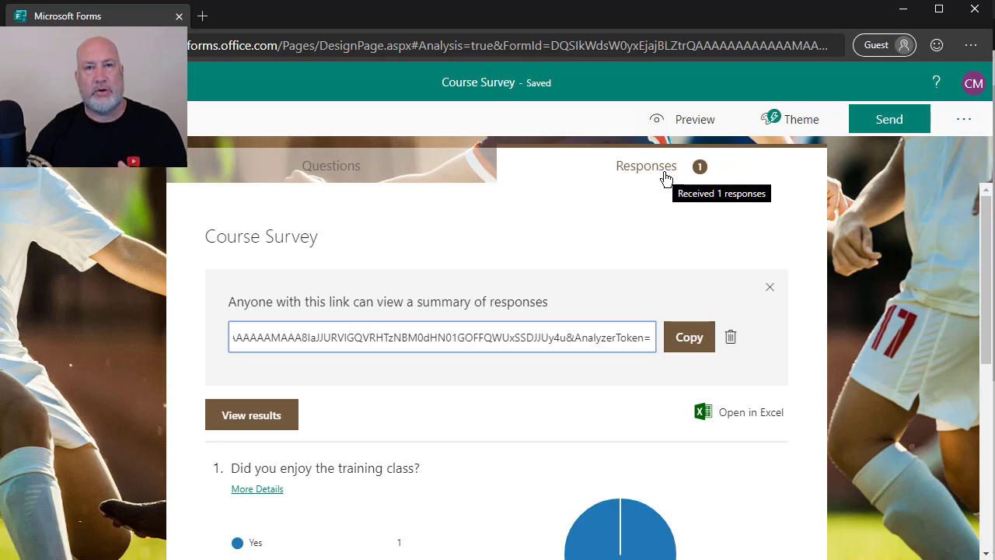
pyautogui.moveTo(702, 363)
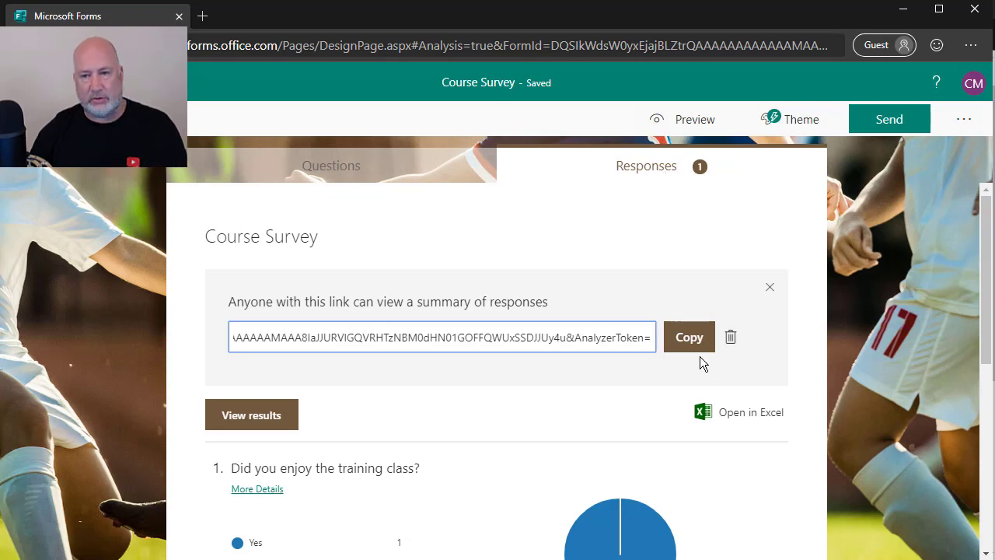
pyautogui.click(769, 287)
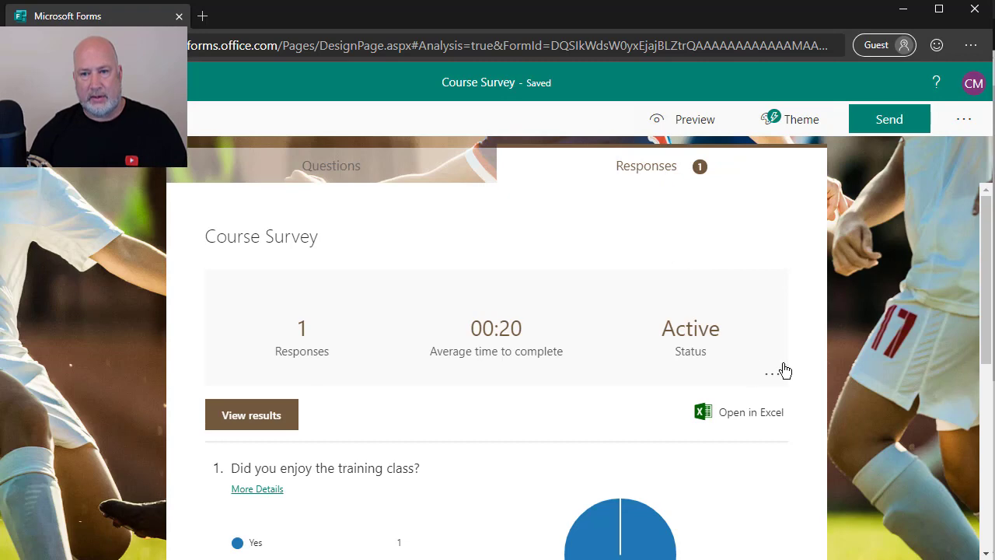
# - Start Print summary from the summary card's menu and cancel without printing
pyautogui.click(769, 372)
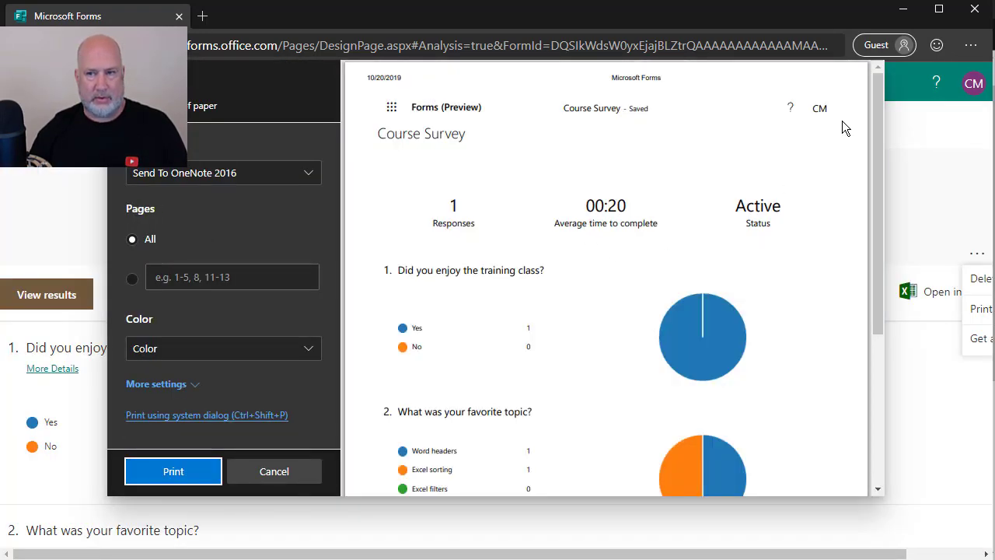
pyautogui.click(273, 471)
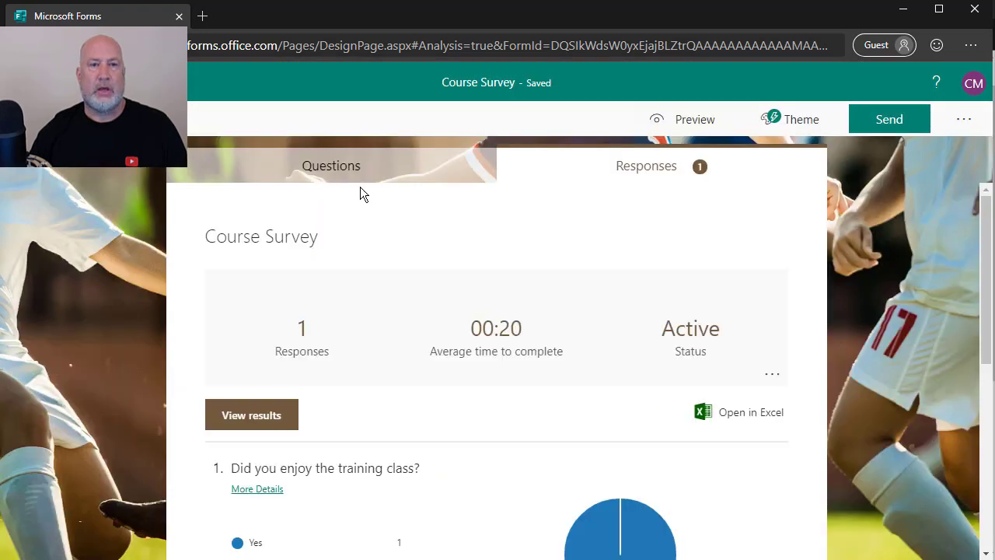
pyautogui.moveTo(369, 200)
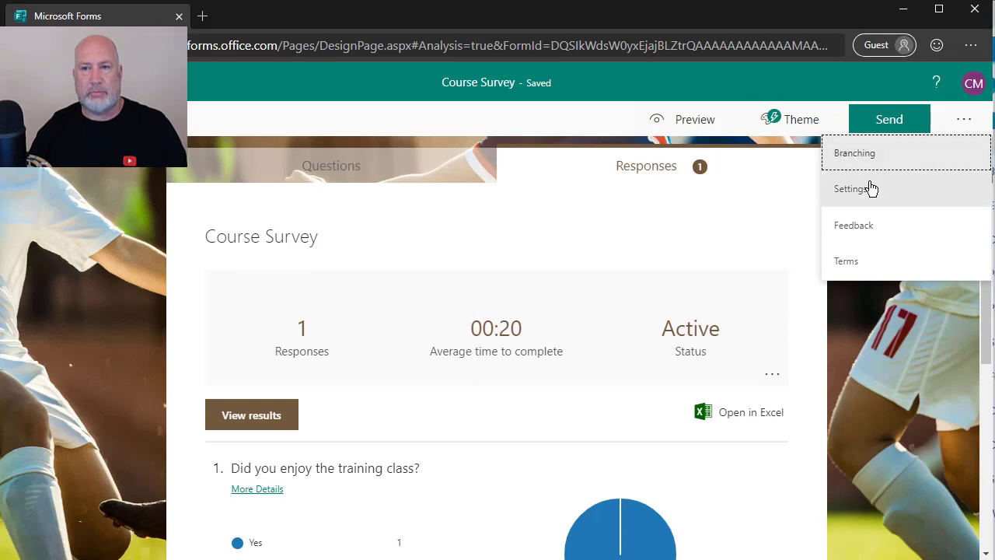
pyautogui.moveTo(868, 169)
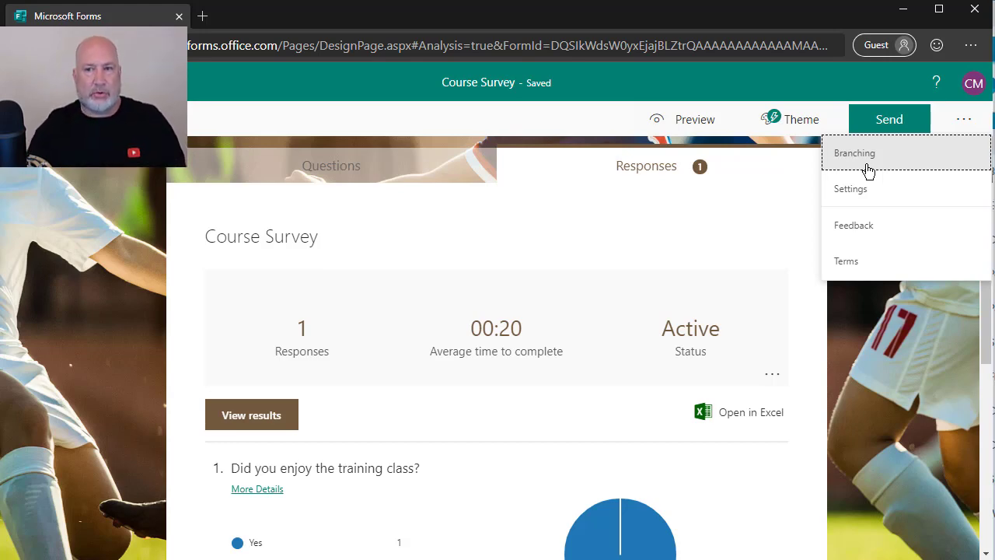
pyautogui.moveTo(868, 189)
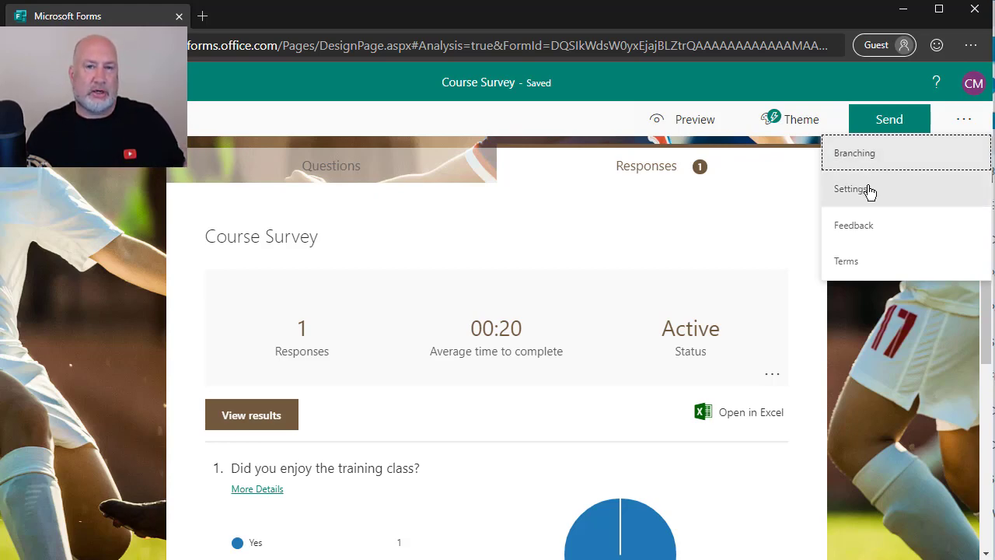
# - Enable a start date so responses are scheduled for 10/20/2019 from 1:00 PM
pyautogui.click(849, 188)
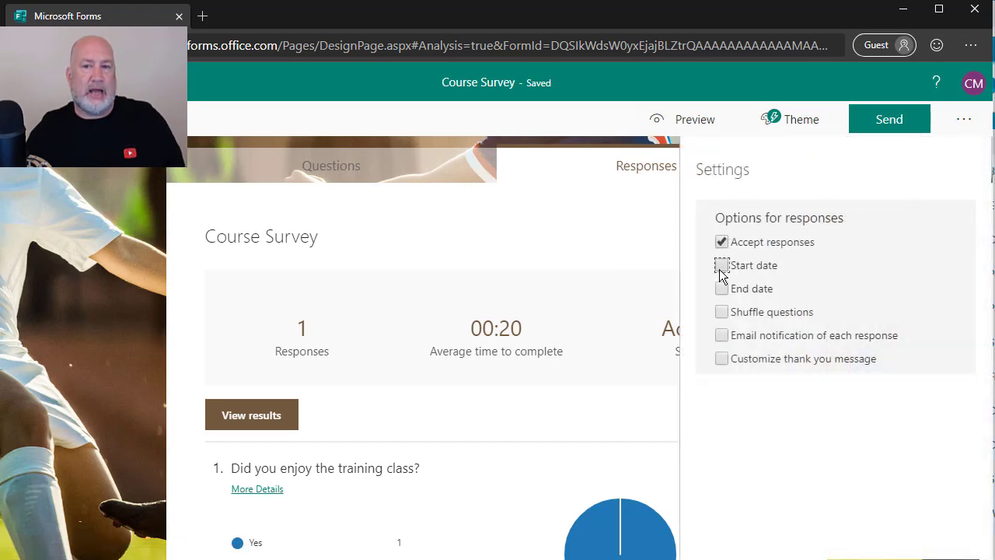
pyautogui.click(721, 265)
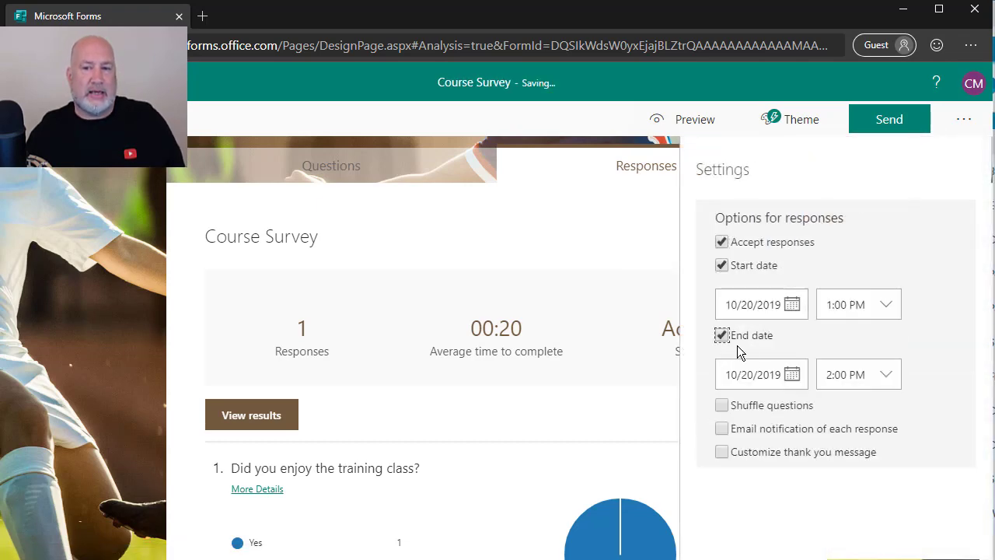